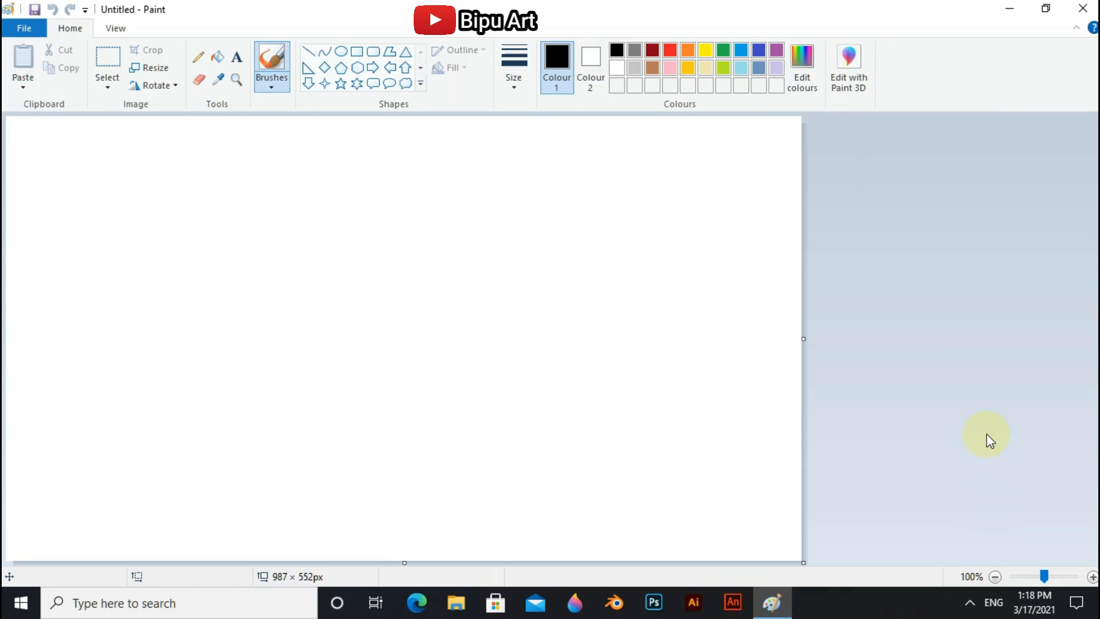
mouse_move(172, 73)
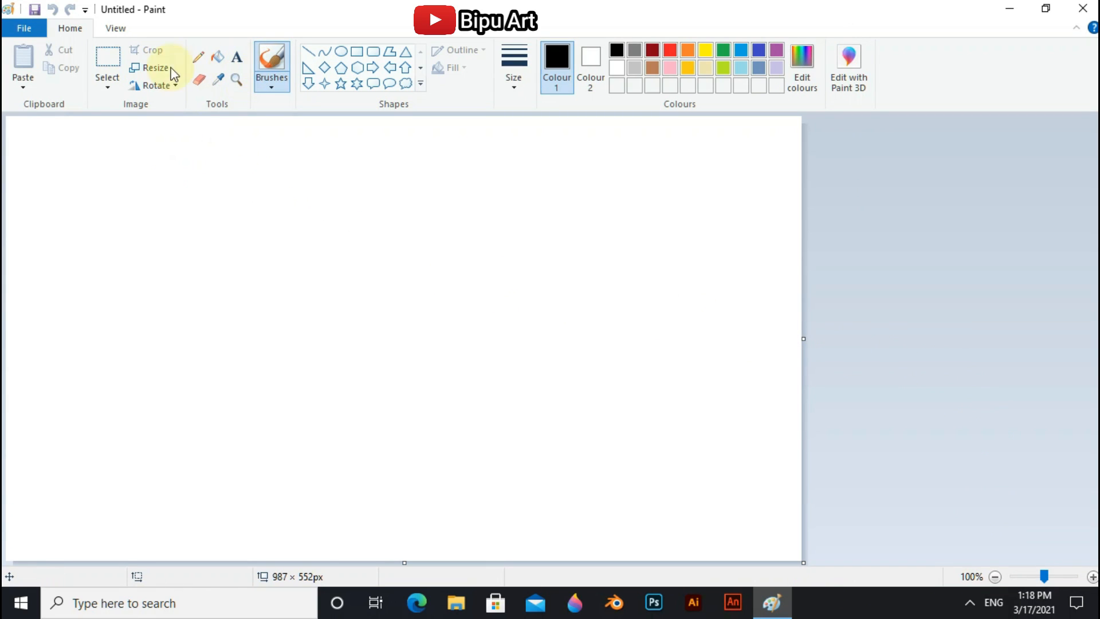
Step: Resize the canvas in pixels with width and height unlinked
left_click(153, 68)
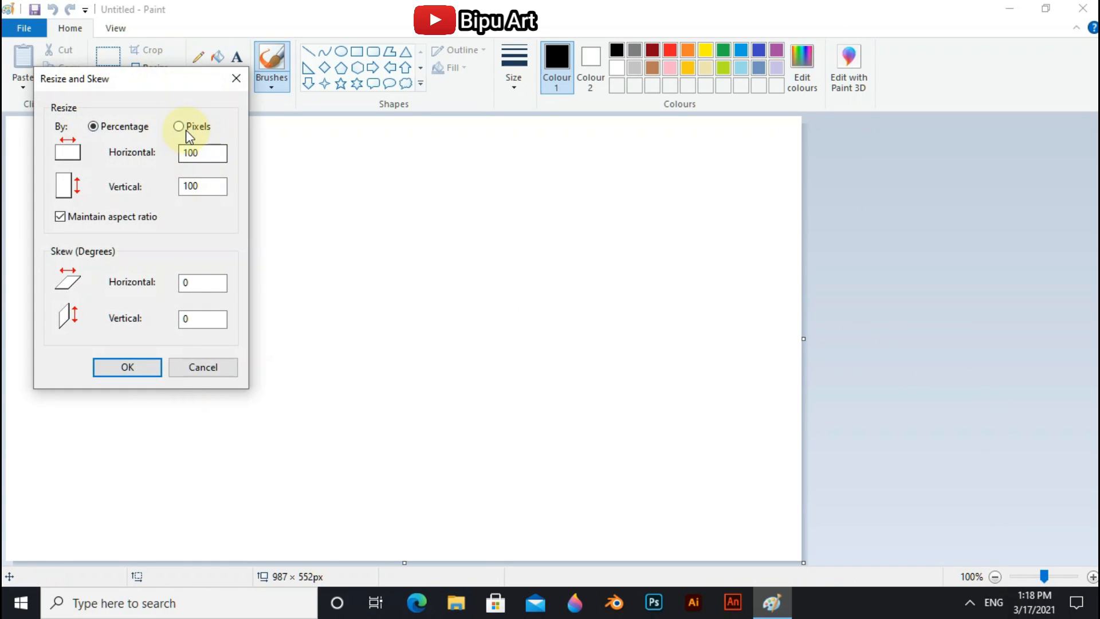
left_click(179, 126)
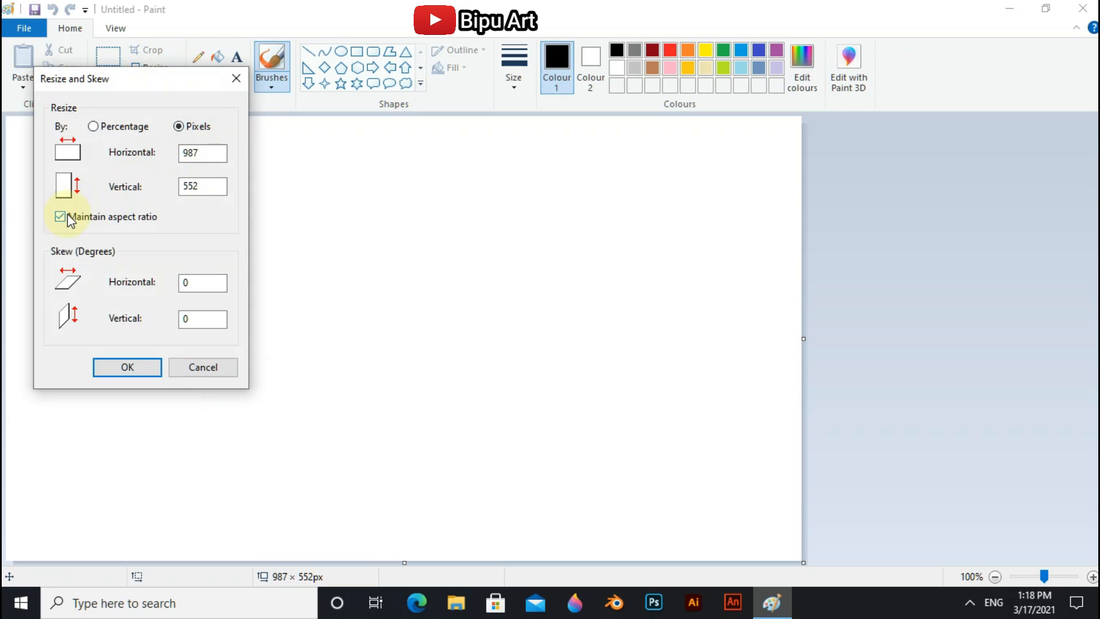
left_click(60, 216)
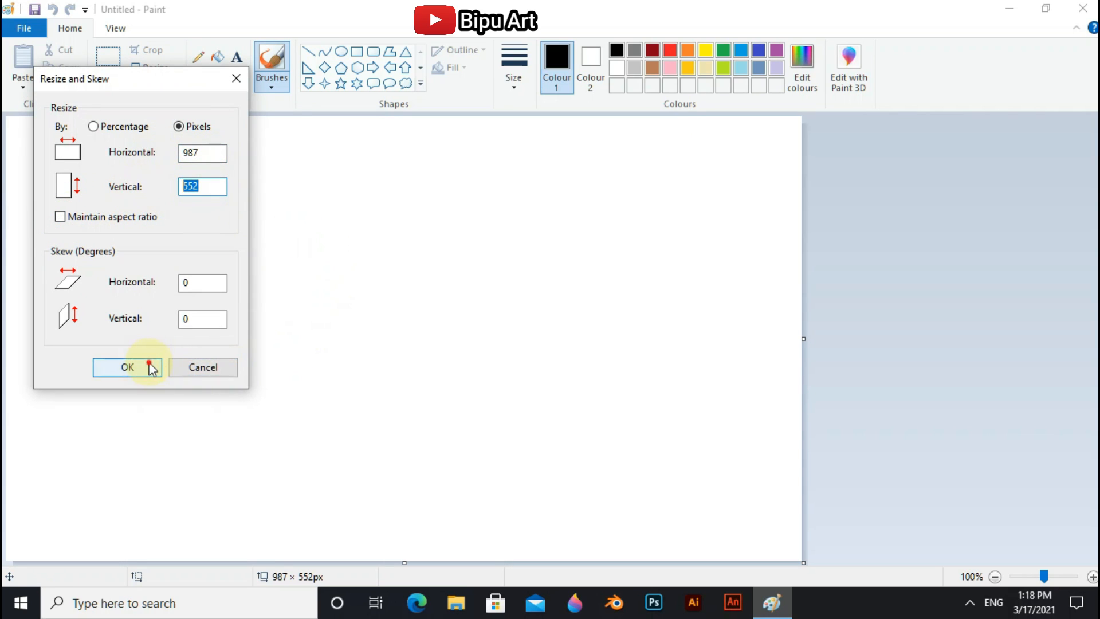
left_click(127, 367)
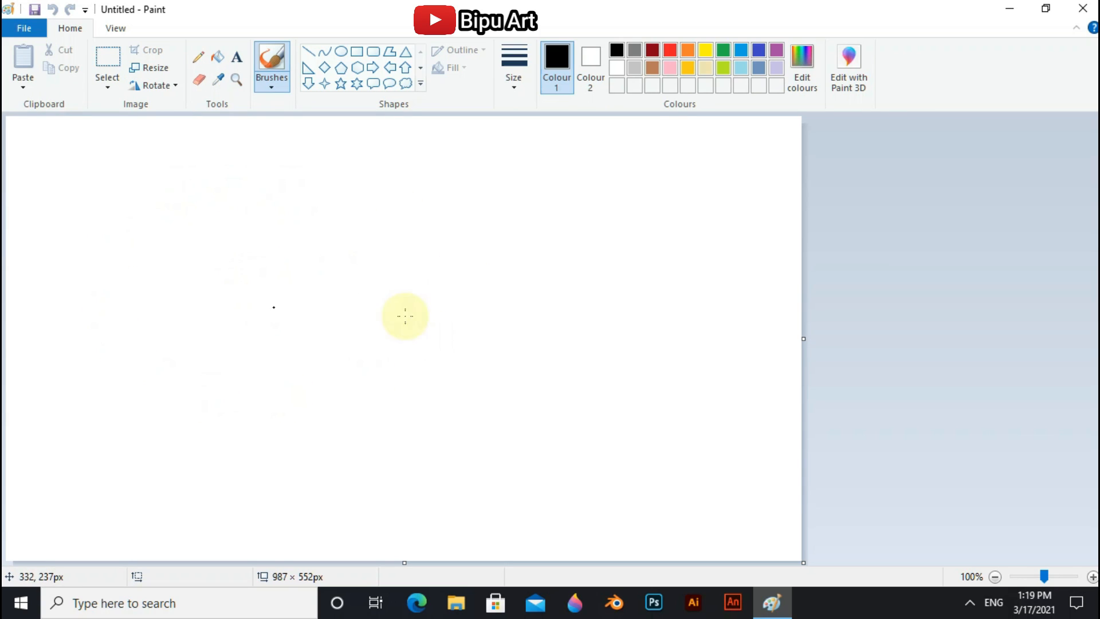
mouse_move(526, 295)
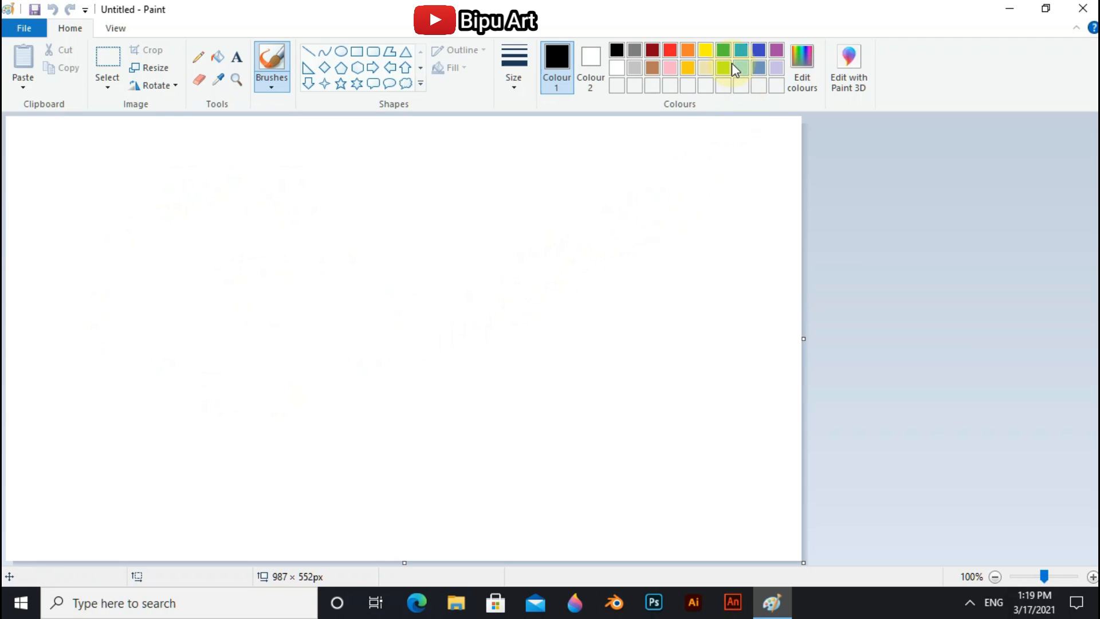
mouse_move(740, 49)
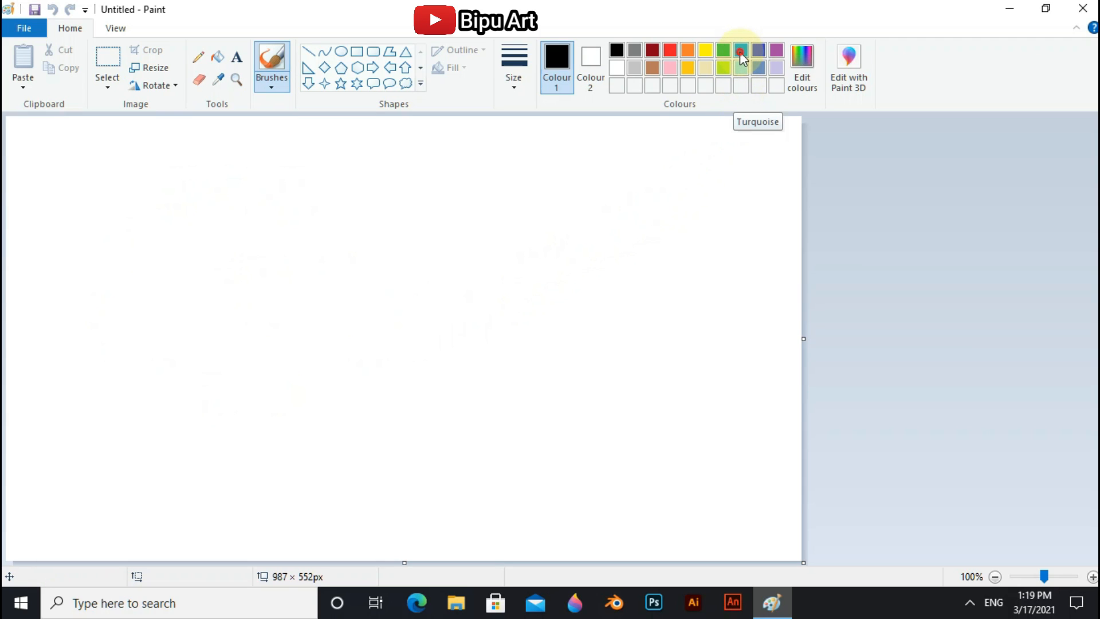
Step: Pick a custom blue and draw a large ellipse past the top-right corner
left_click(741, 50)
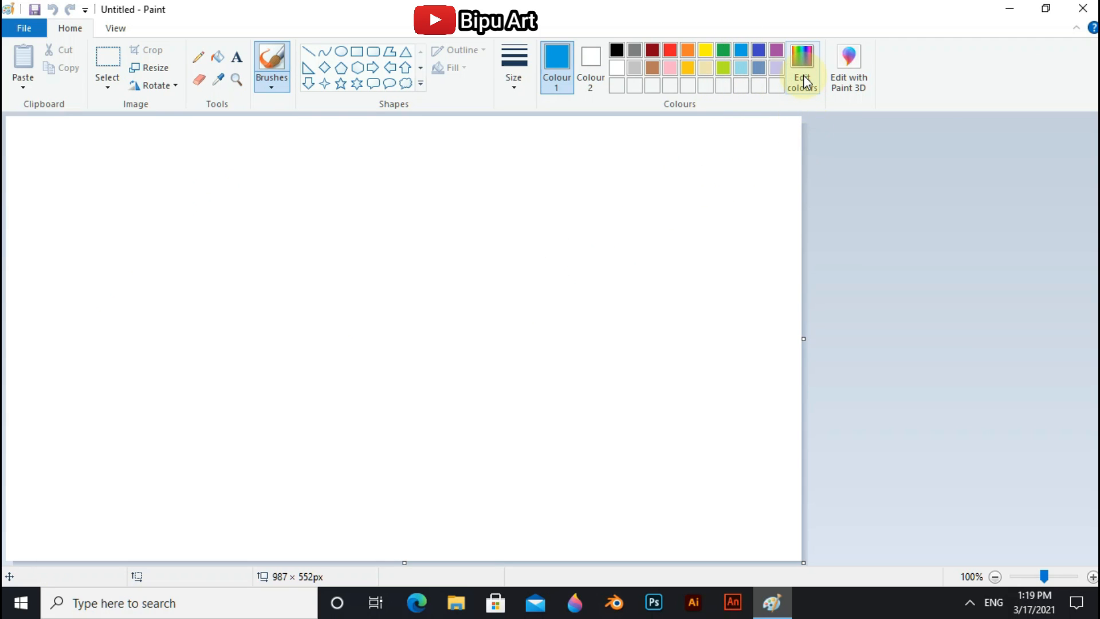
left_click(802, 67)
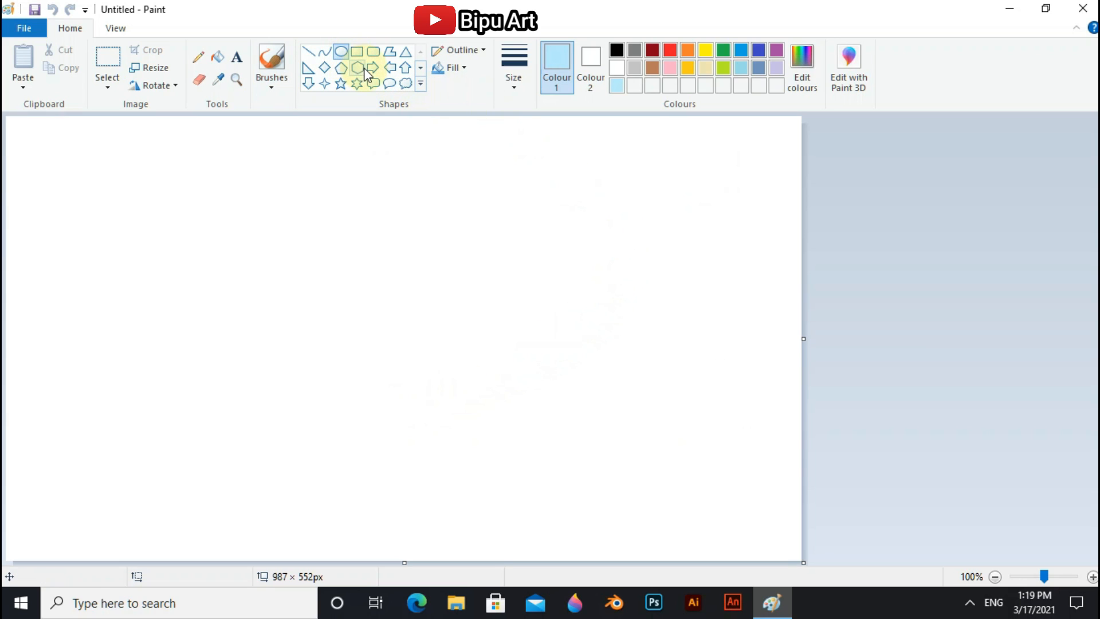
left_click_drag(379, 151, 411, 205)
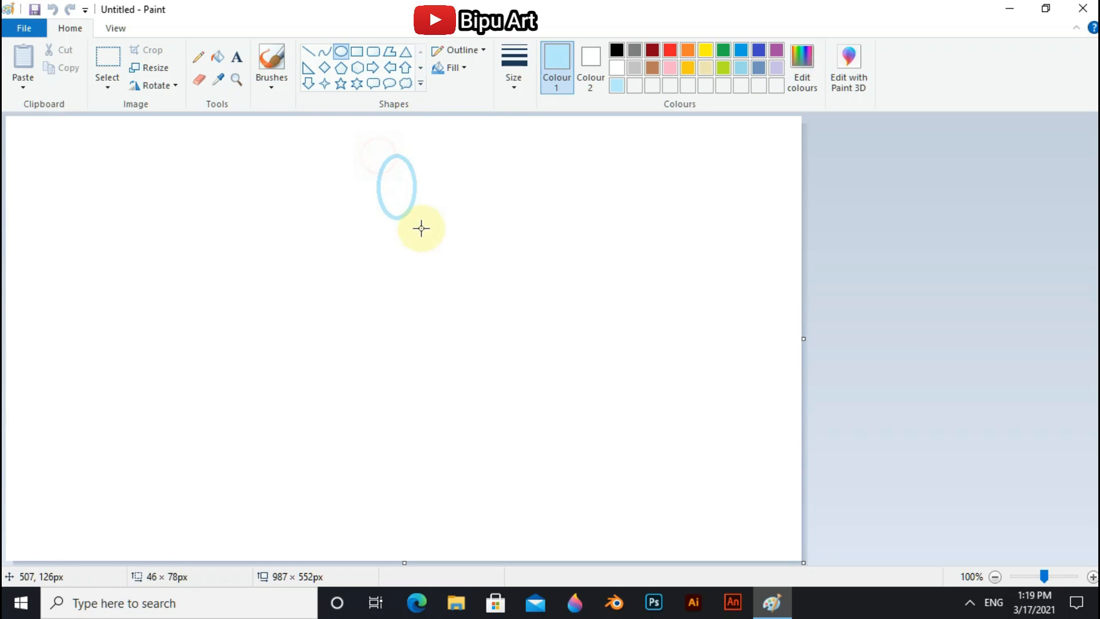
left_click_drag(422, 228, 709, 474)
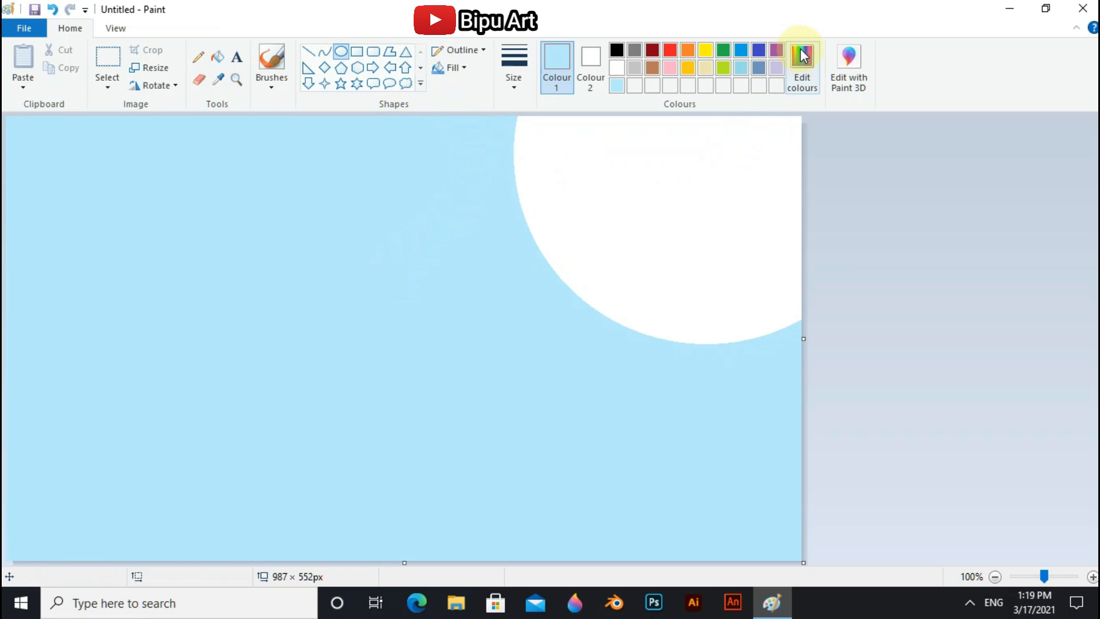
Step: Mix a brighter blue and fill the ring around the light blue area
left_click(802, 63)
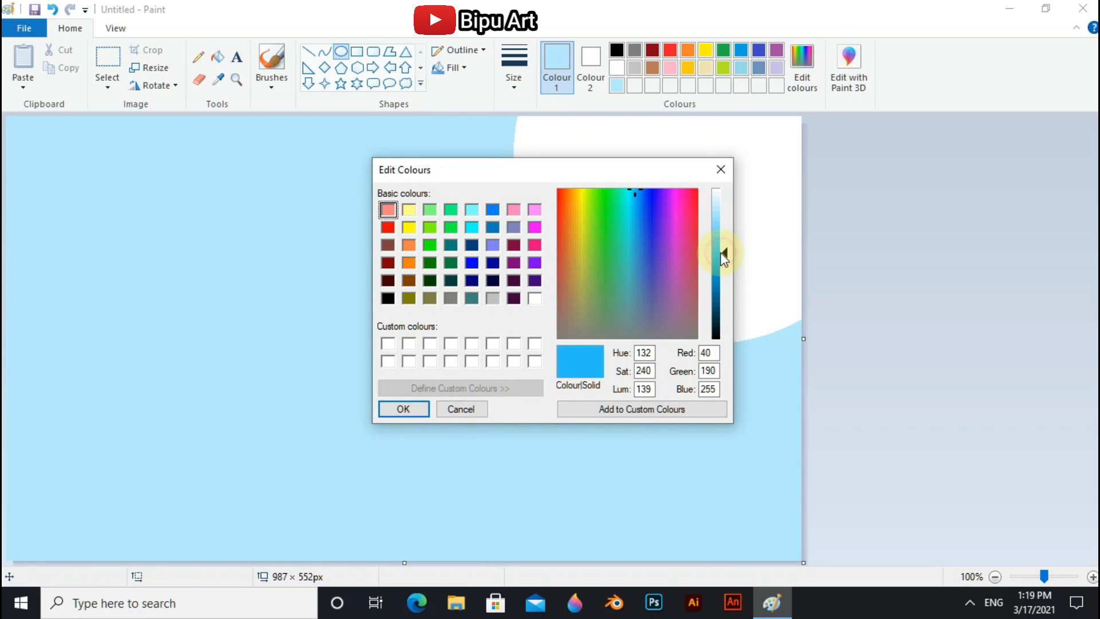
left_click(403, 409)
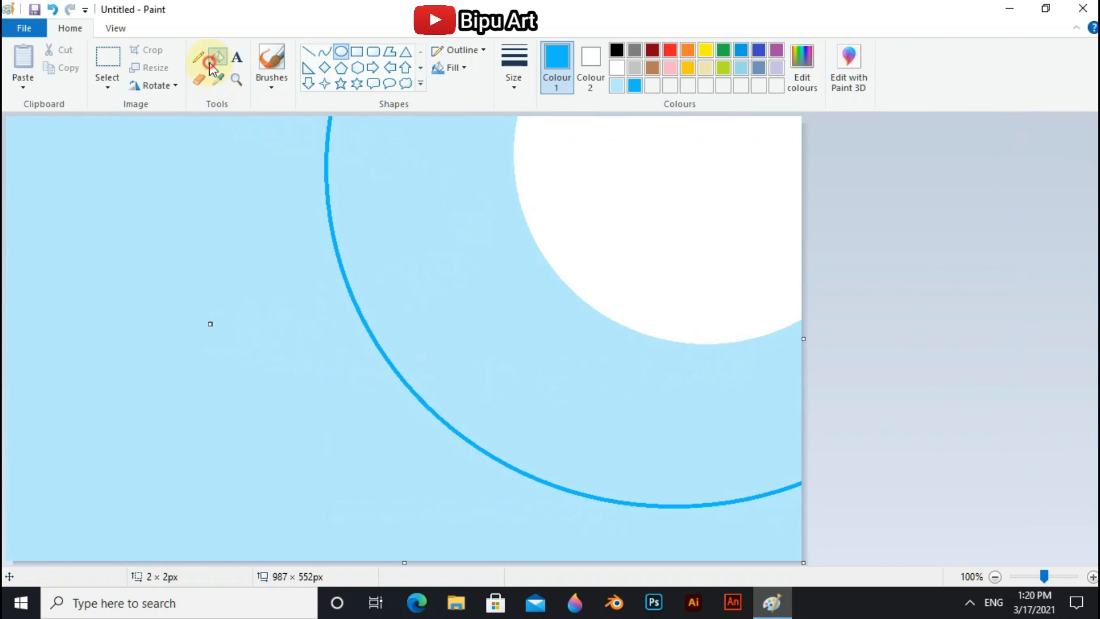
left_click(801, 67)
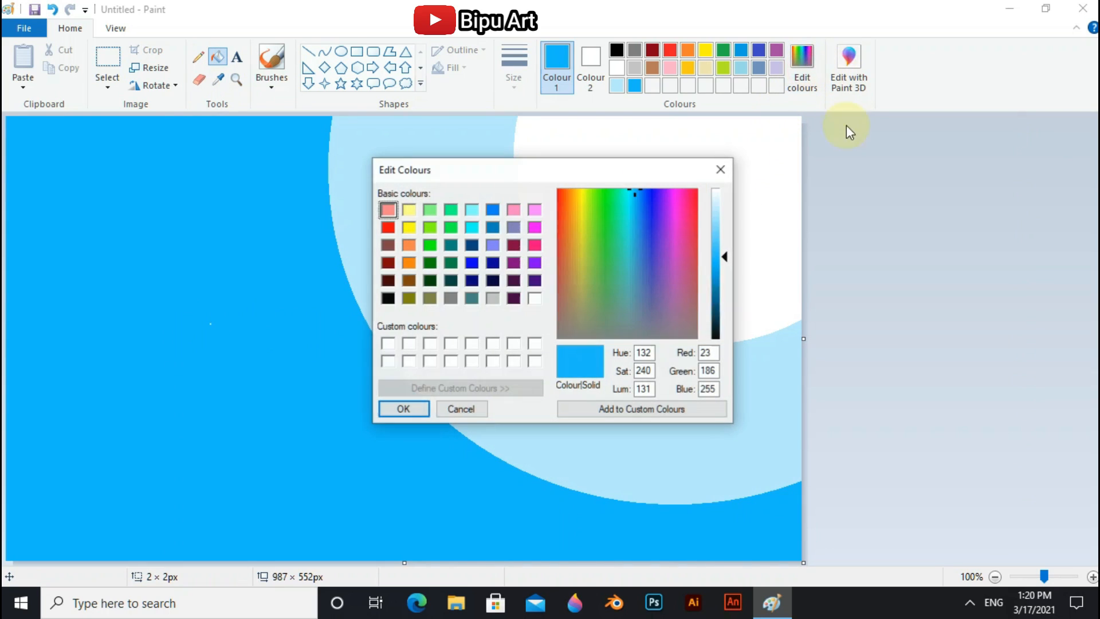
Step: Mix a darker blue and draw a larger circle for the dark outer band
left_click_drag(725, 256, 725, 291)
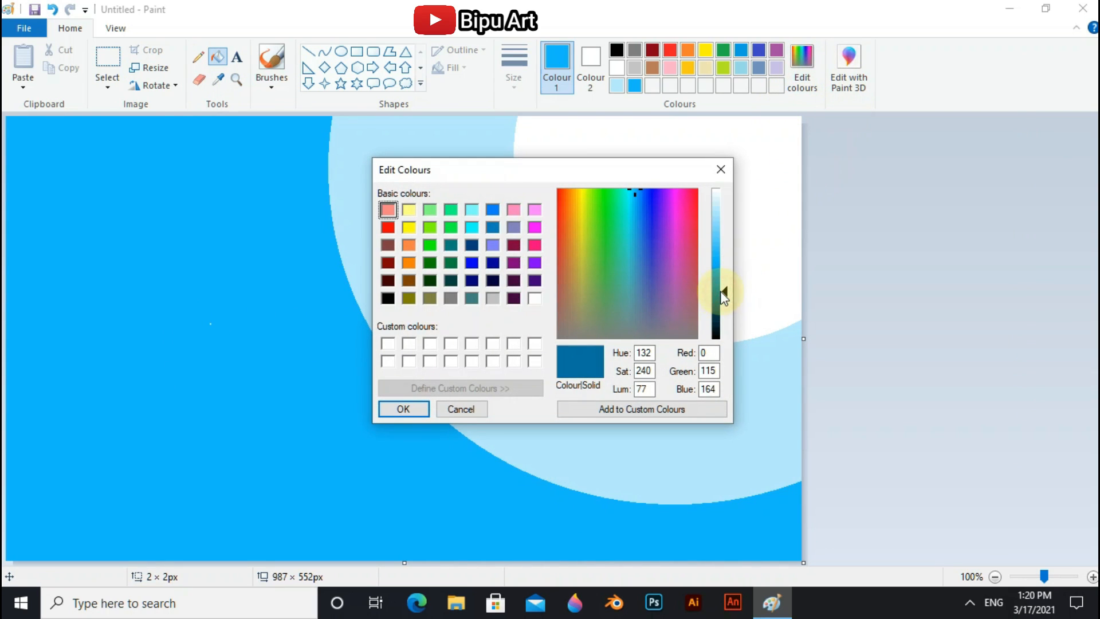
left_click(403, 409)
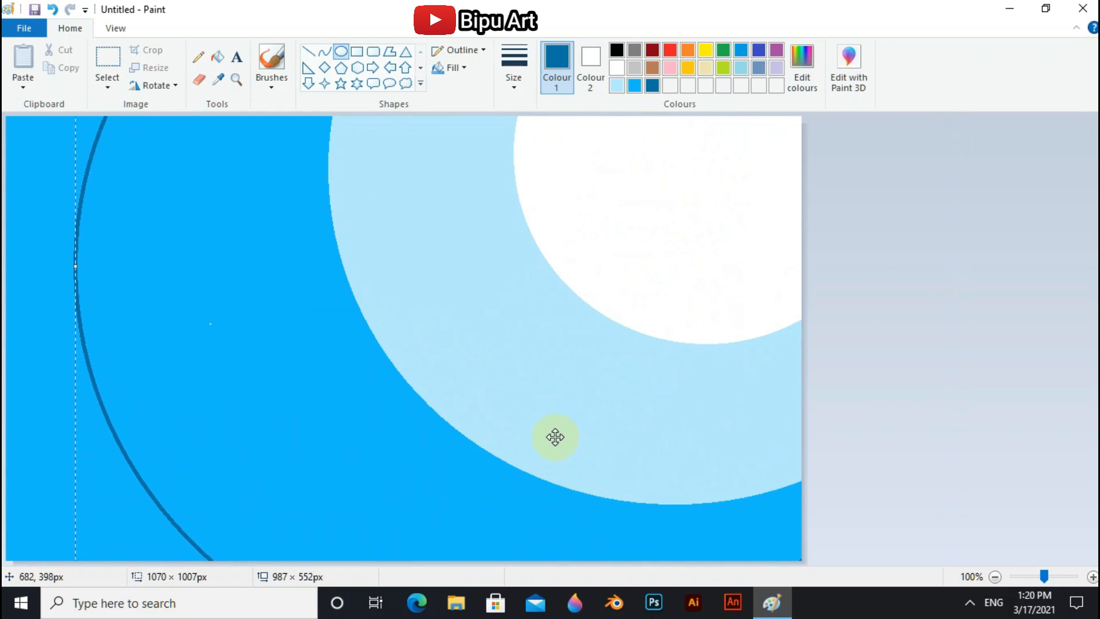
left_click_drag(554, 437, 624, 449)
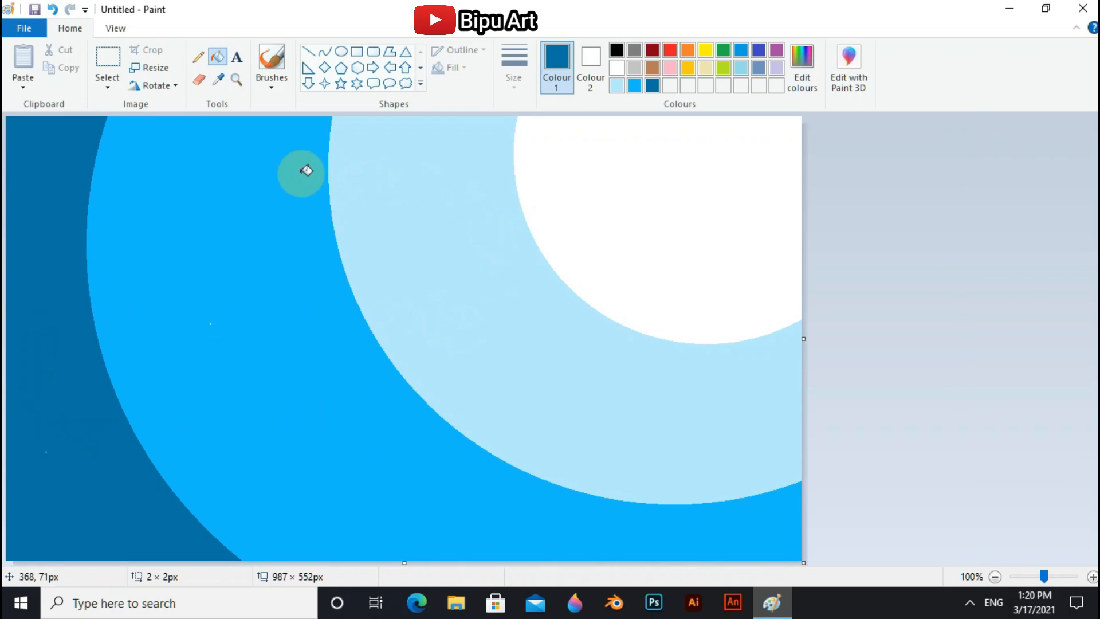
left_click(271, 63)
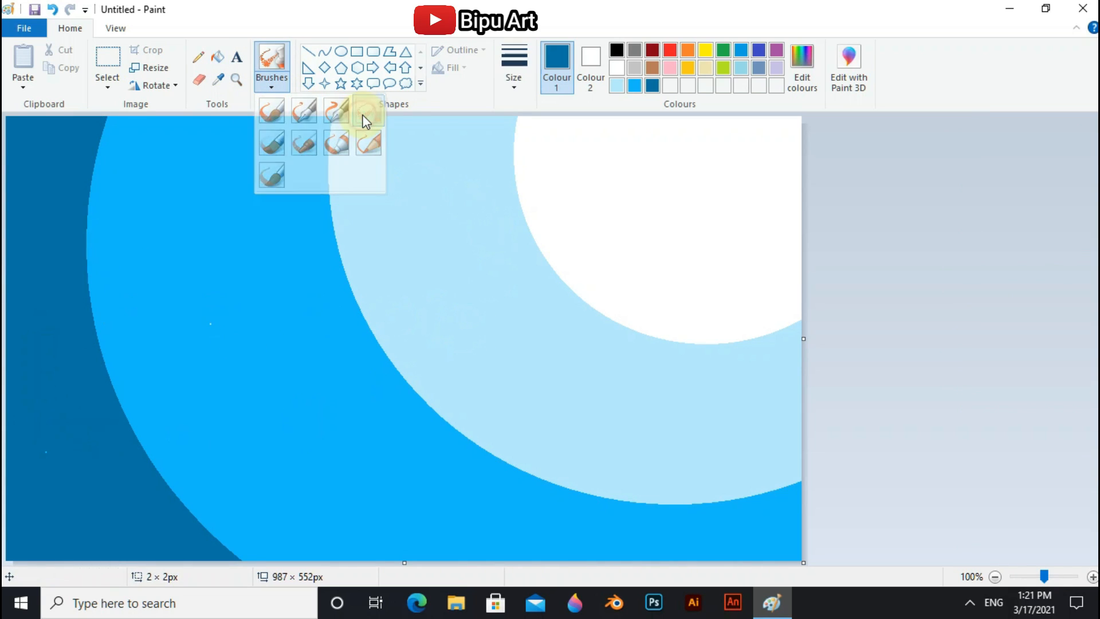
Step: Set up the thickest Airbrush in light blue to spray the circle's top
left_click(514, 63)
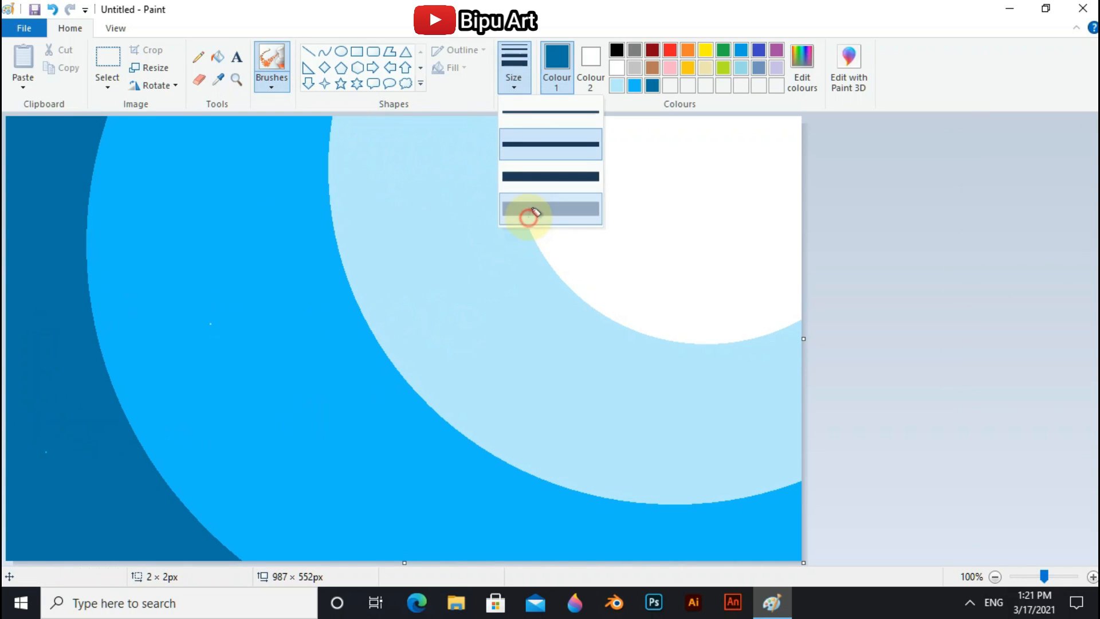
left_click(550, 209)
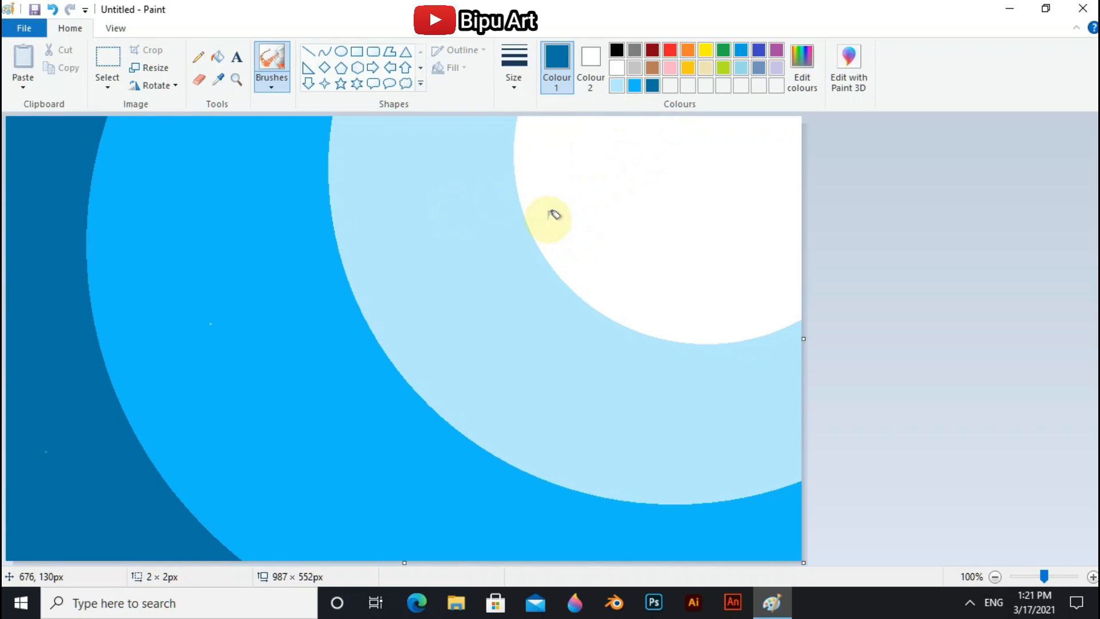
mouse_move(541, 207)
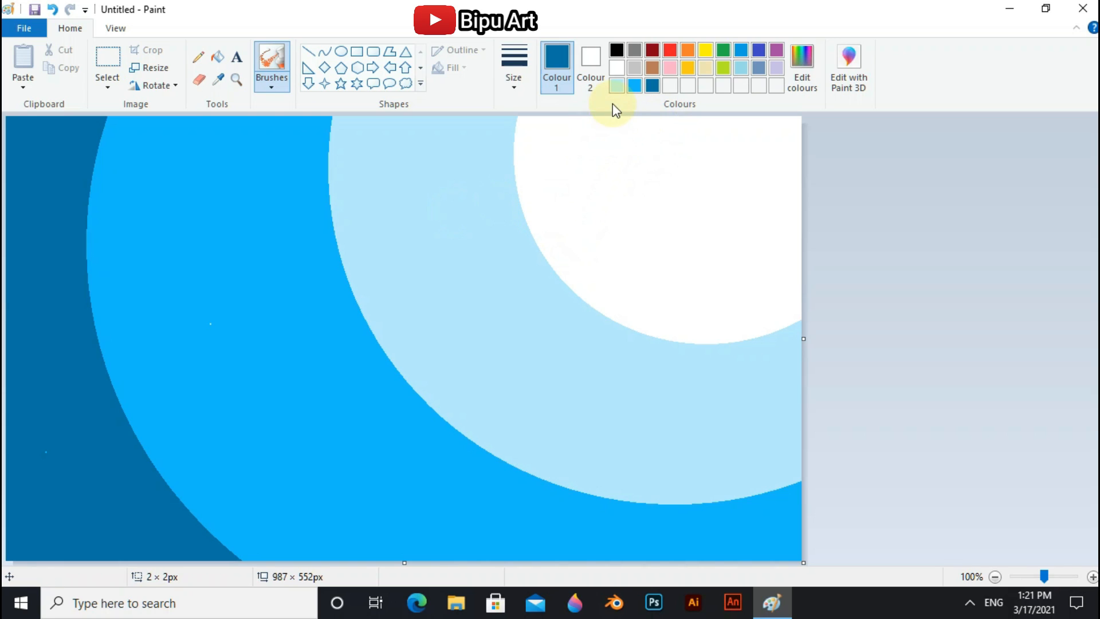
left_click(616, 86)
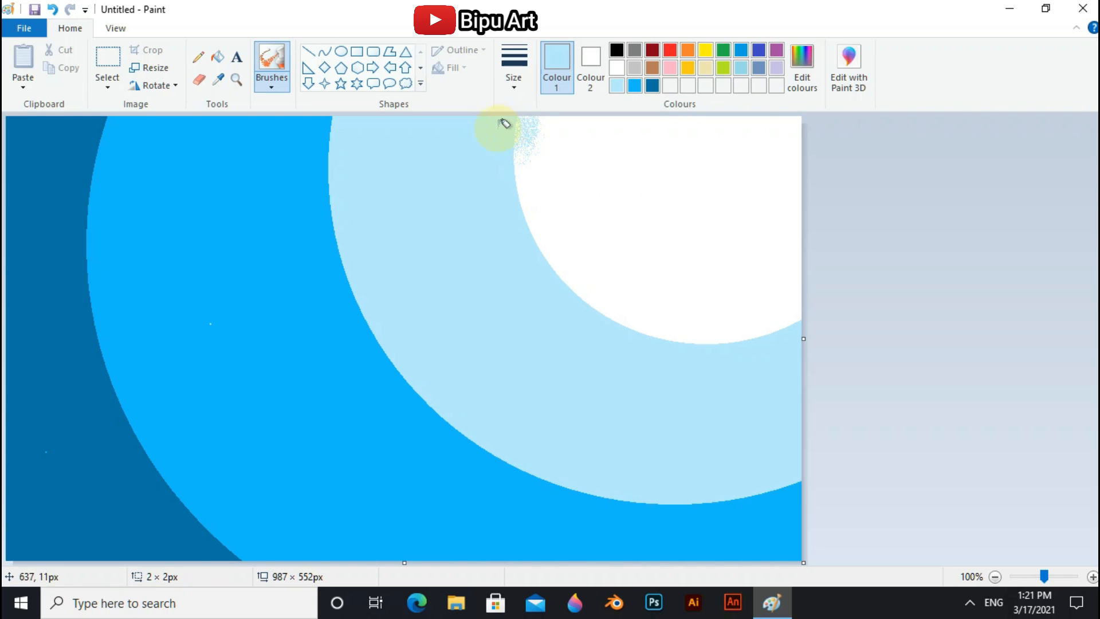
Step: Spray light blue and white to blur the white circle into the pale ring
left_click_drag(504, 125, 781, 328)
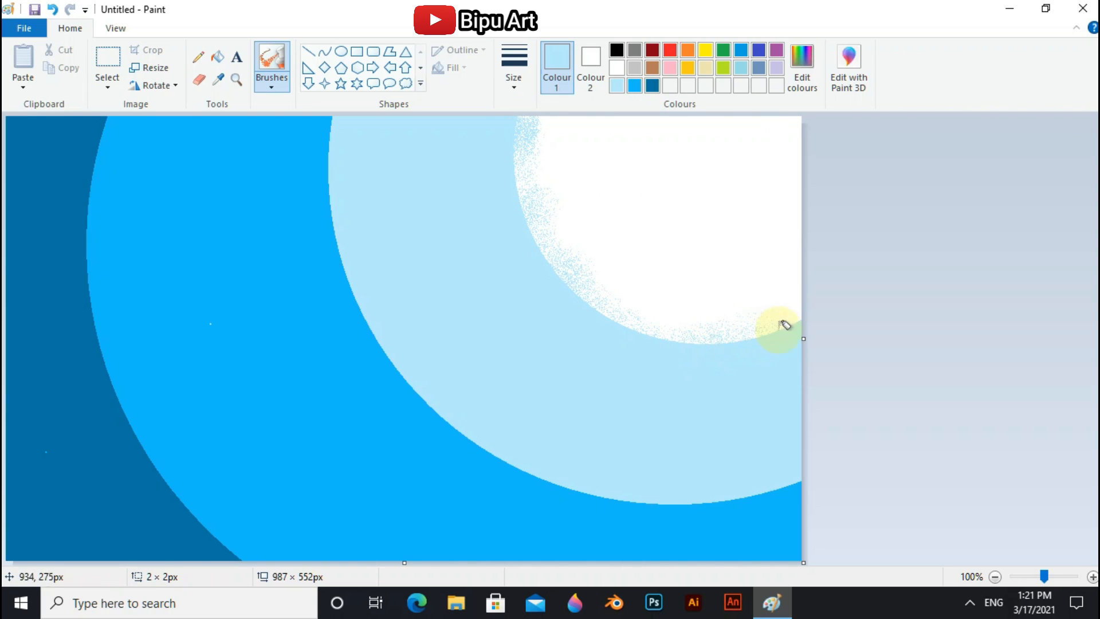
left_click_drag(784, 326, 543, 263)
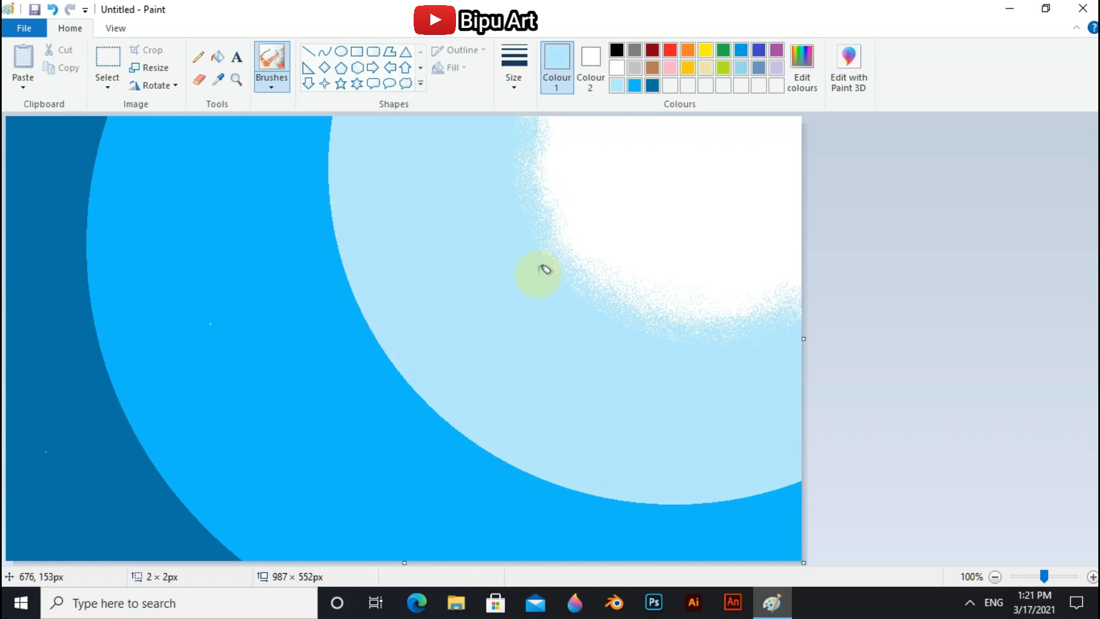
left_click_drag(539, 274, 539, 181)
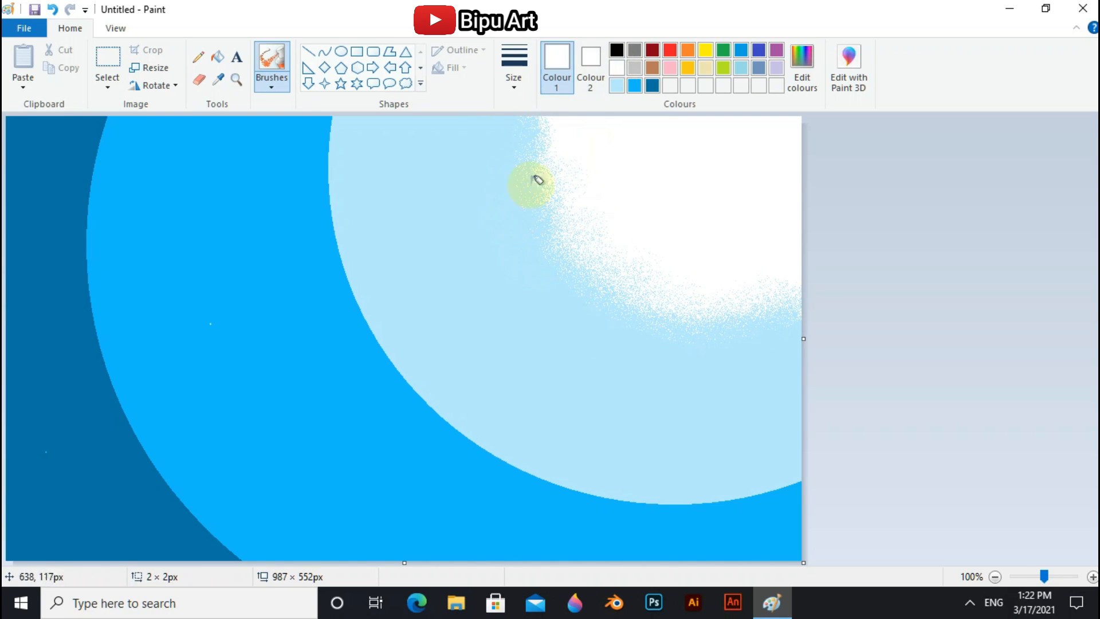
left_click_drag(537, 181, 662, 344)
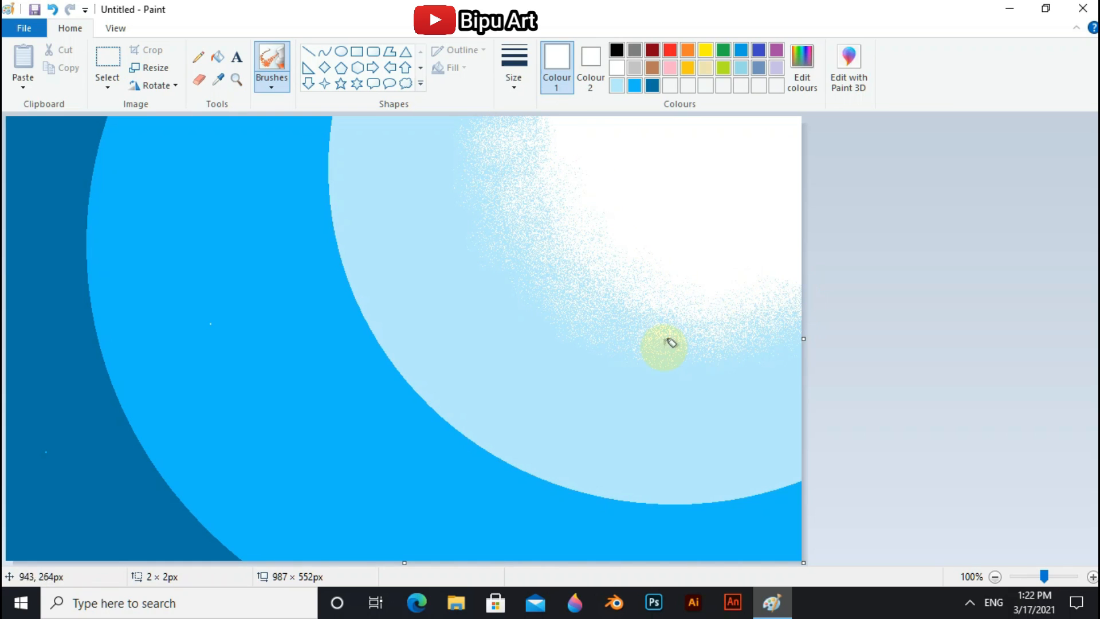
left_click_drag(663, 344, 635, 123)
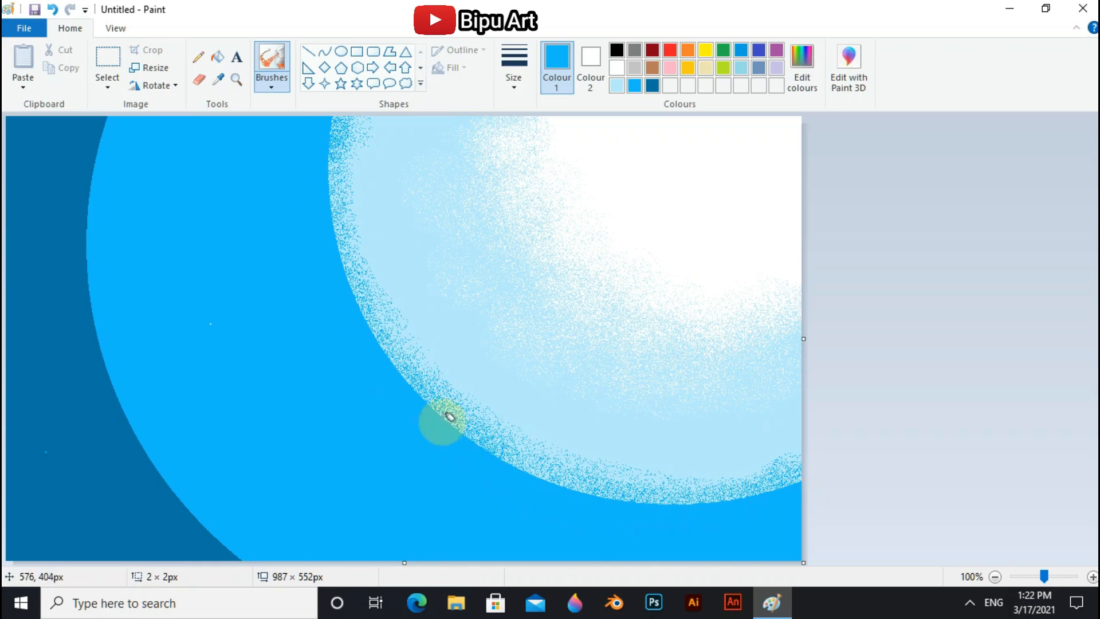
Step: Spray bright blue speckles along the light band's outer edge
left_click_drag(442, 422, 695, 498)
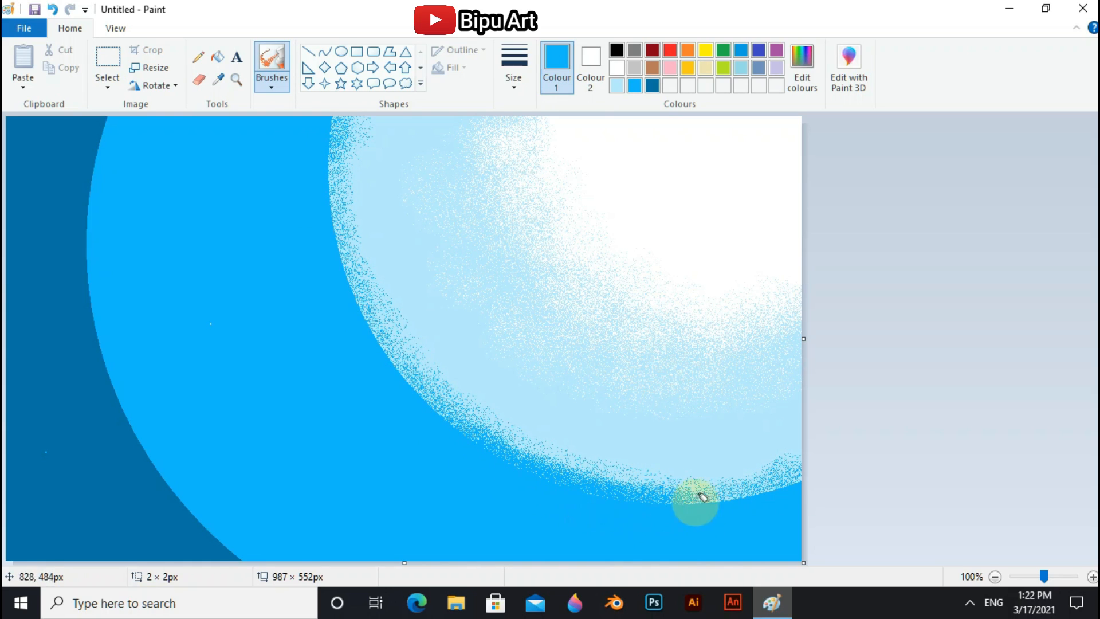
left_click_drag(695, 498, 335, 148)
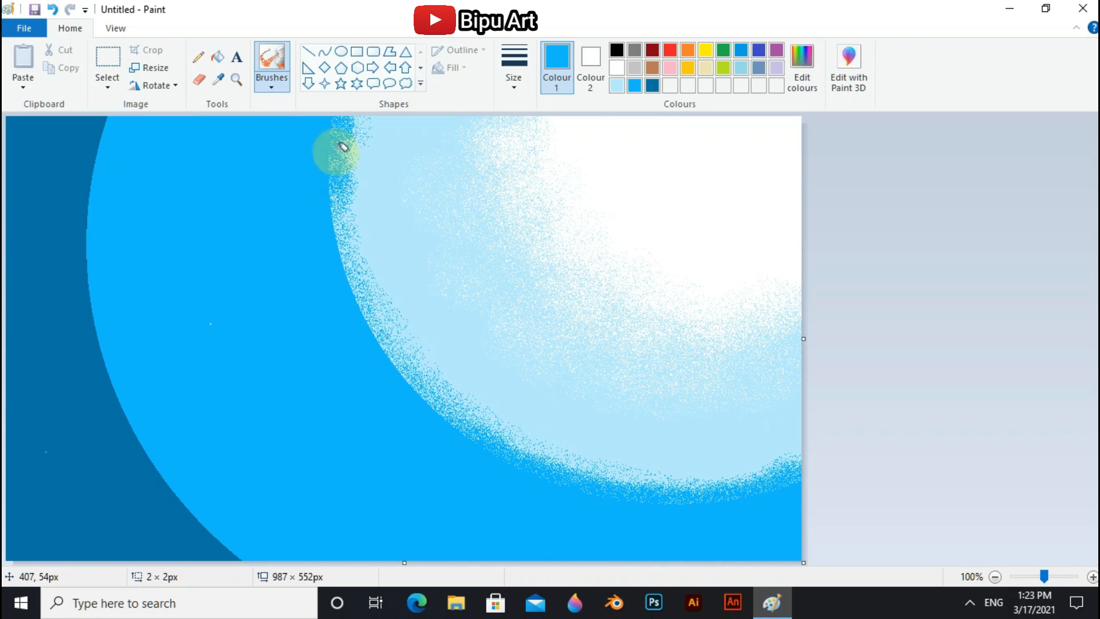
left_click_drag(337, 147, 405, 361)
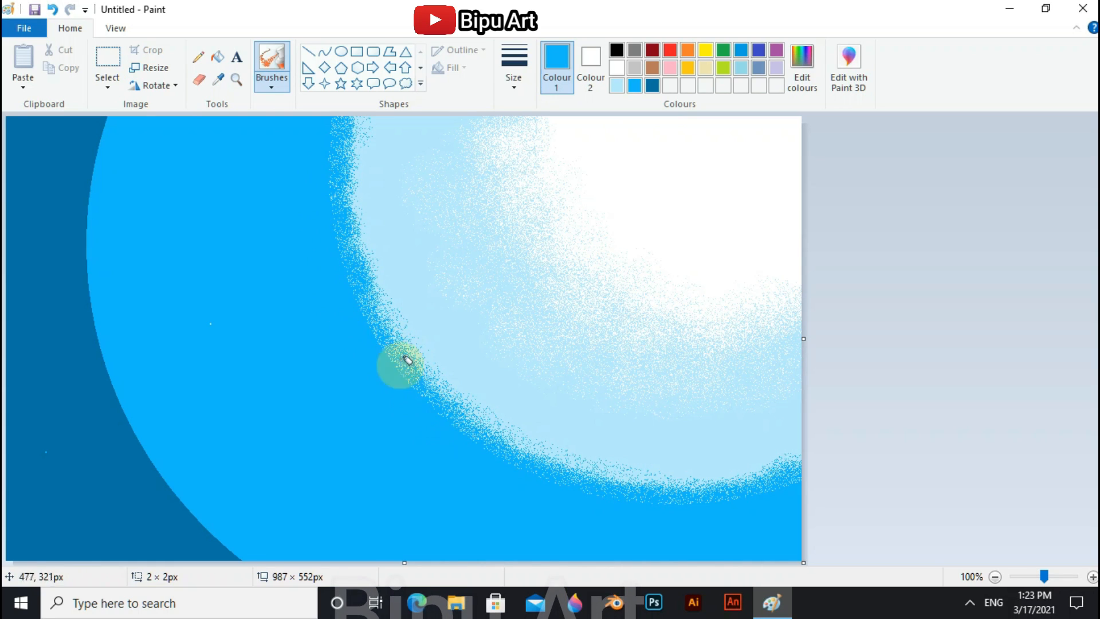
left_click_drag(404, 359, 710, 491)
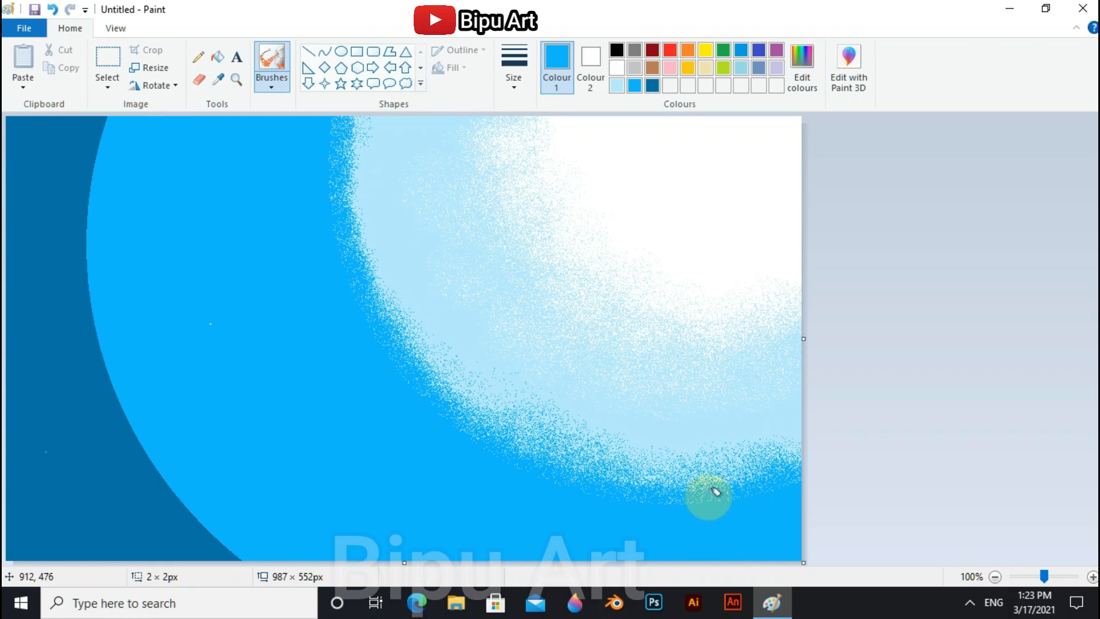
left_click_drag(709, 495, 435, 386)
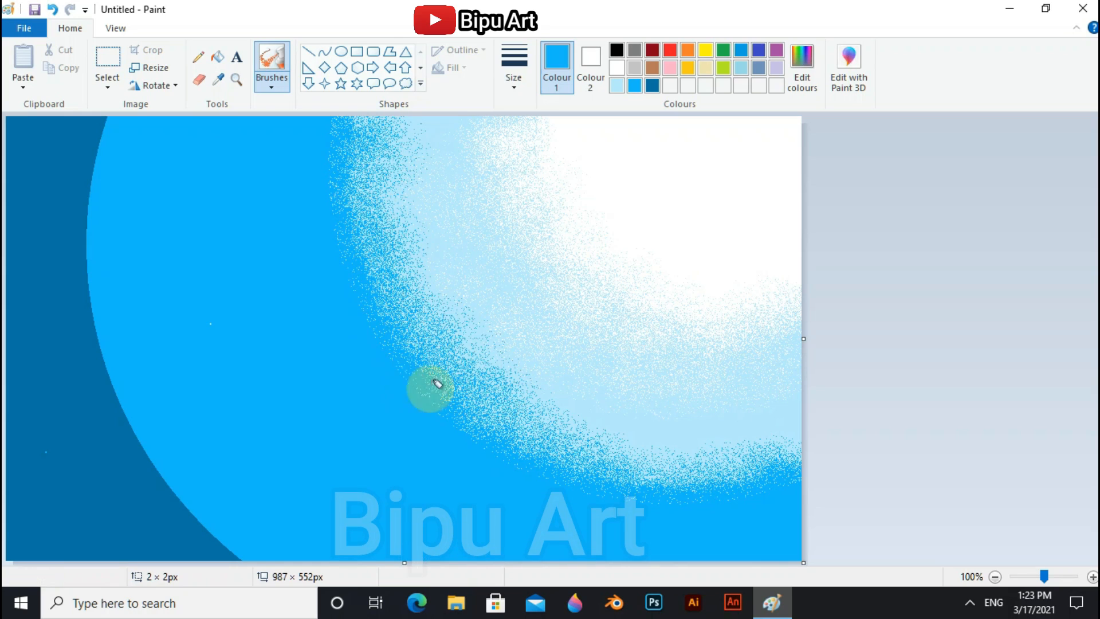
left_click_drag(432, 390, 334, 232)
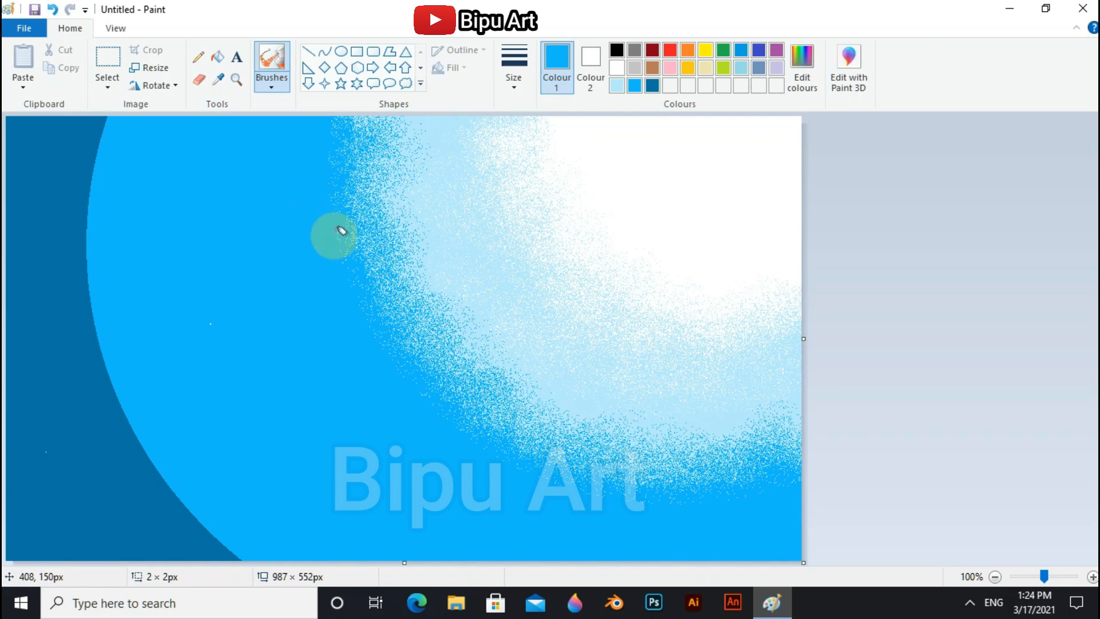
Step: Scatter light blue speckles over the blue band and middle sky
left_click_drag(334, 231, 370, 209)
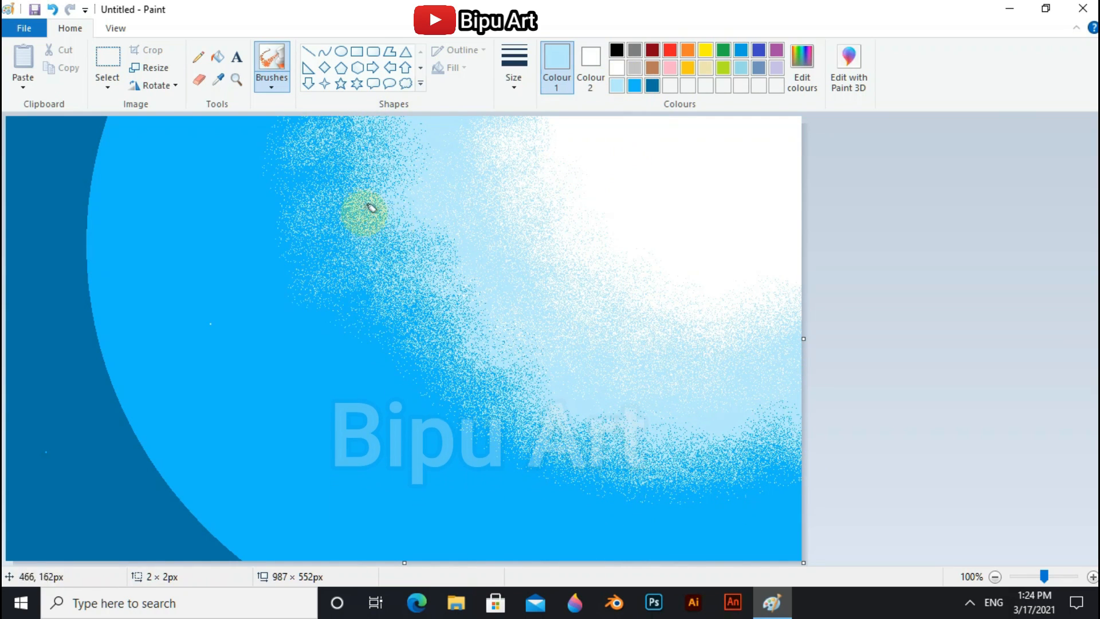
left_click_drag(368, 211, 747, 487)
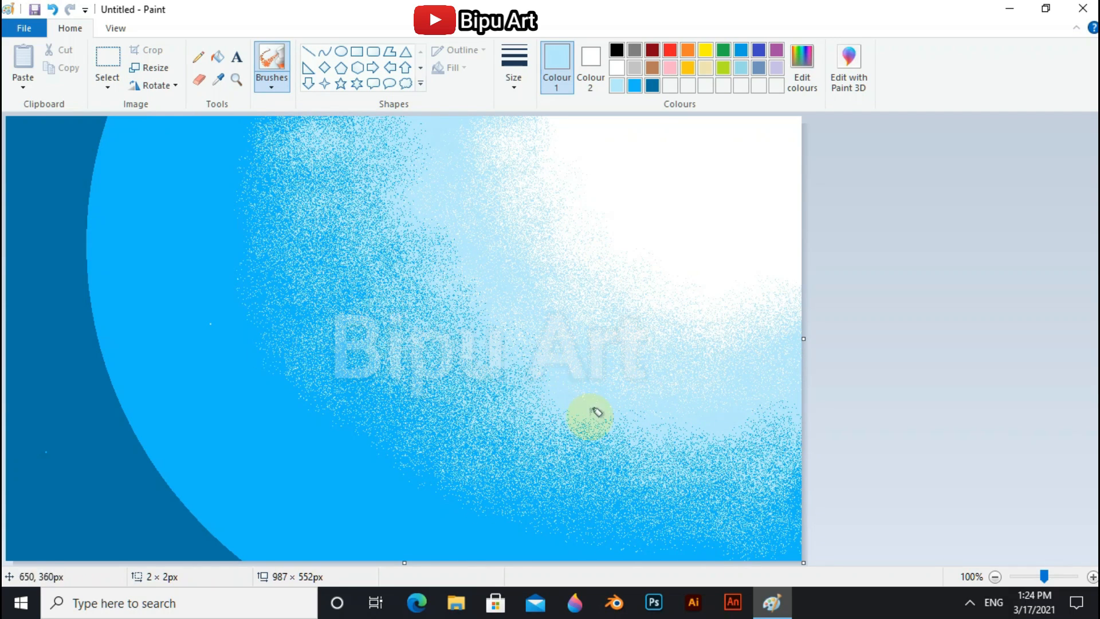
left_click_drag(597, 413, 105, 134)
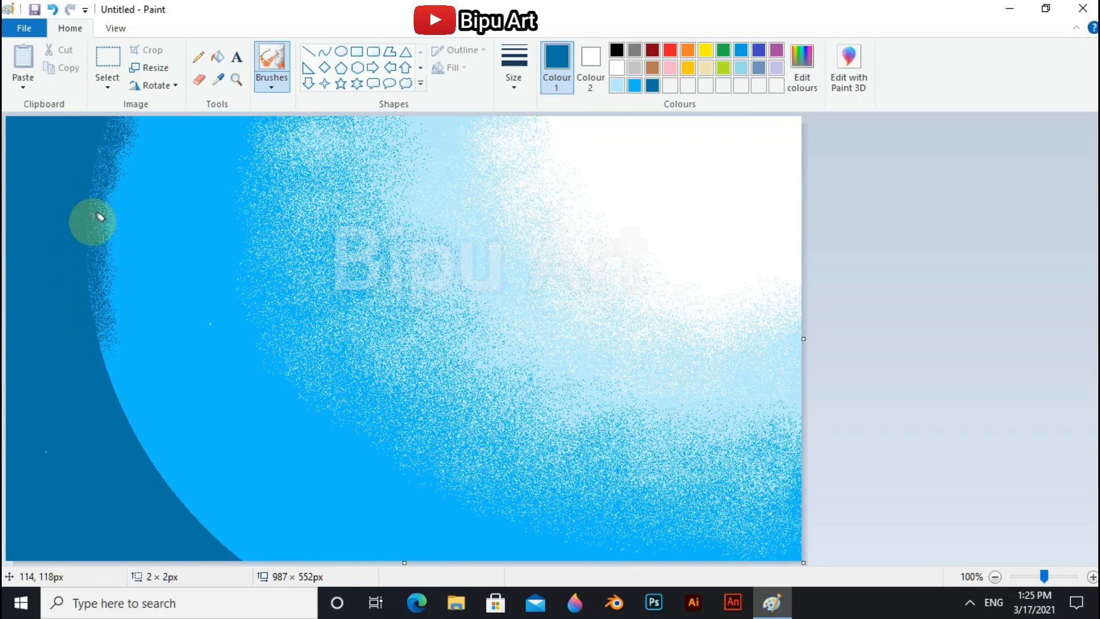
Step: Blend the dark left band with dark blue speckles along the lower left
left_click_drag(91, 218, 126, 427)
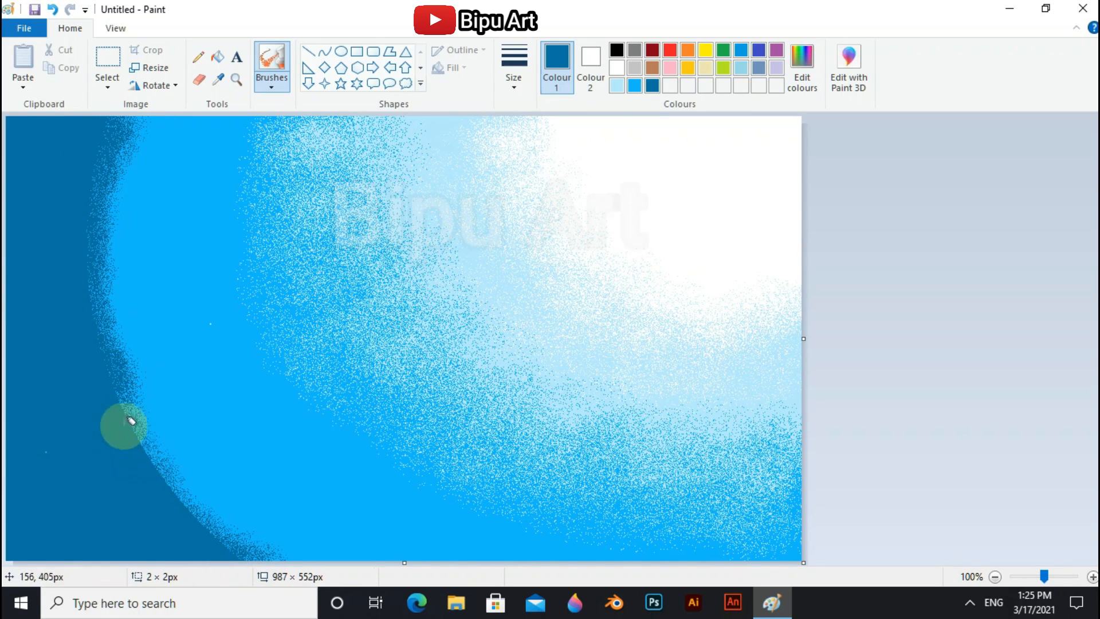
left_click_drag(125, 427, 244, 535)
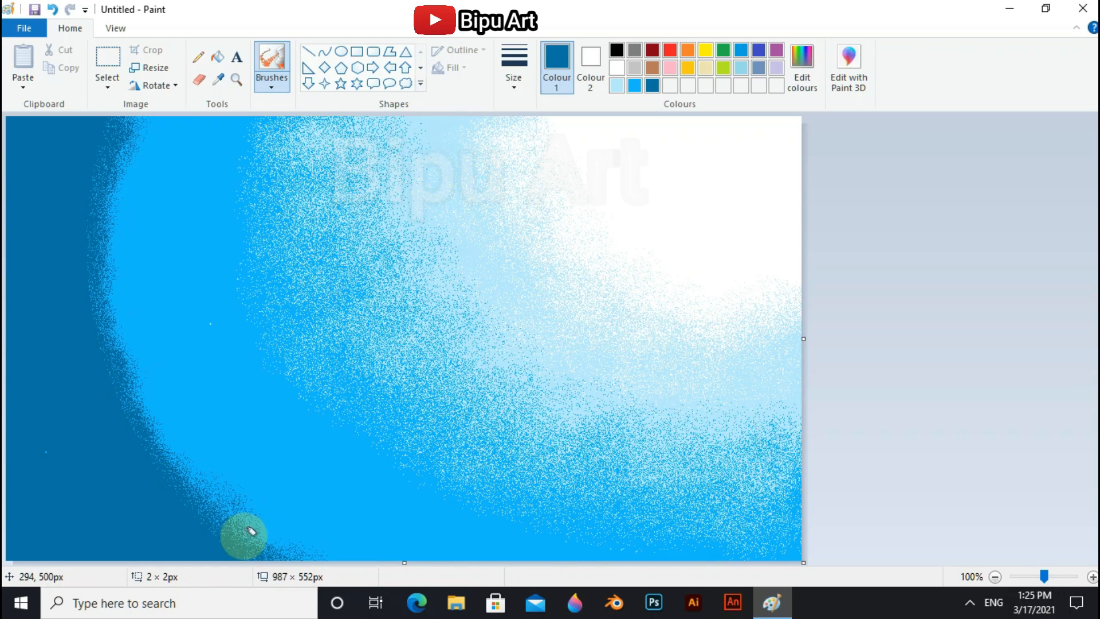
left_click_drag(246, 534, 138, 390)
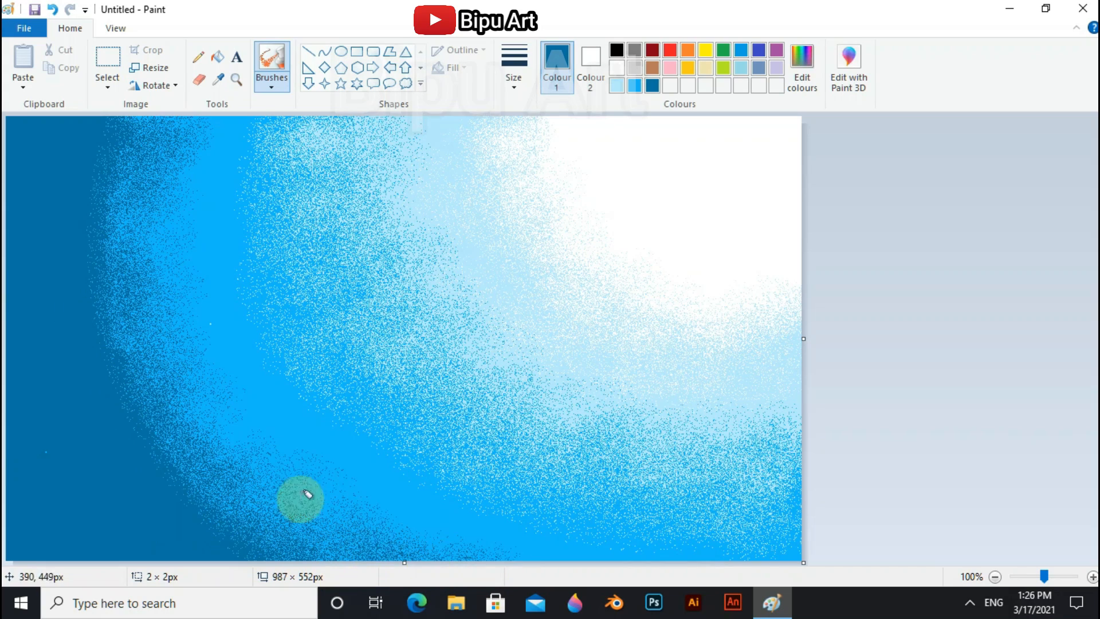
left_click_drag(302, 498, 249, 513)
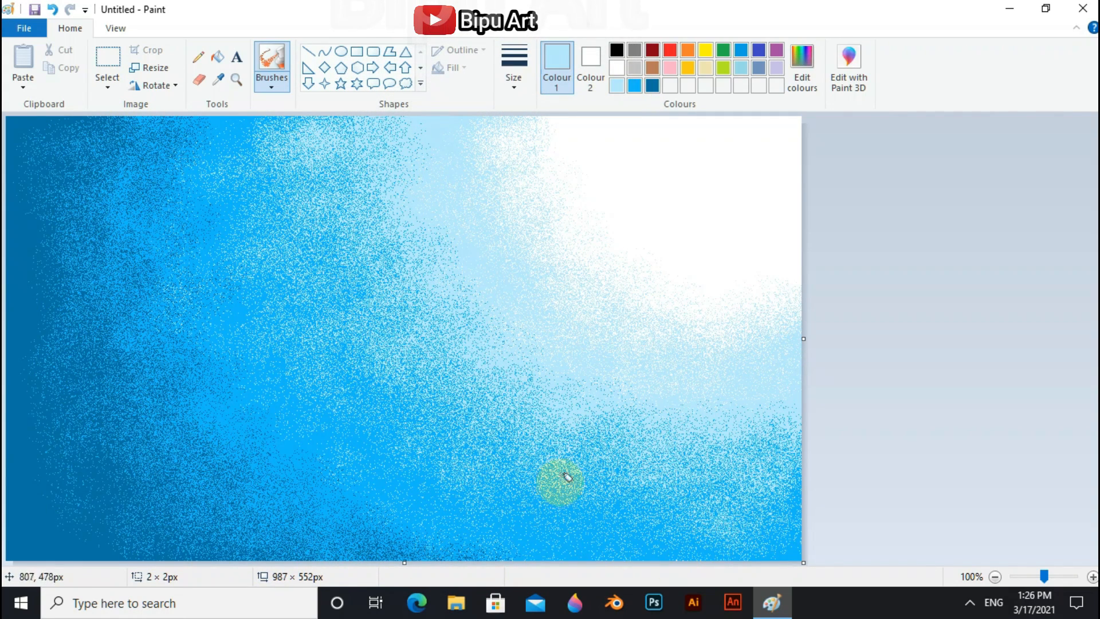
left_click_drag(566, 481, 63, 132)
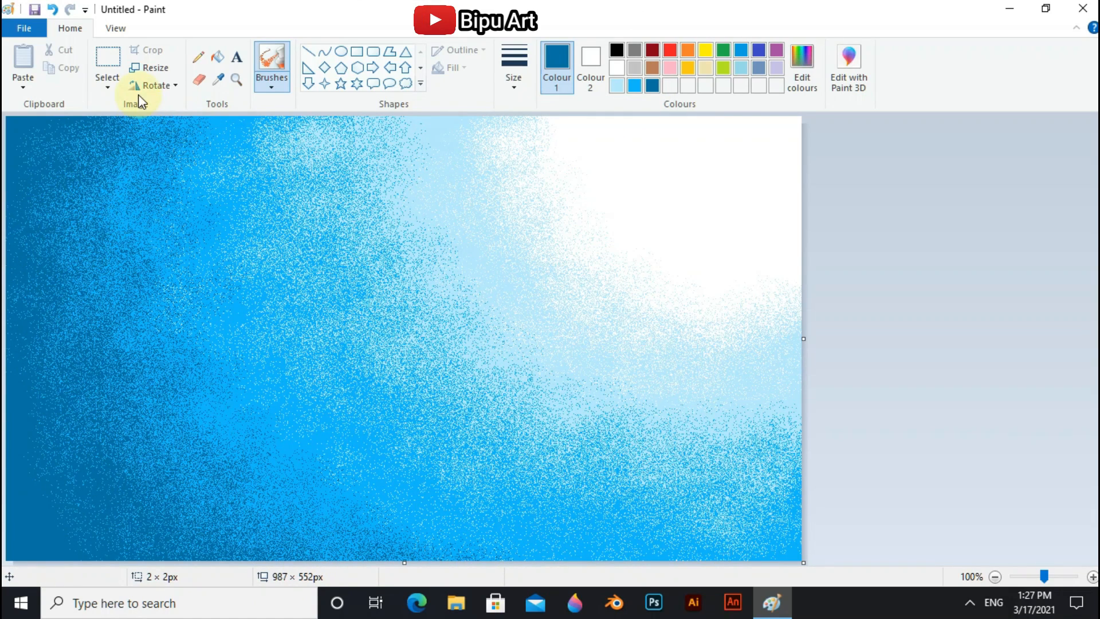
Step: Squeeze the picture to 40 px wide with aspect ratio unlocked
left_click(151, 67)
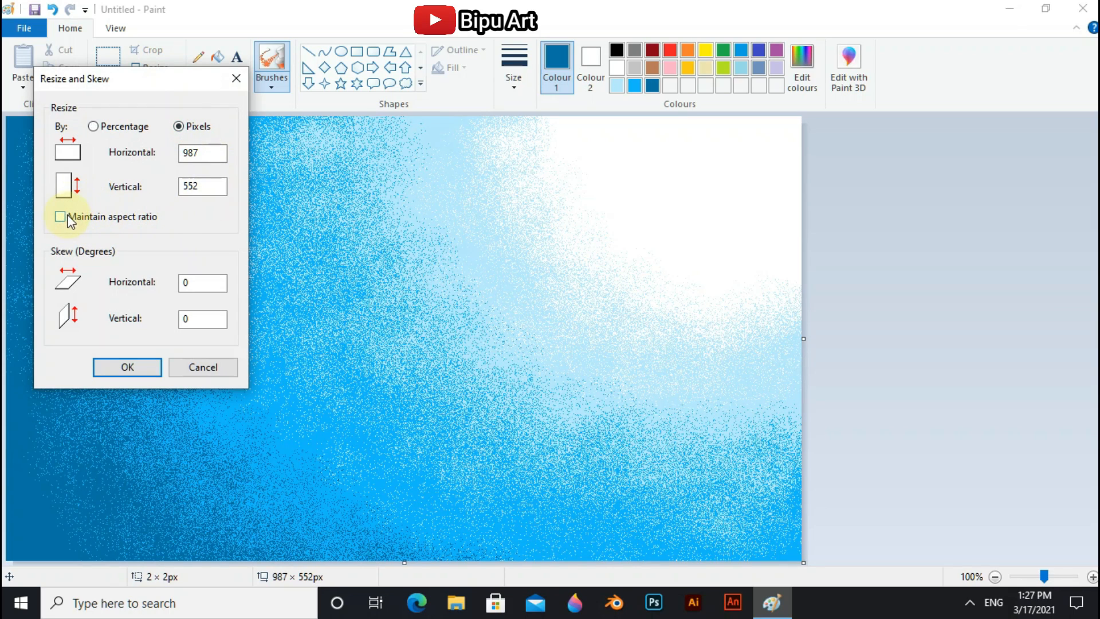
left_click(203, 153)
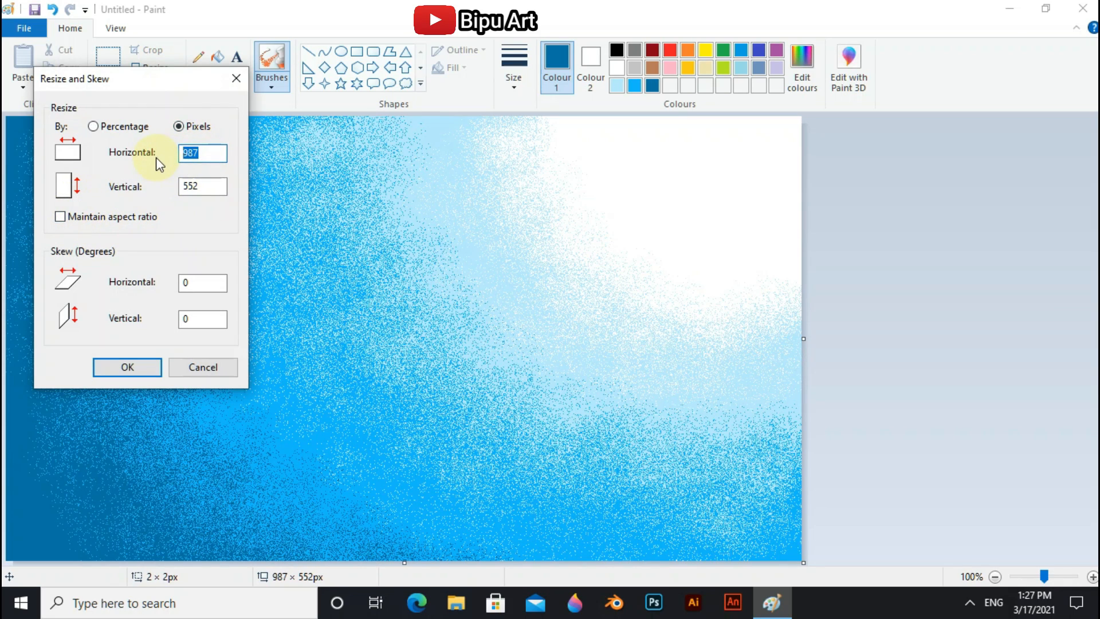
type("40")
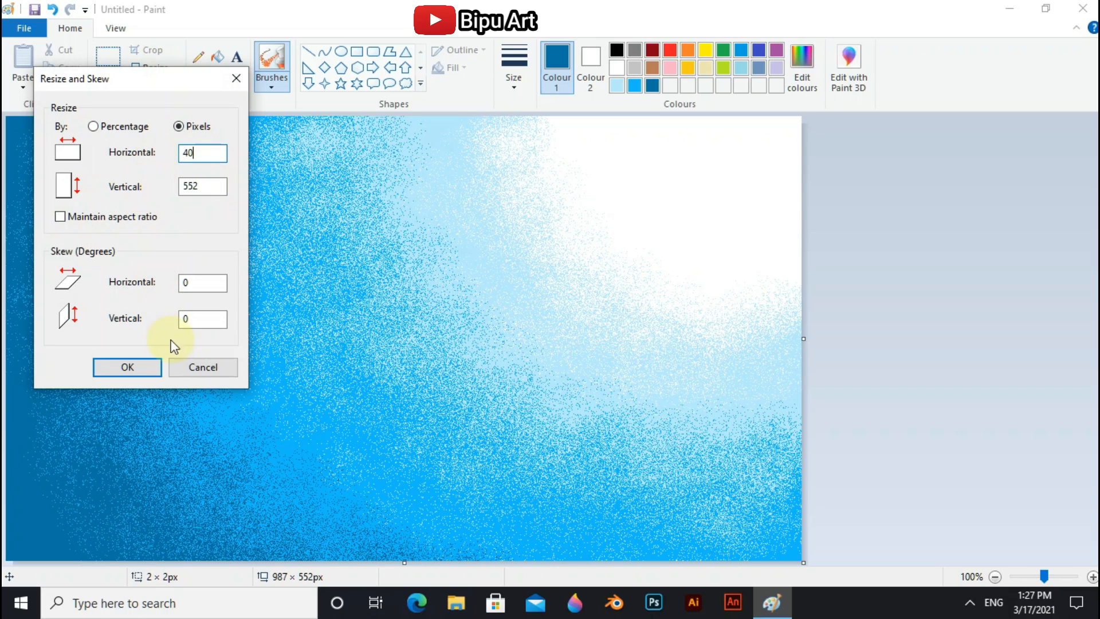
left_click(128, 366)
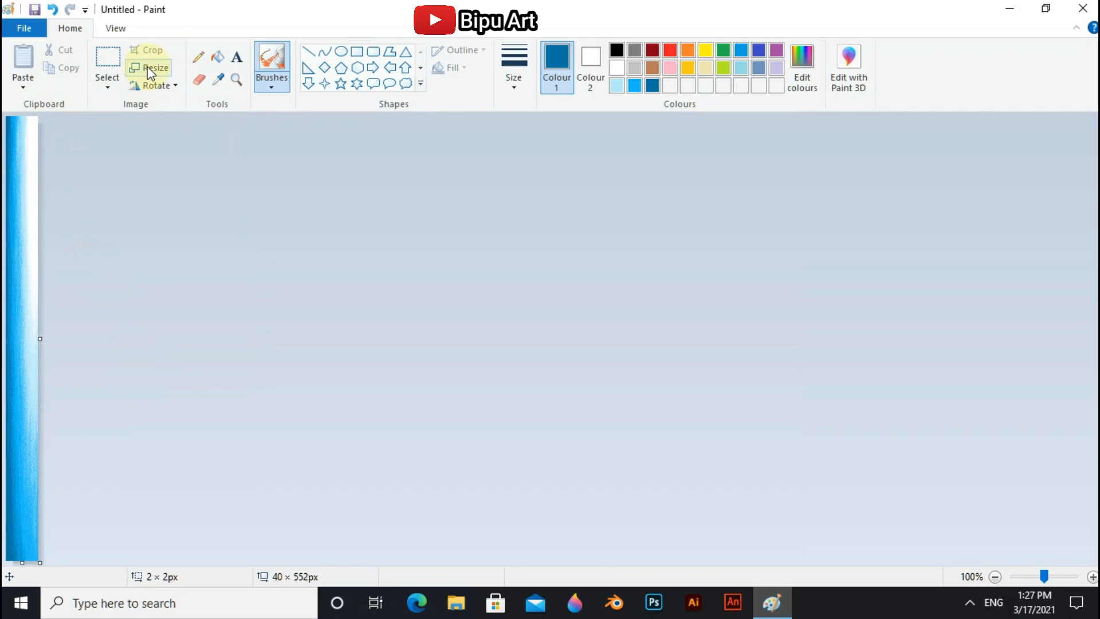
Step: Stretch the picture back to 987 px wide
left_click(153, 68)
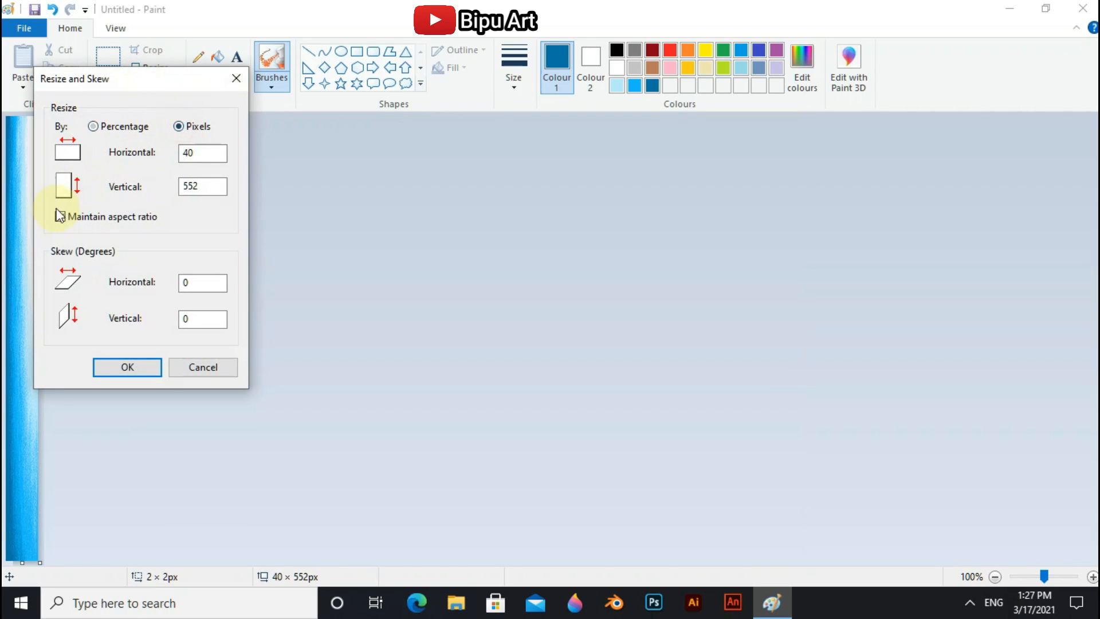
left_click(60, 216)
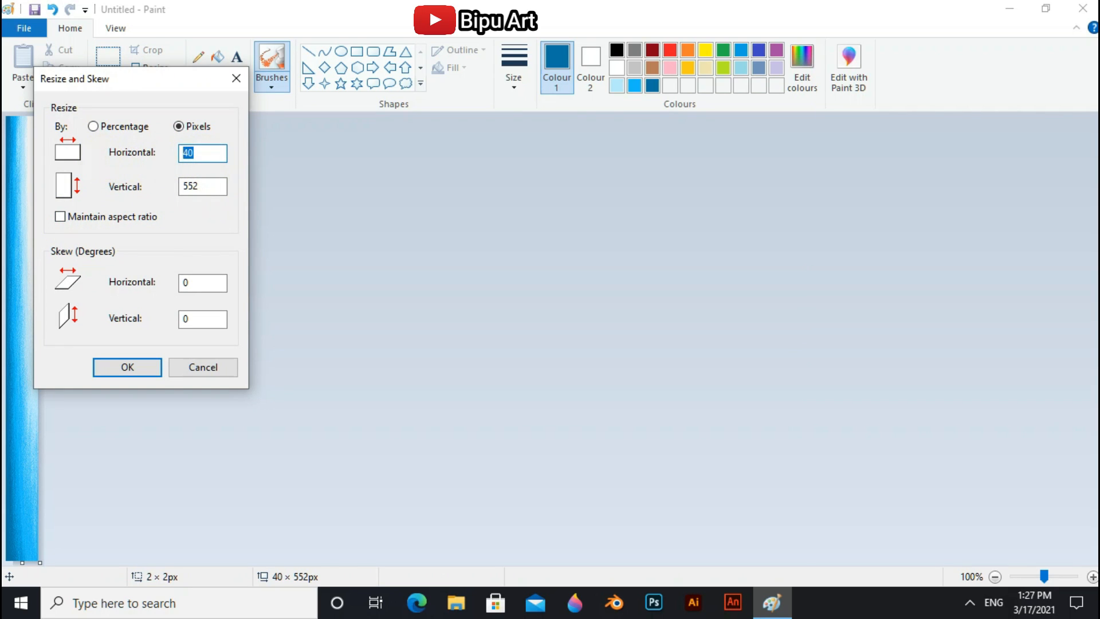
type("987")
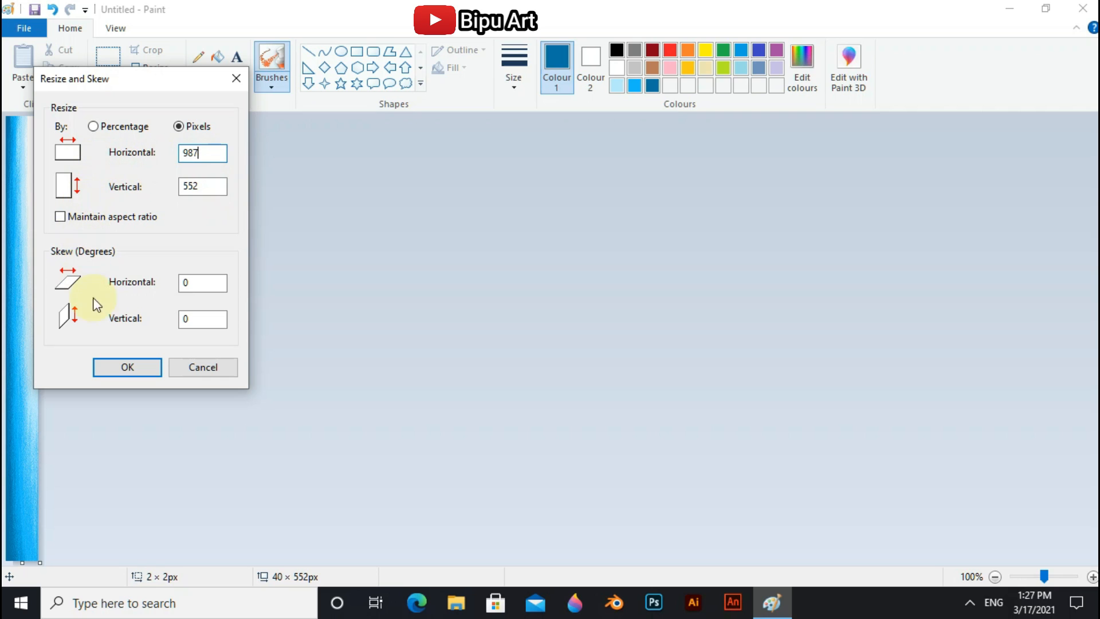
left_click(127, 366)
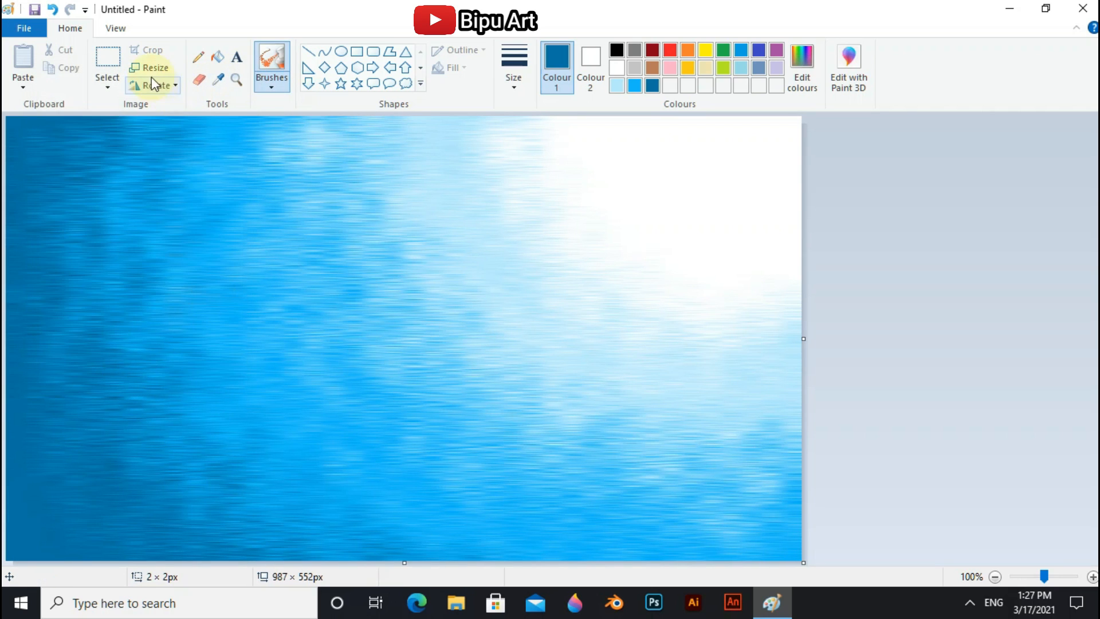
Step: Squash the picture to 6 px tall
left_click(155, 67)
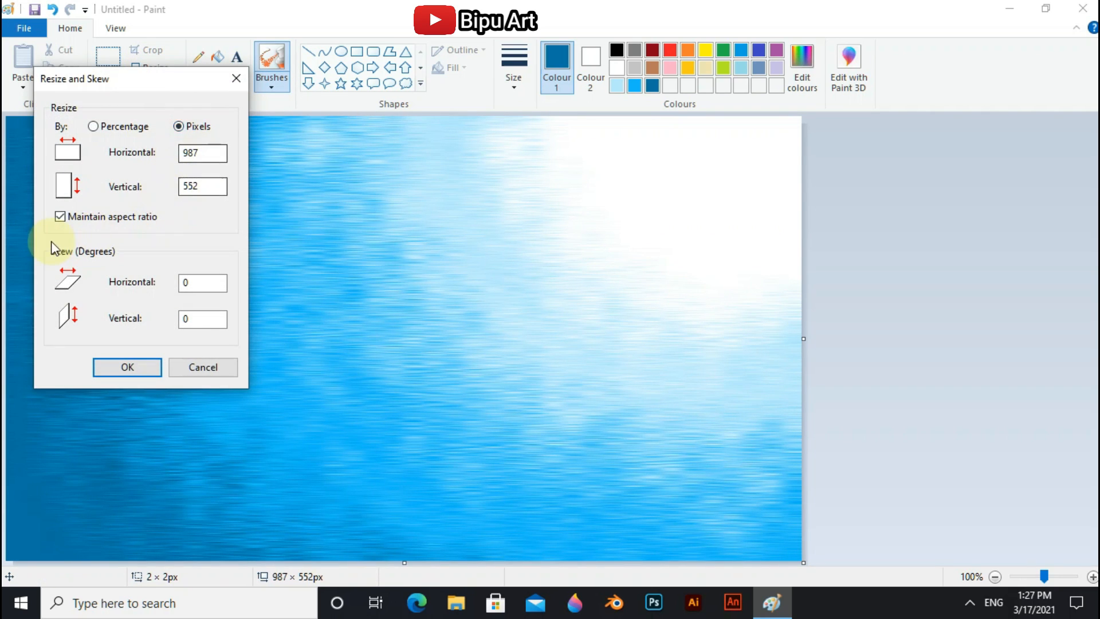
left_click(60, 217)
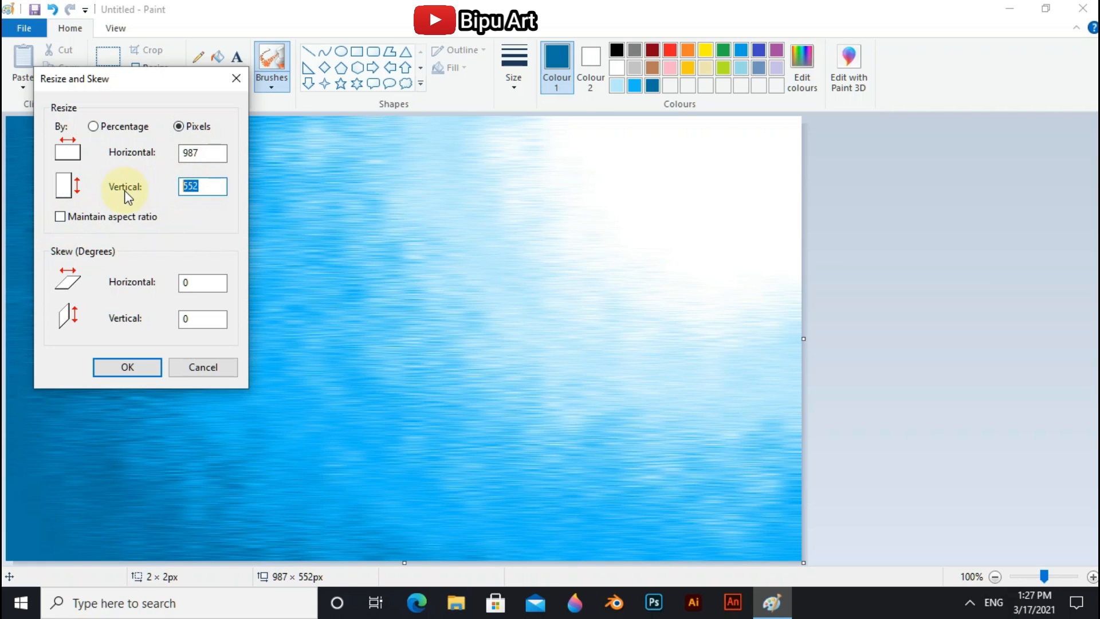
type("6")
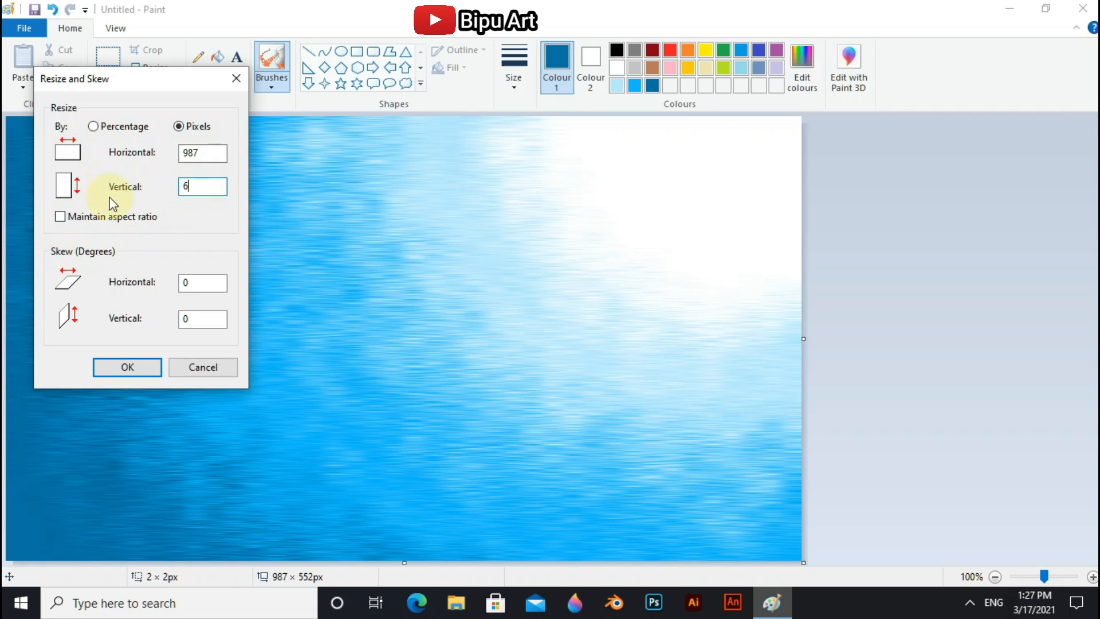
left_click(127, 366)
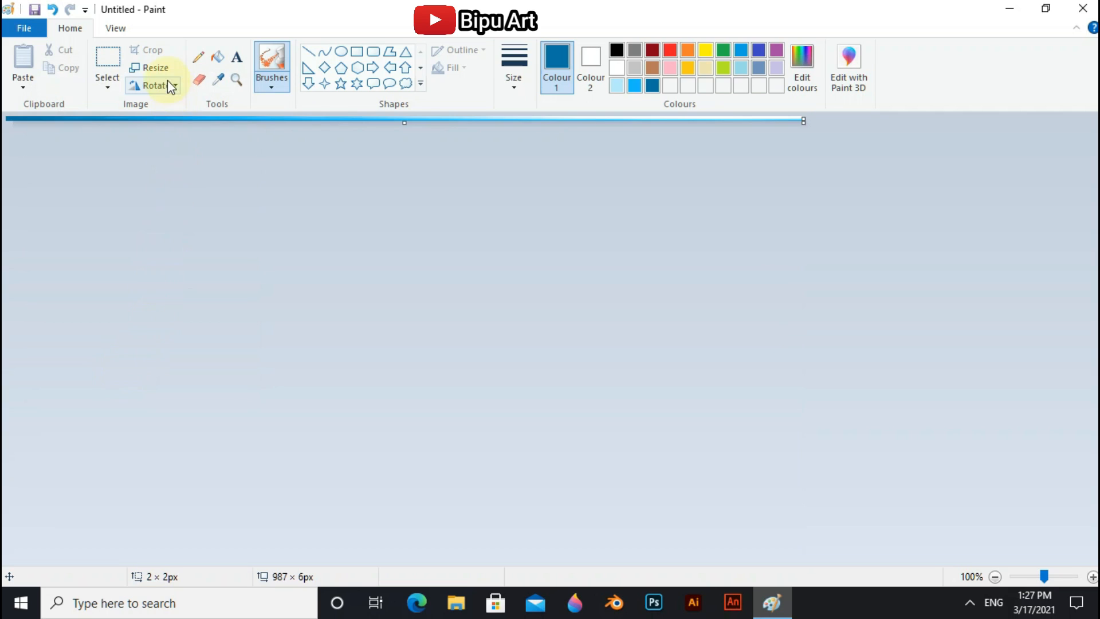
Step: Stretch the picture back to 552 px tall in pixels
left_click(154, 67)
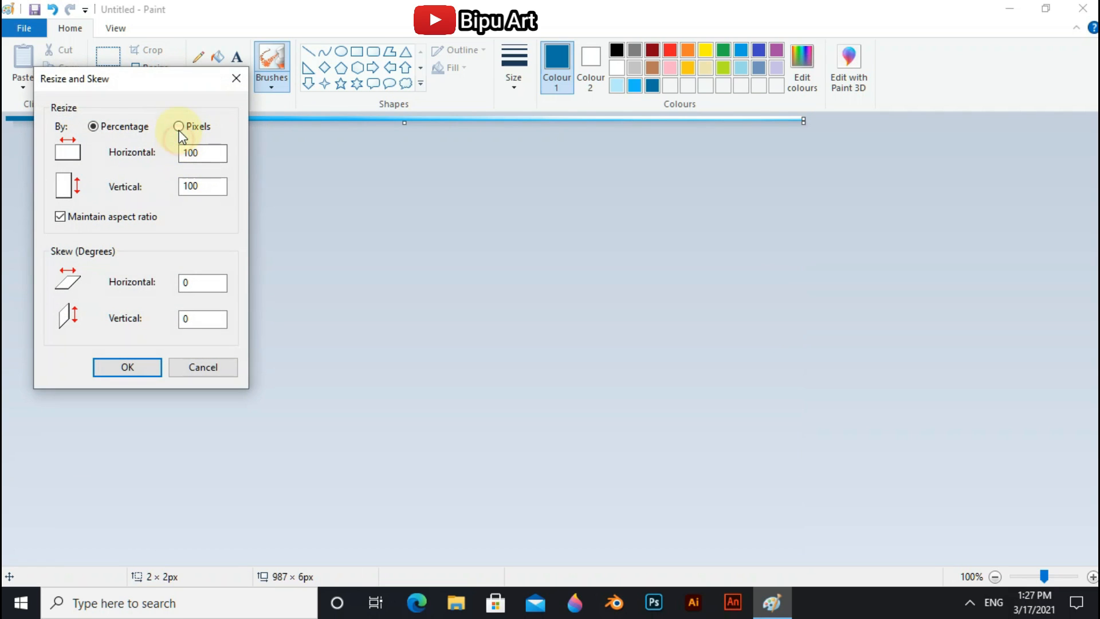
left_click(178, 126)
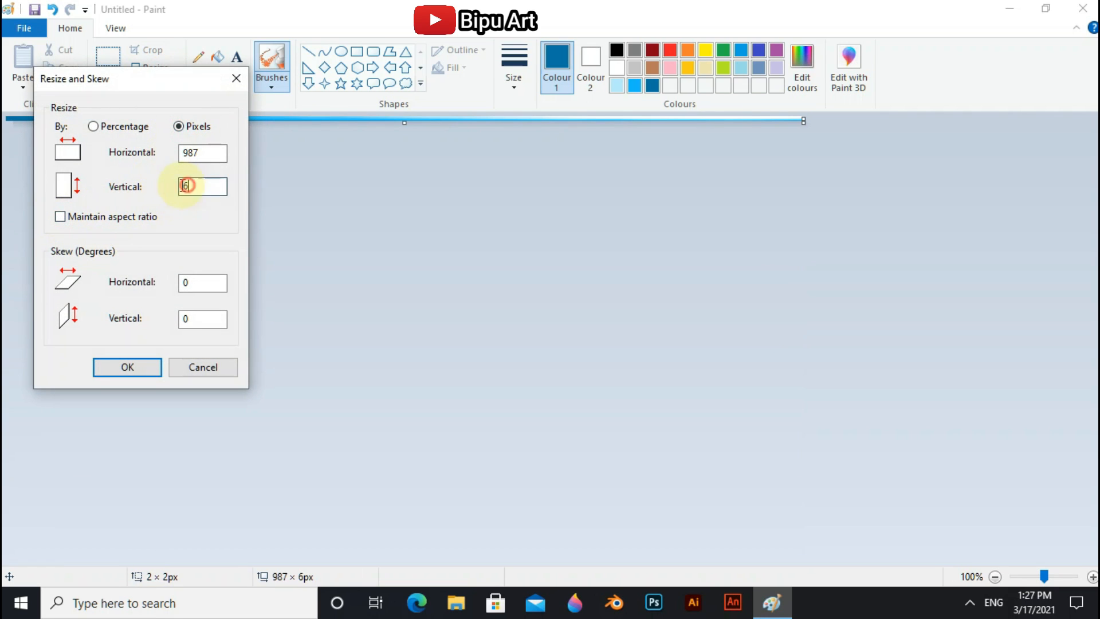
type("552")
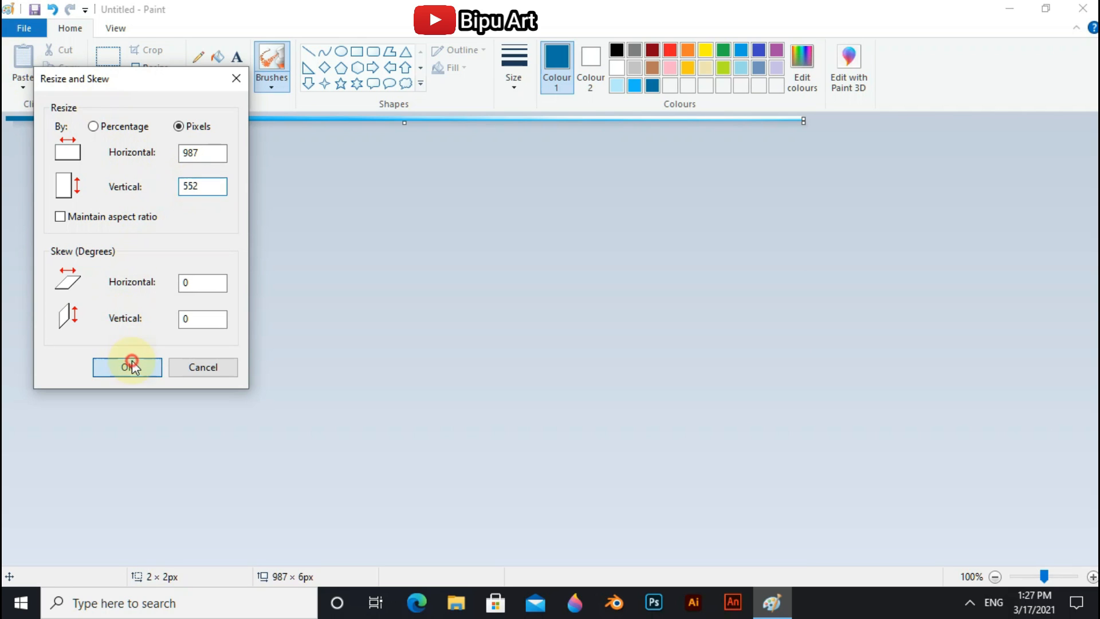
left_click(127, 367)
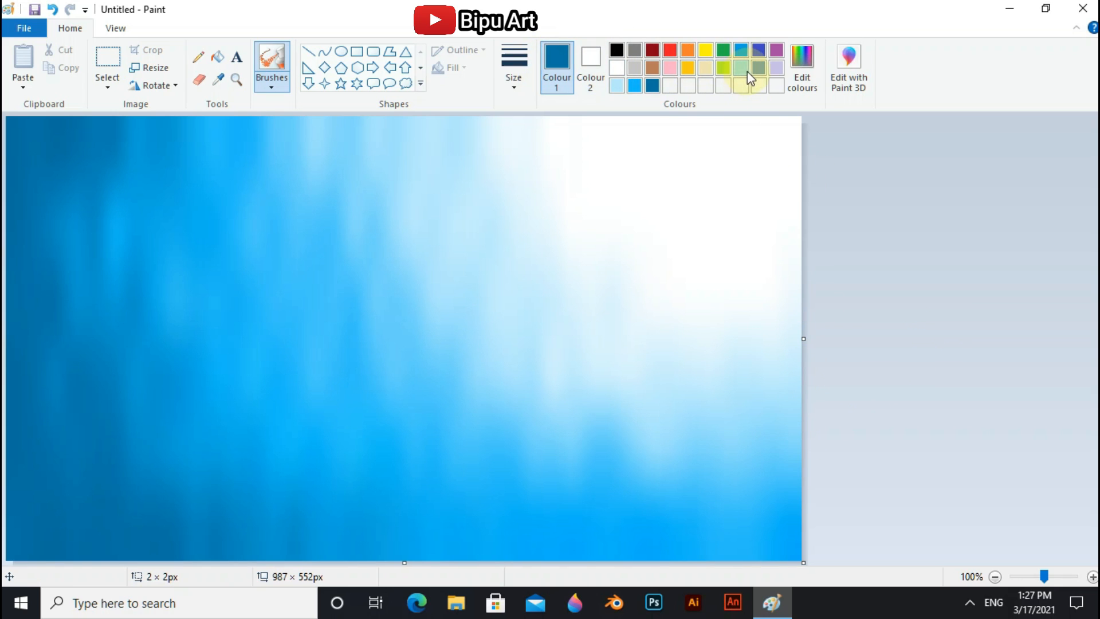
Step: Choose a basic green in Edit colours and darken it to near black
left_click(801, 63)
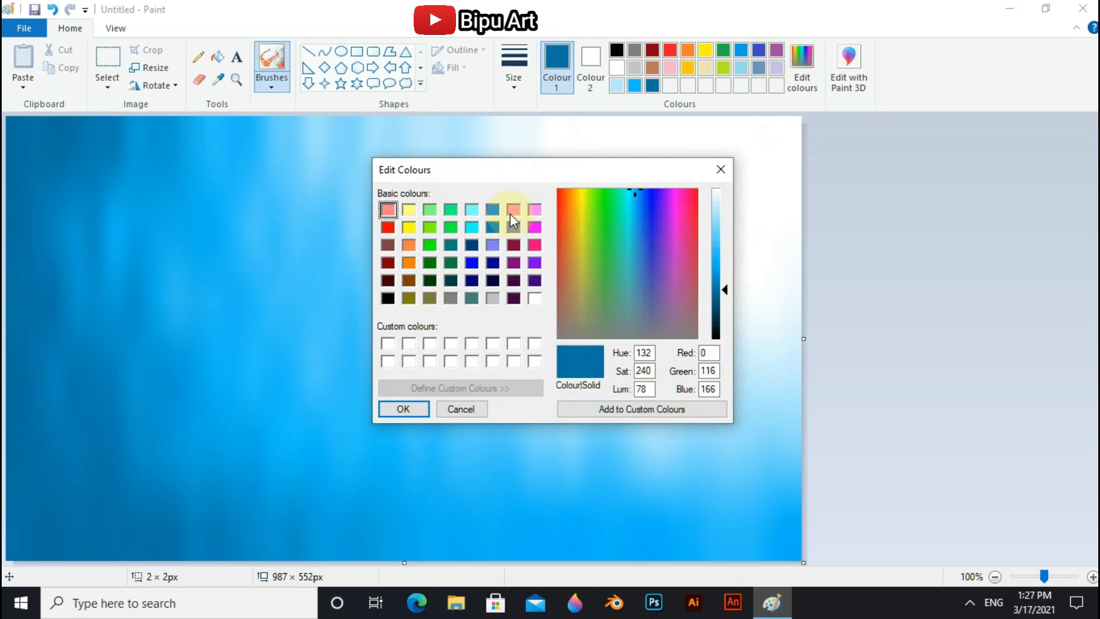
left_click(429, 245)
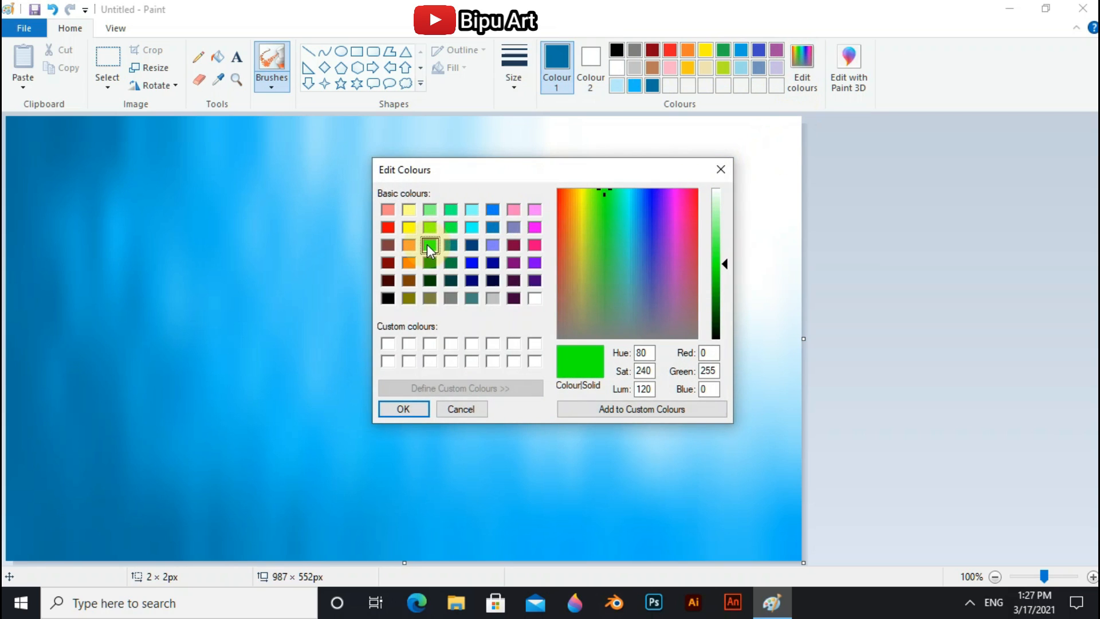
left_click_drag(725, 263, 725, 290)
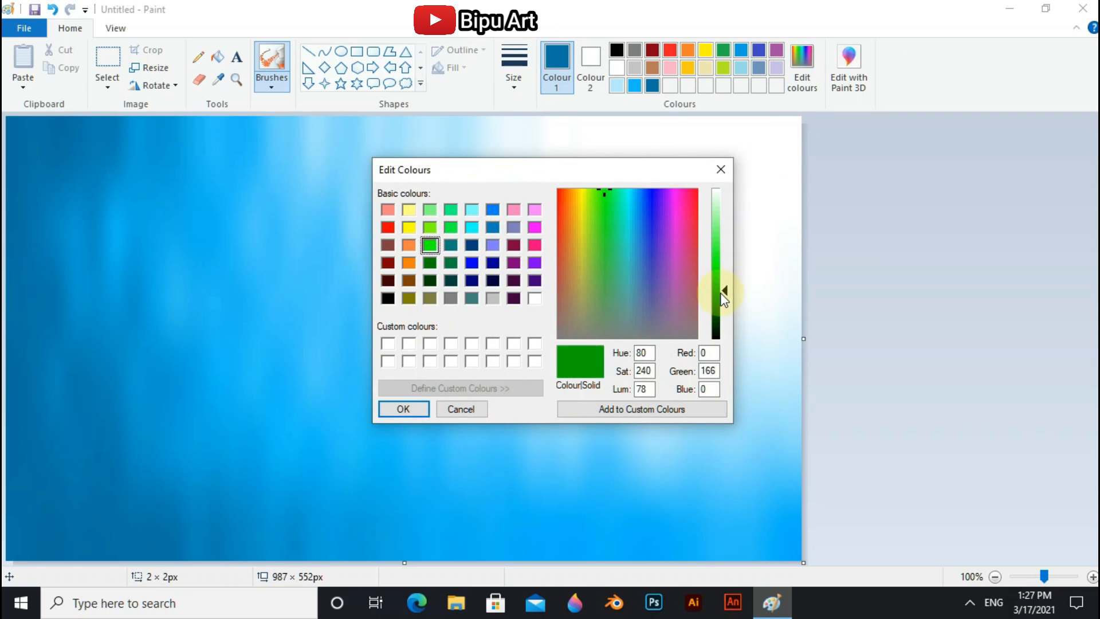
left_click_drag(726, 290, 726, 316)
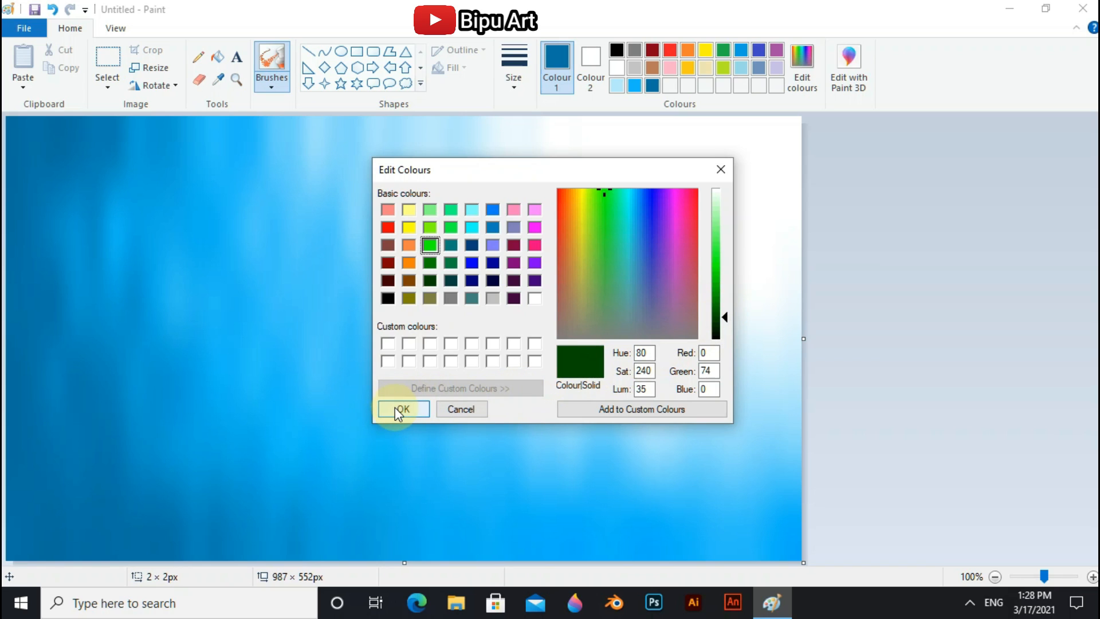
left_click(400, 409)
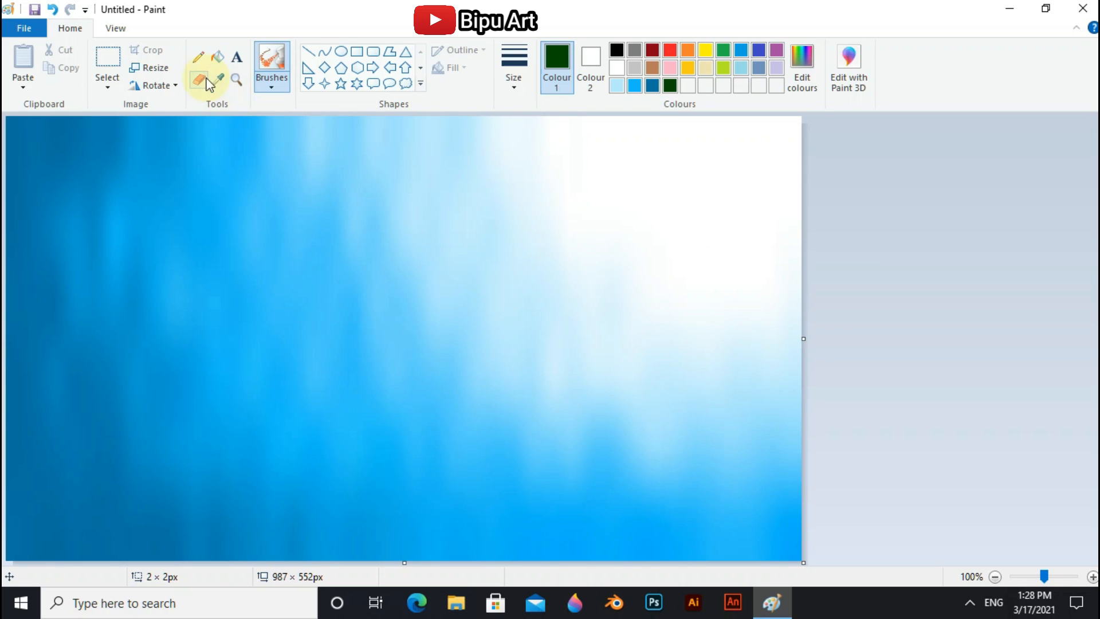
Step: Pencil dark green ground along the bottom and a tapering far riverbank
left_click(198, 57)
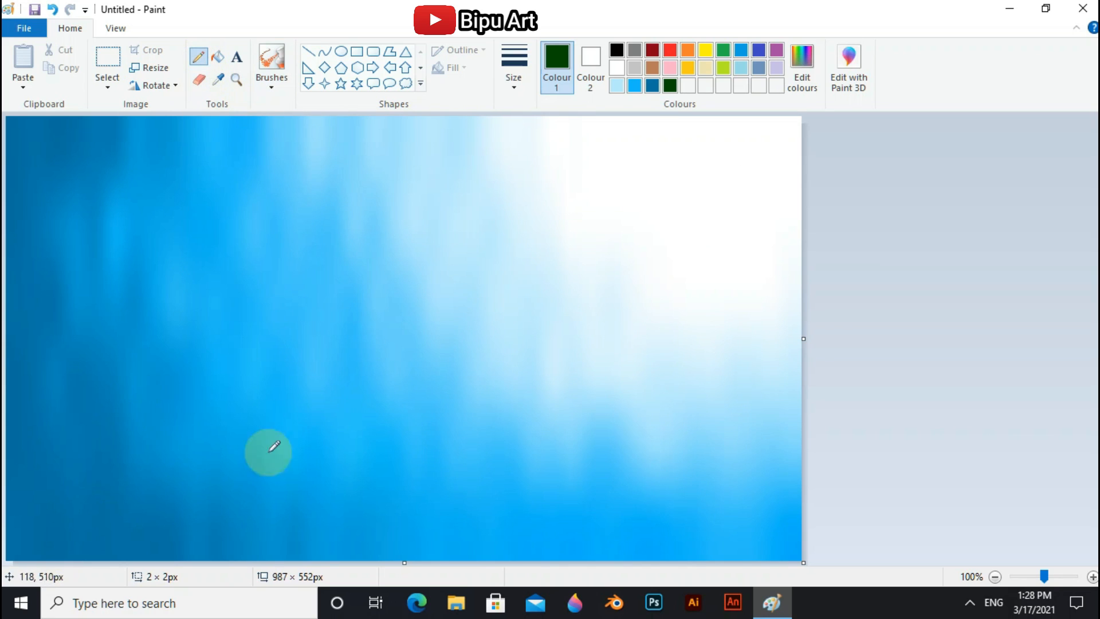
mouse_move(116, 527)
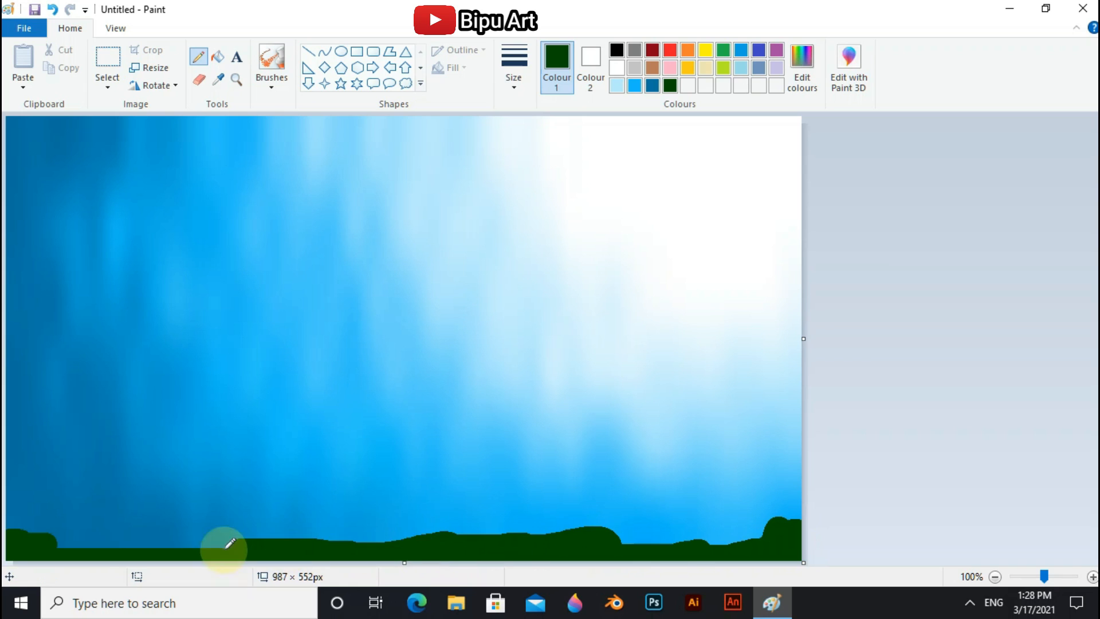
left_click_drag(225, 544, 345, 538)
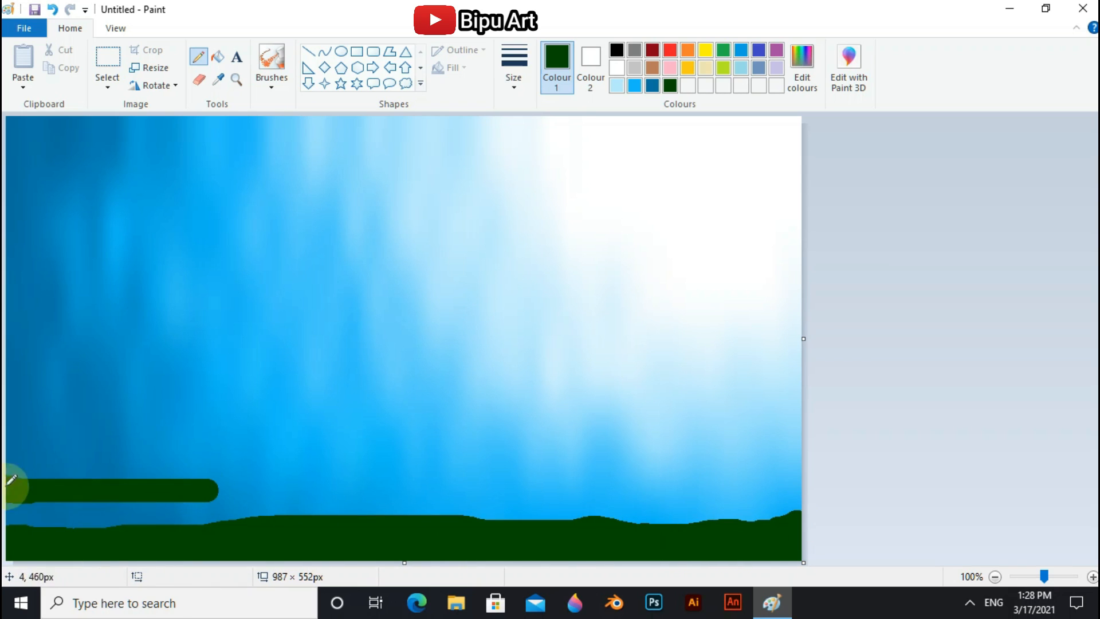
left_click_drag(10, 484, 210, 484)
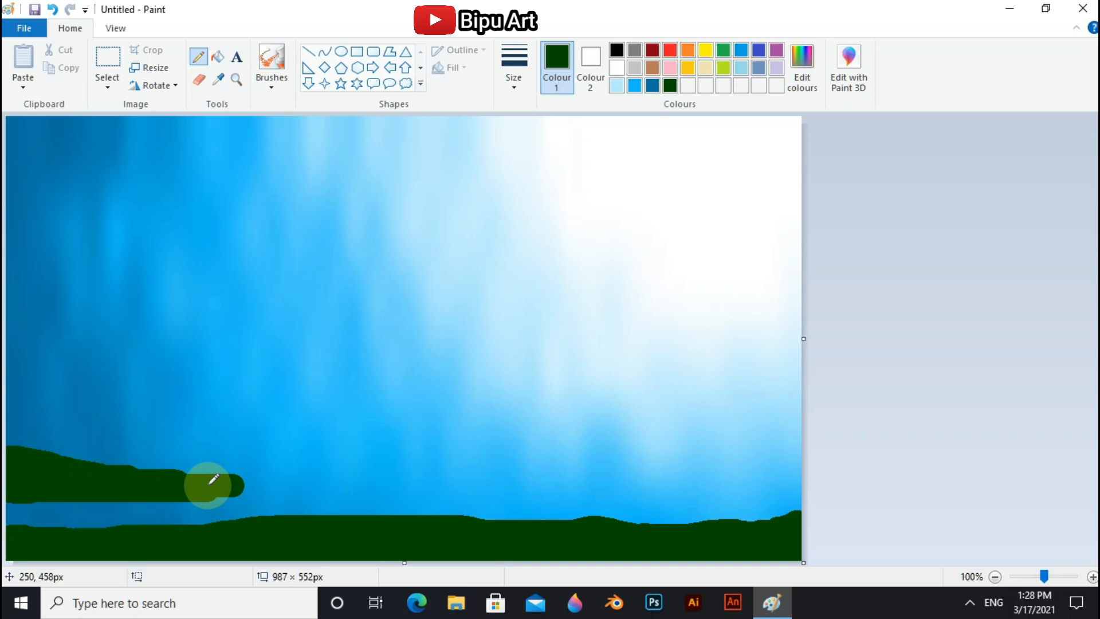
left_click_drag(210, 487, 288, 489)
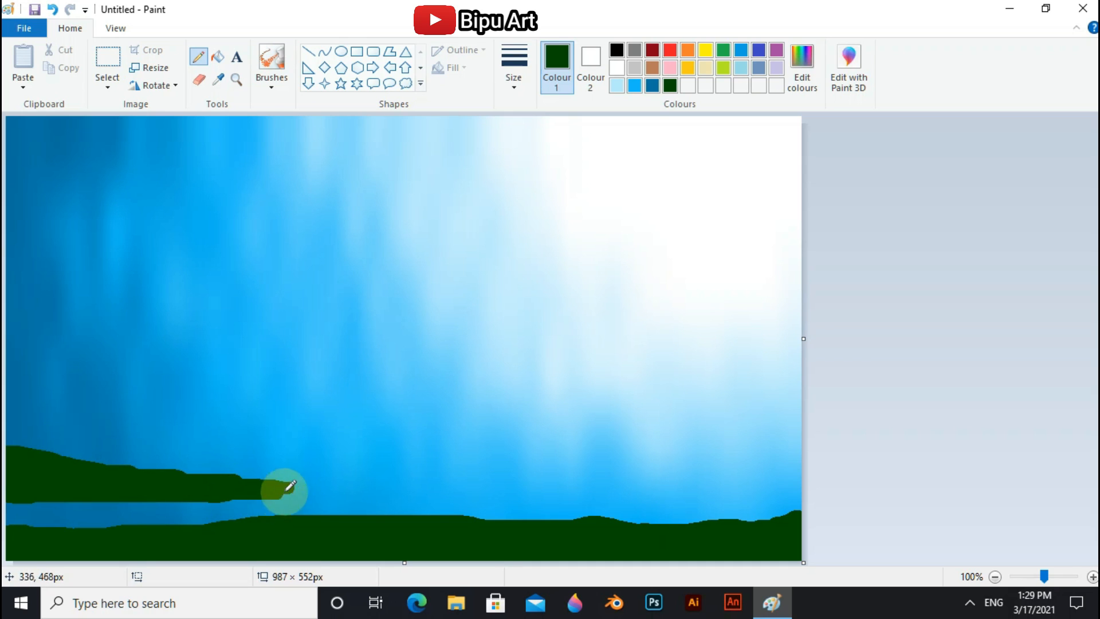
left_click_drag(288, 488, 484, 489)
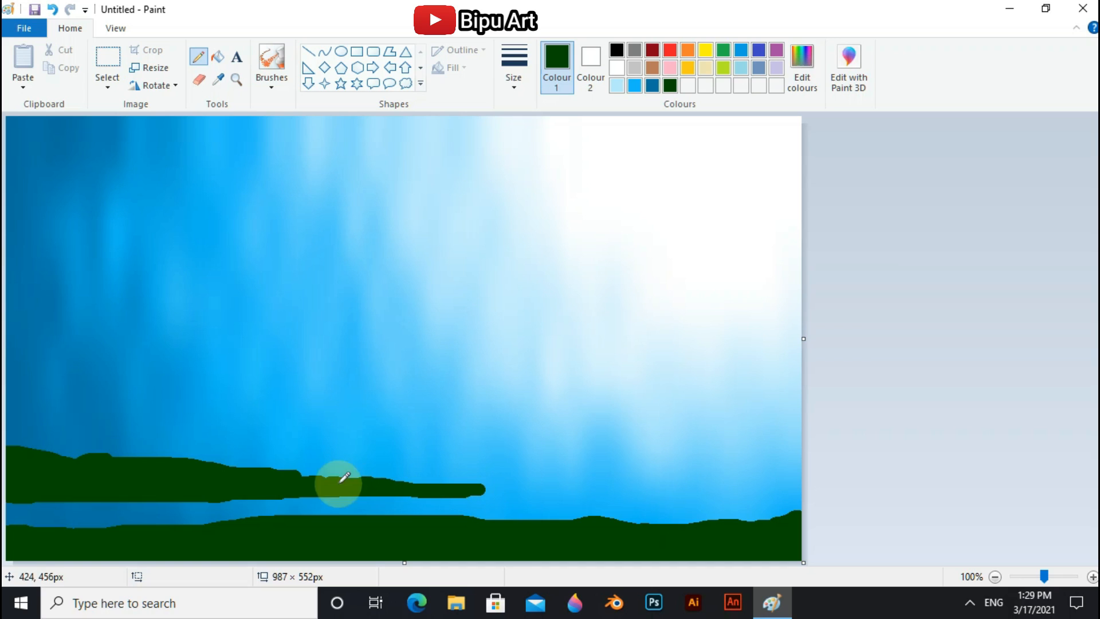
left_click_drag(338, 478, 488, 487)
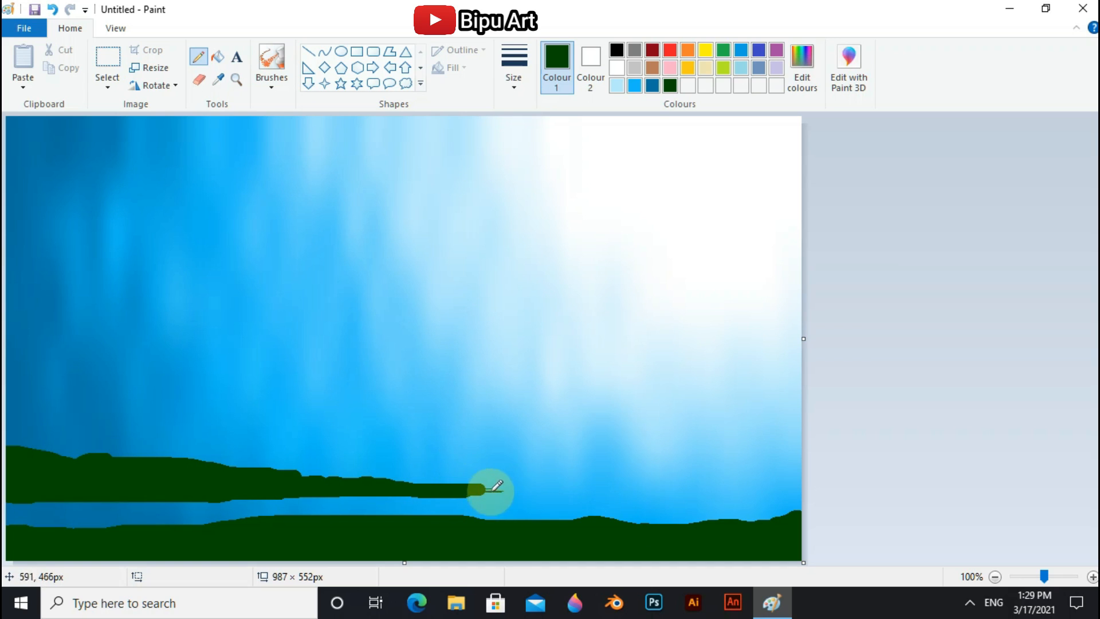
left_click_drag(494, 487, 421, 488)
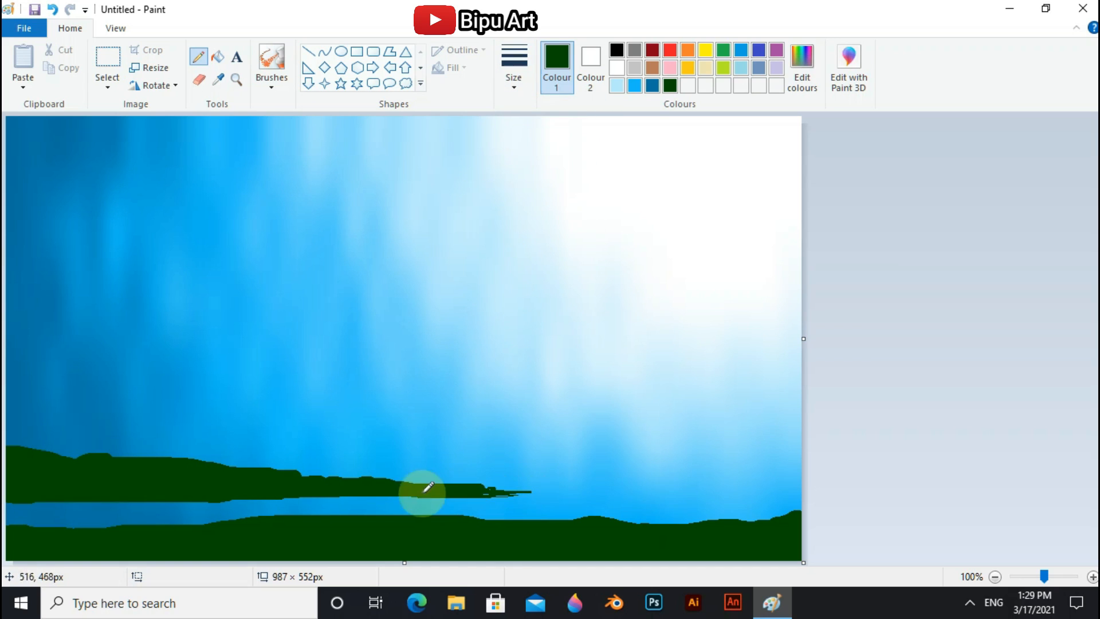
left_click_drag(423, 491, 541, 491)
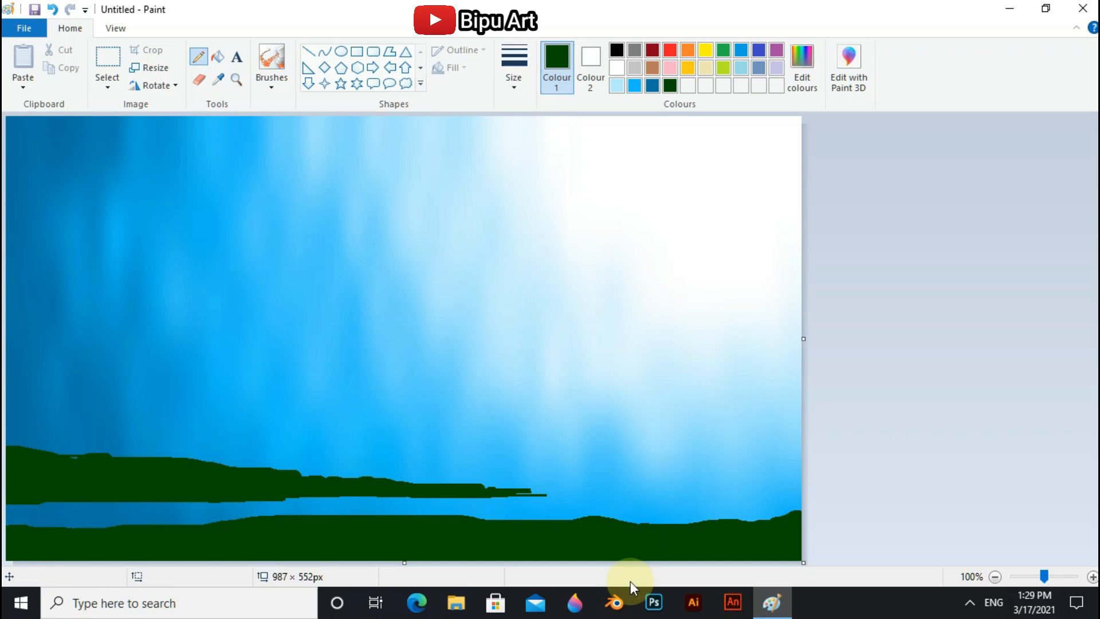
left_click(653, 68)
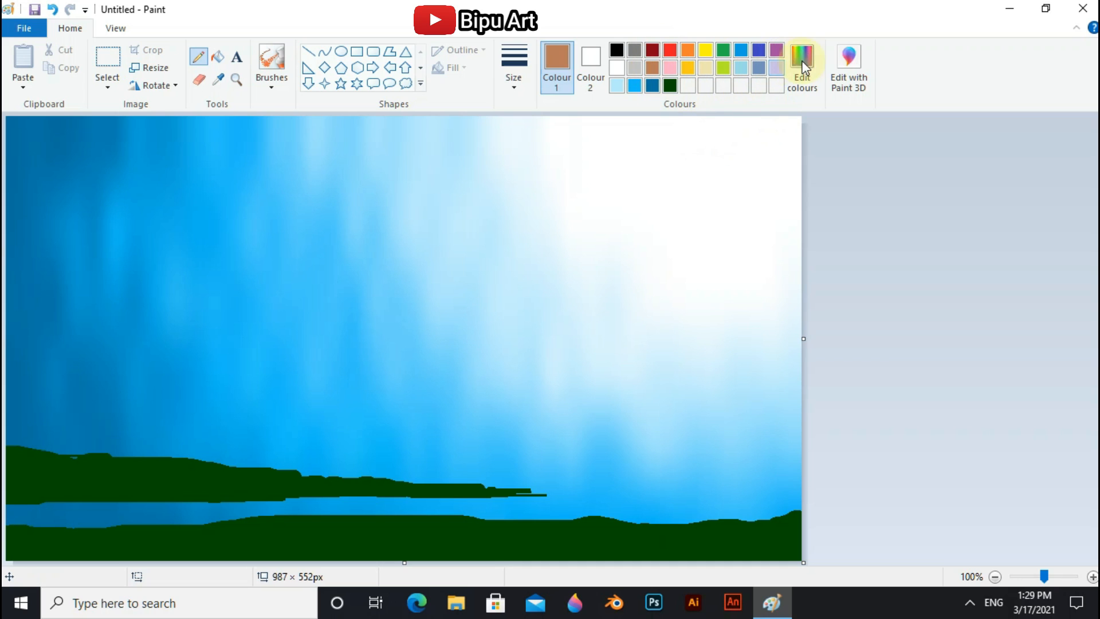
Step: Choose dark brown and draw the thick slanted trunk rising from the bank
left_click(802, 66)
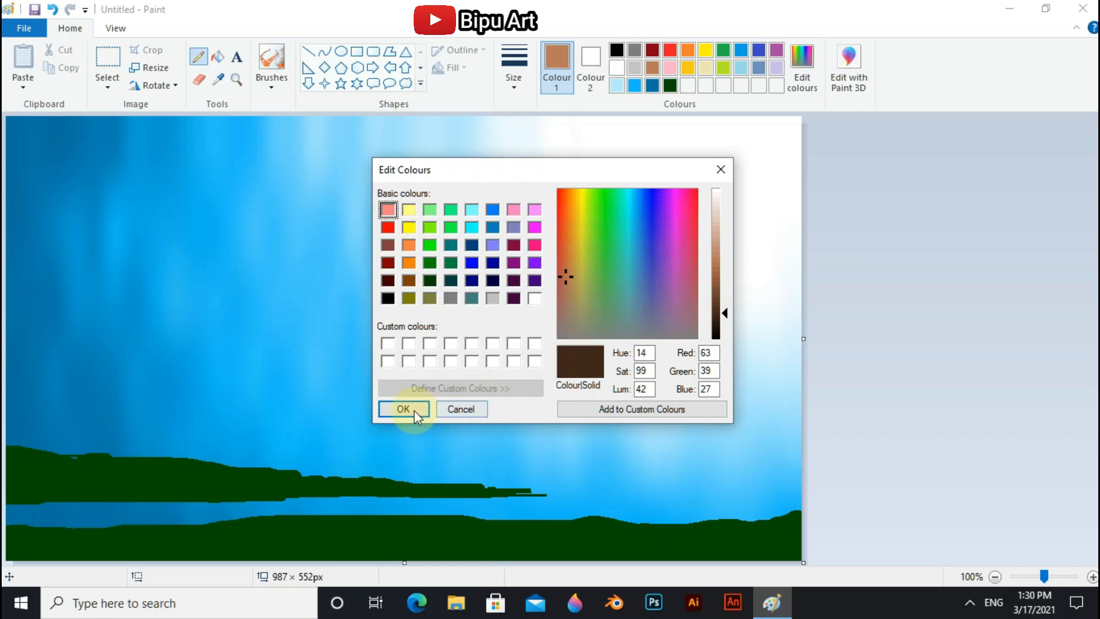
left_click(403, 409)
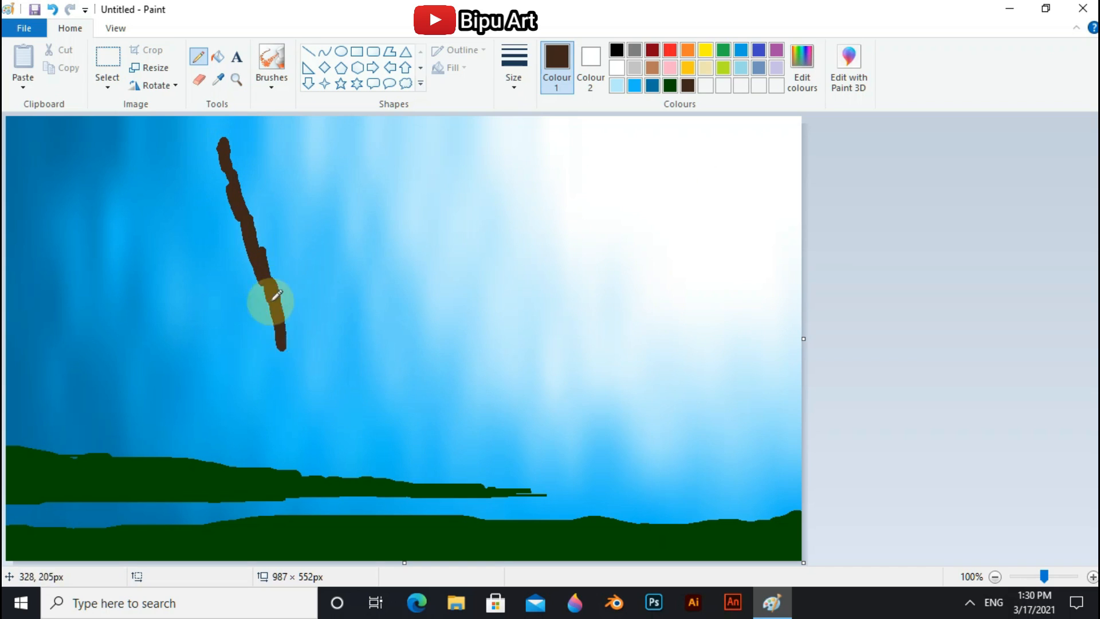
left_click_drag(278, 294, 305, 526)
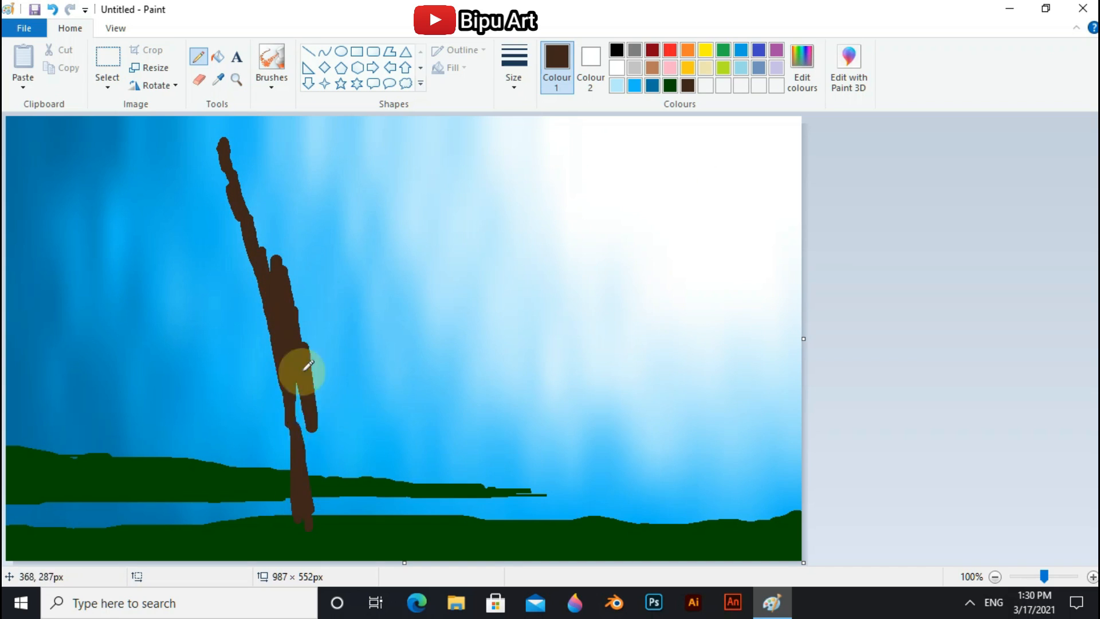
left_click_drag(306, 365, 376, 505)
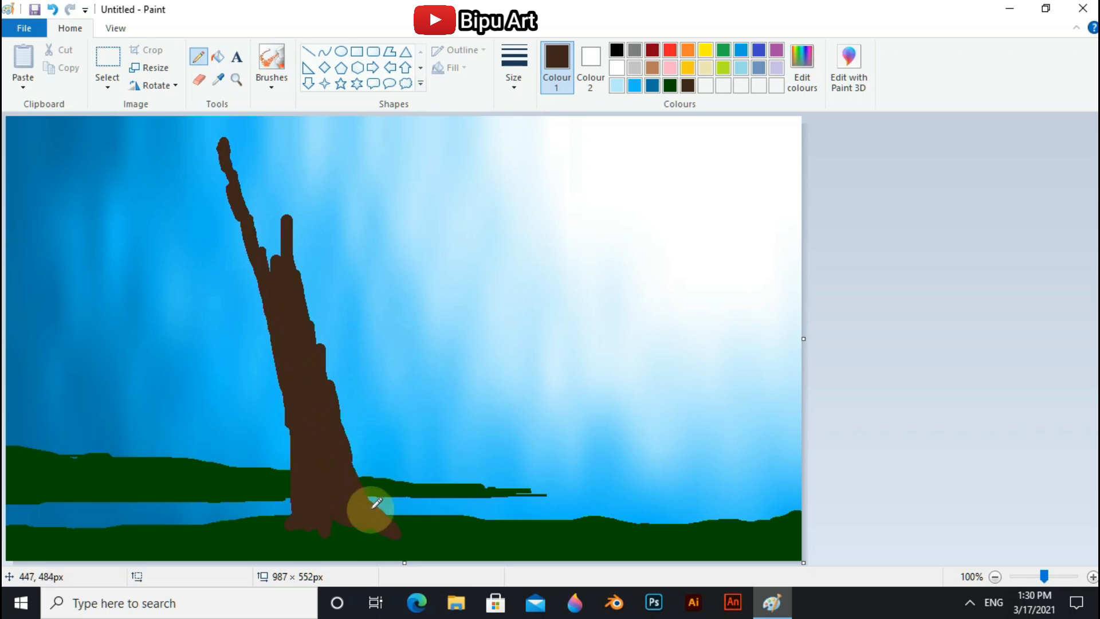
left_click_drag(371, 506, 291, 273)
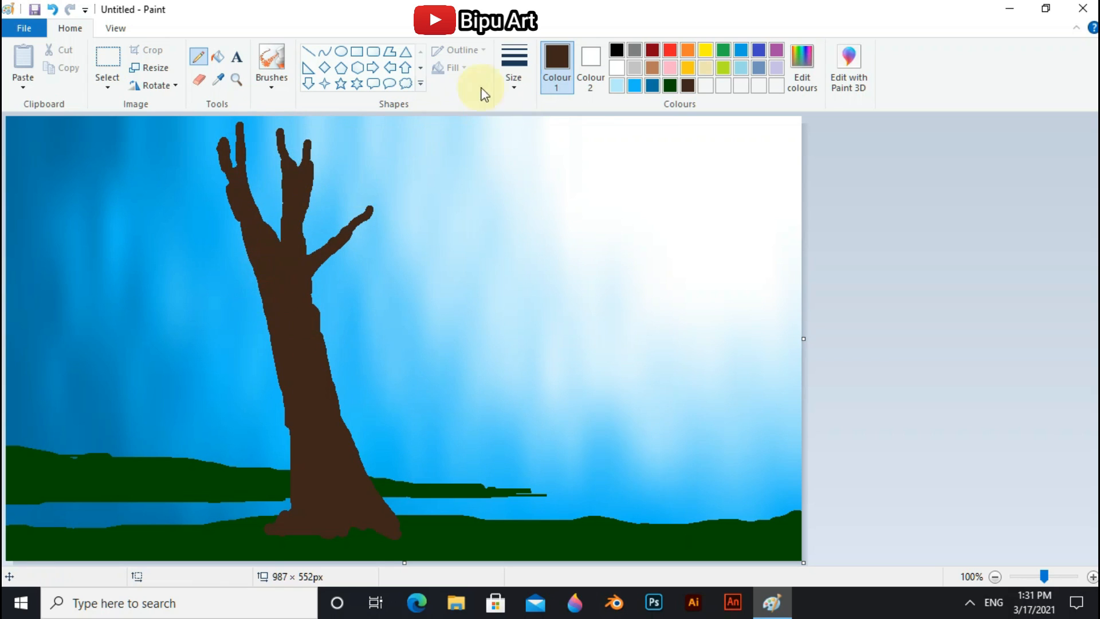
Step: Draw thin branches spreading right toward the bright sky and to the left
left_click_drag(316, 140, 477, 156)
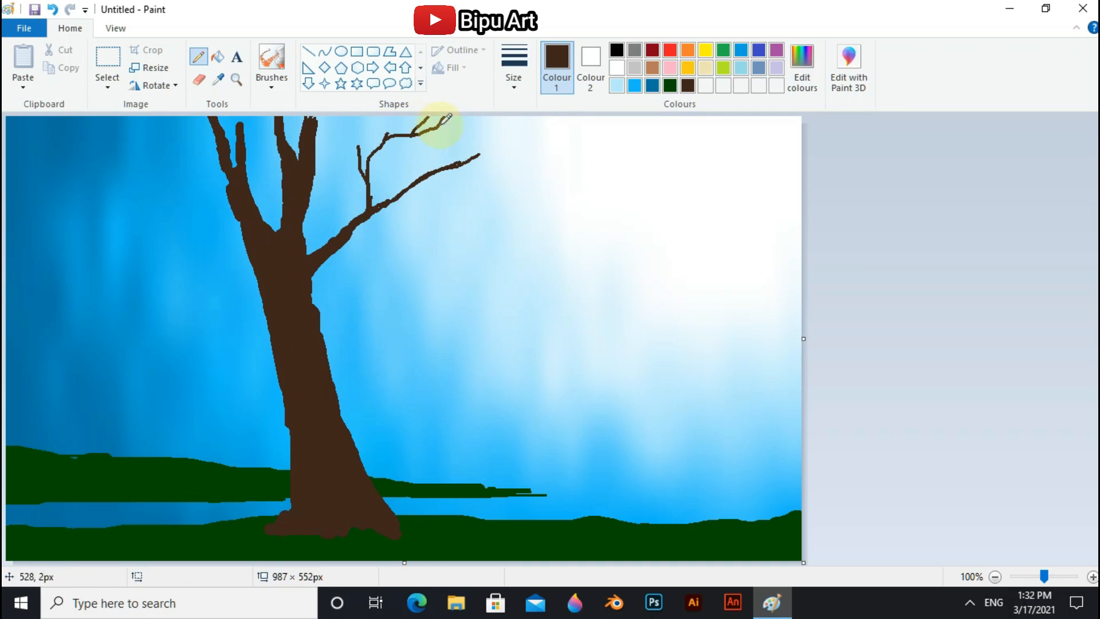
left_click_drag(435, 126, 576, 151)
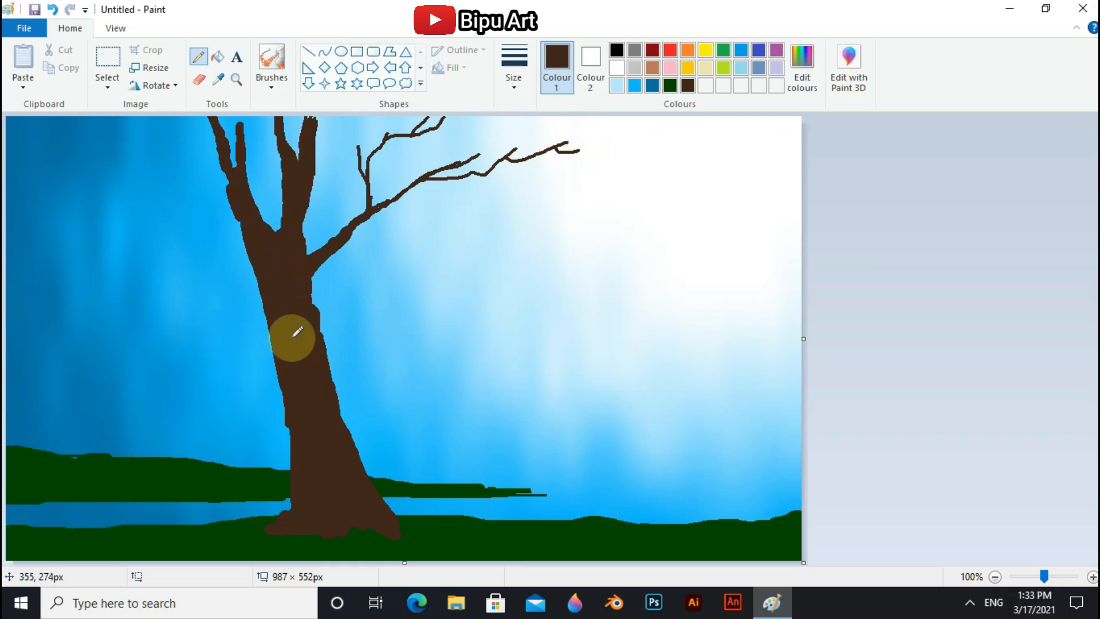
left_click_drag(295, 337, 176, 225)
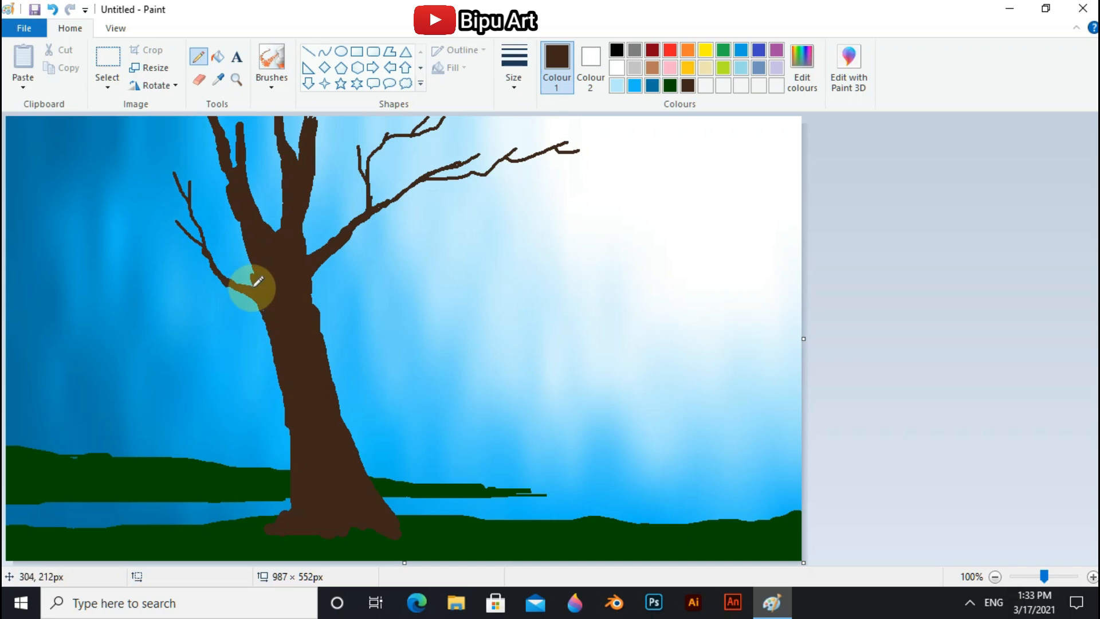
left_click_drag(249, 286, 257, 138)
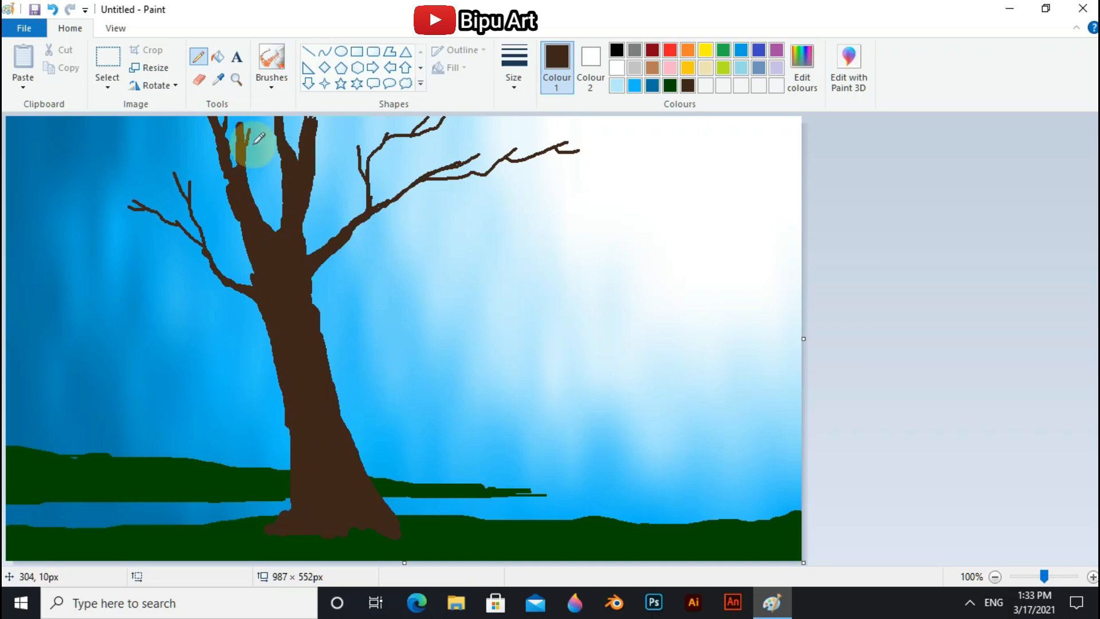
left_click(802, 66)
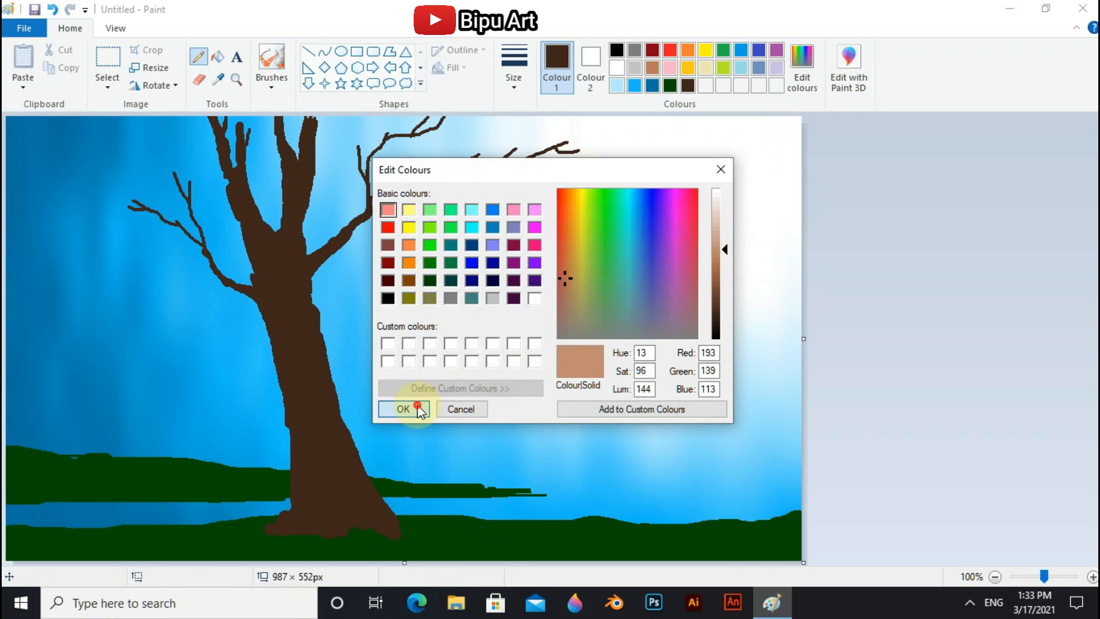
Step: Paint light brown bark highlights and texture streaks along the trunk and upper limbs
left_click(403, 409)
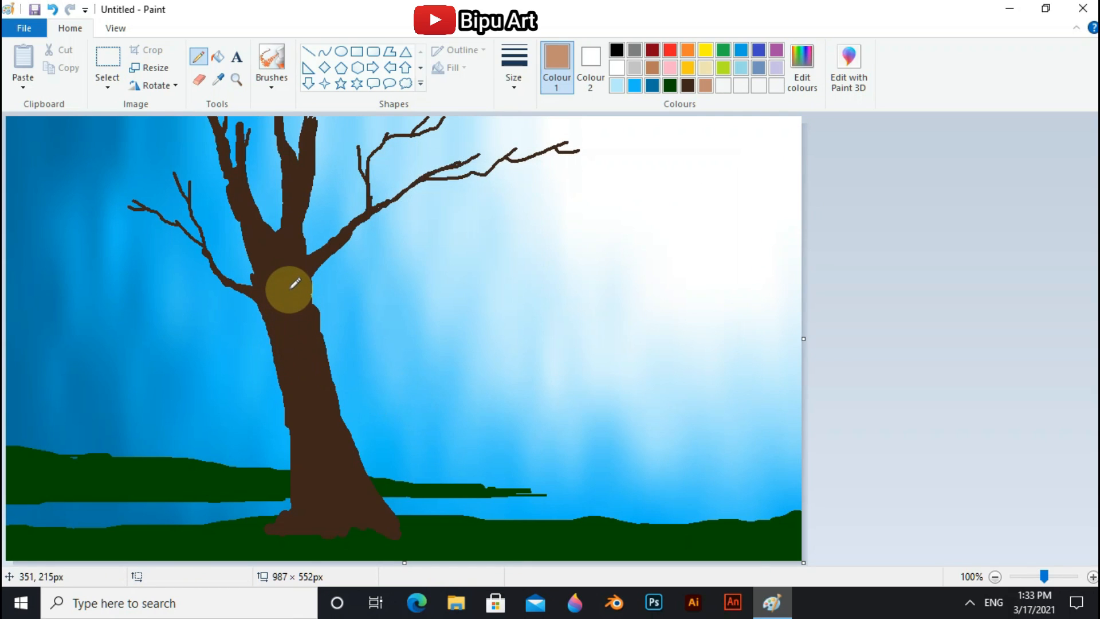
left_click_drag(288, 286, 332, 400)
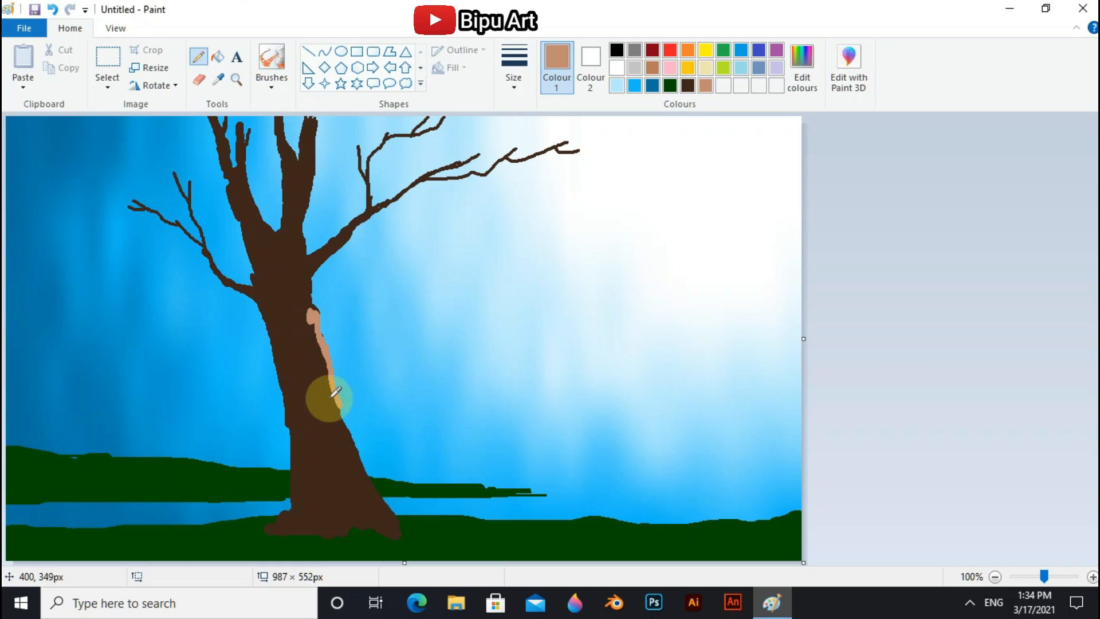
left_click_drag(323, 385, 343, 519)
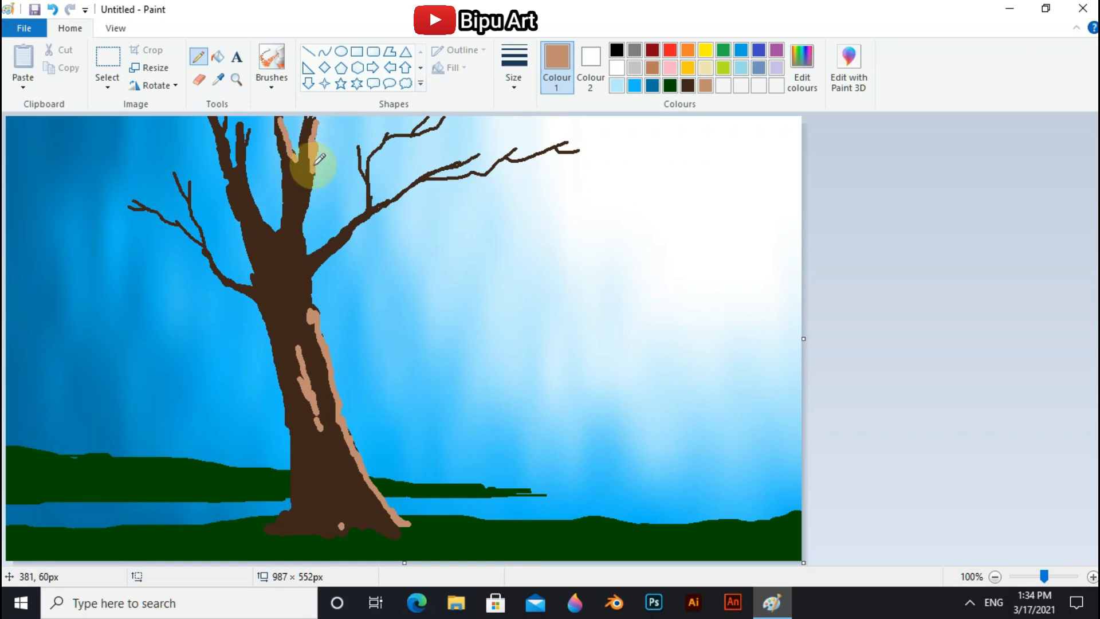
left_click_drag(315, 158, 267, 218)
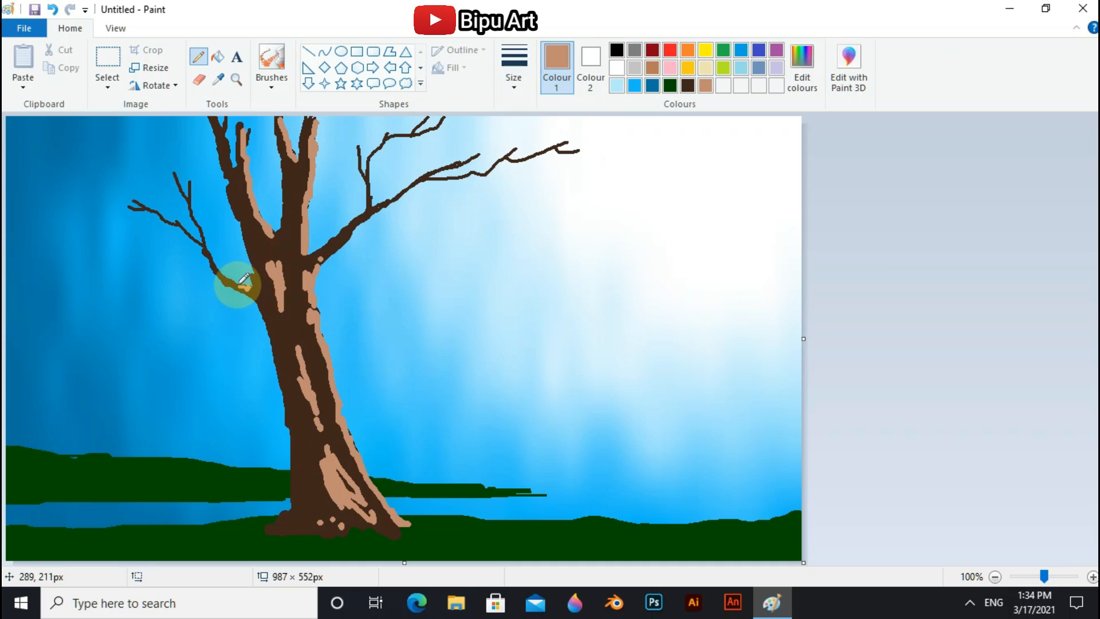
left_click_drag(241, 280, 502, 158)
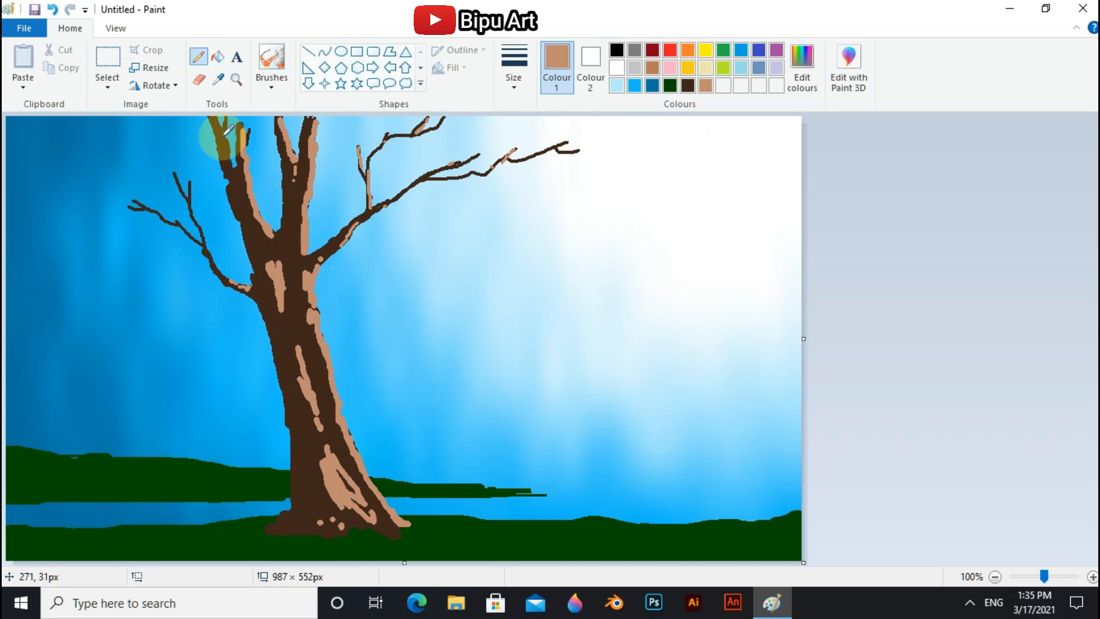
left_click_drag(228, 130, 221, 263)
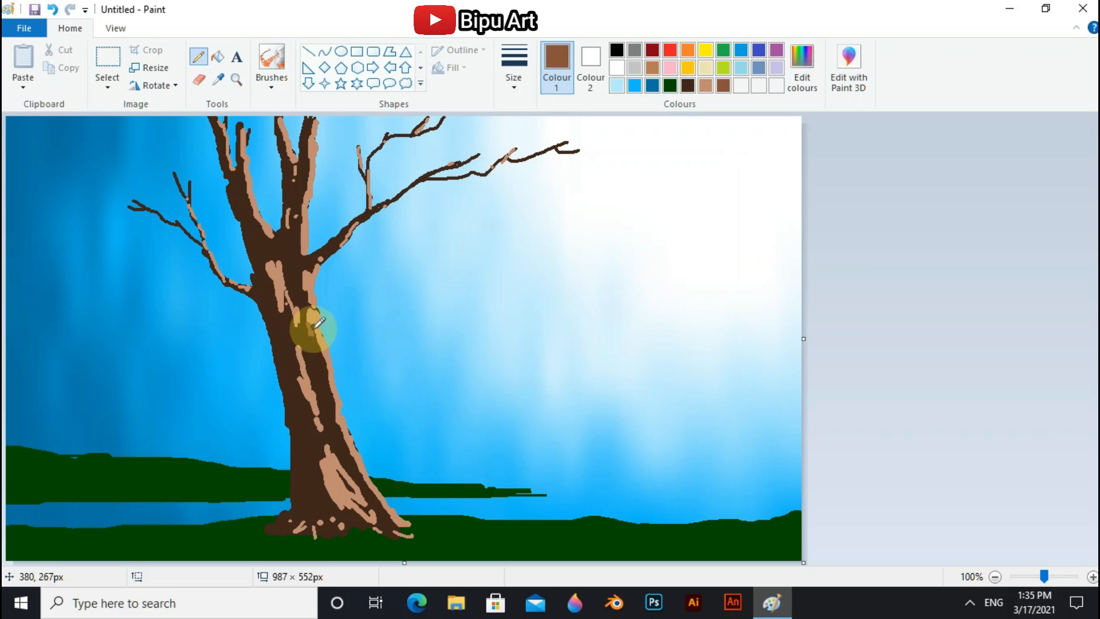
left_click_drag(319, 326, 390, 506)
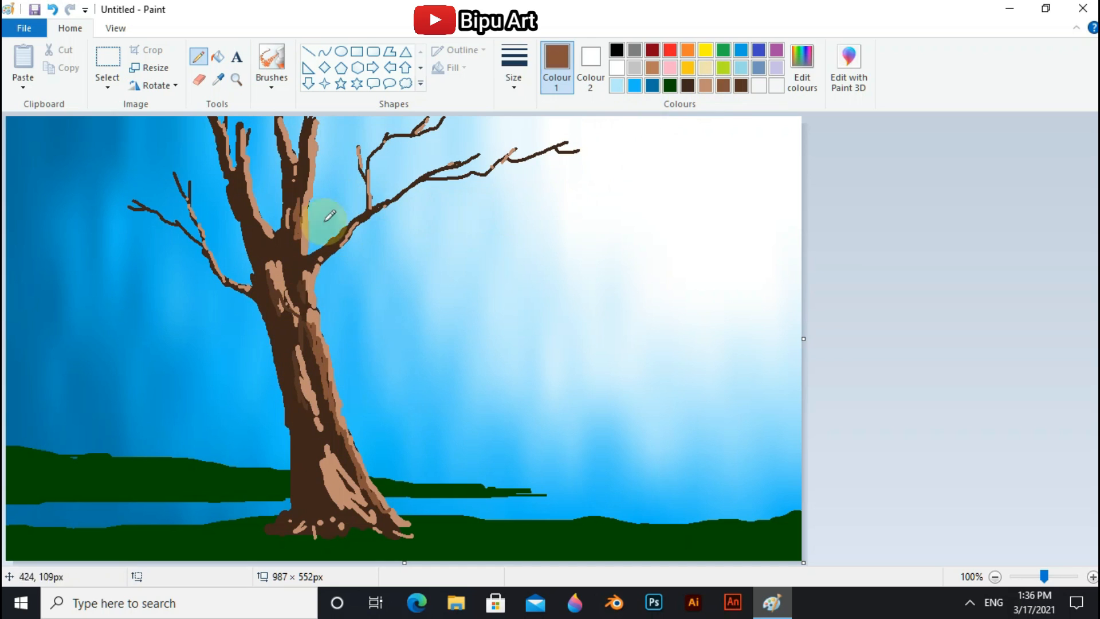
left_click(272, 63)
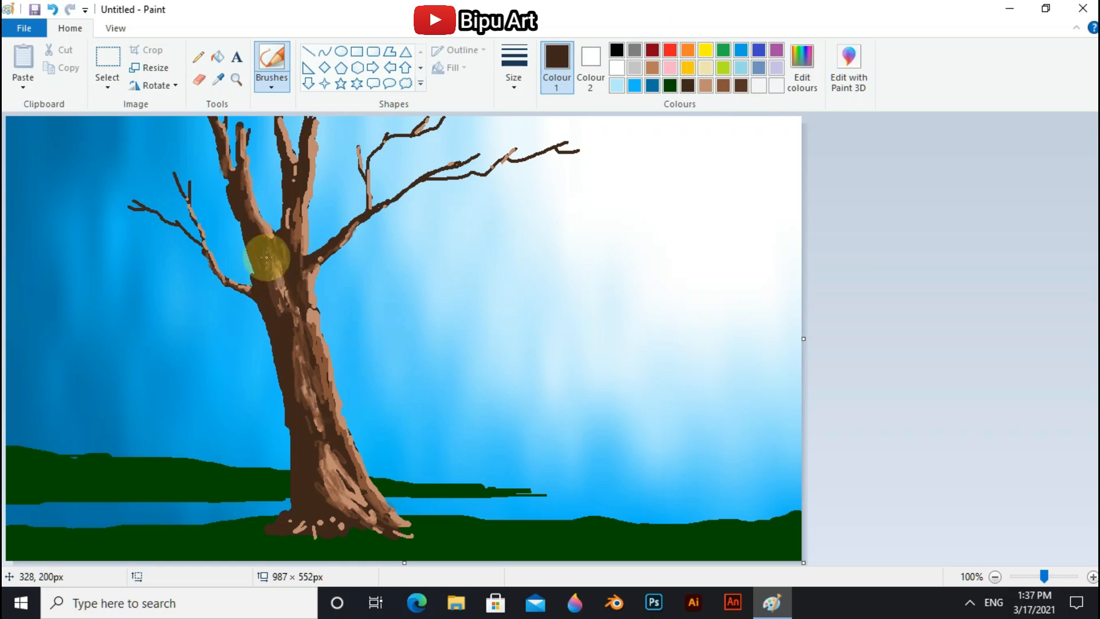
Step: Brush dark brown shading over the trunk, from the upper trunk down to the base
left_click_drag(266, 257, 365, 509)
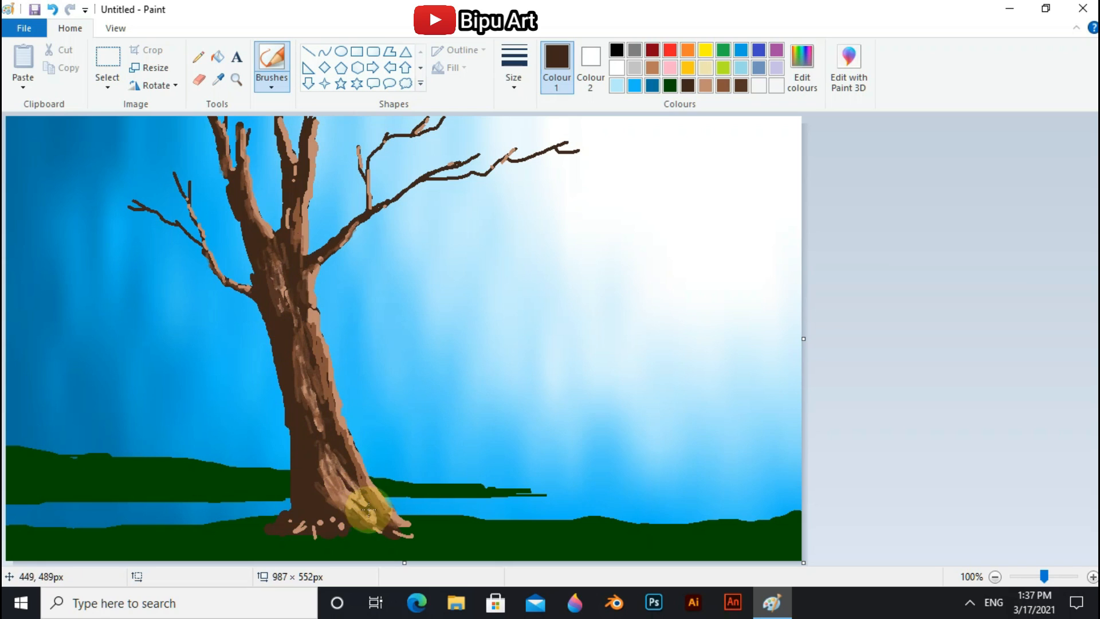
left_click_drag(365, 505, 298, 330)
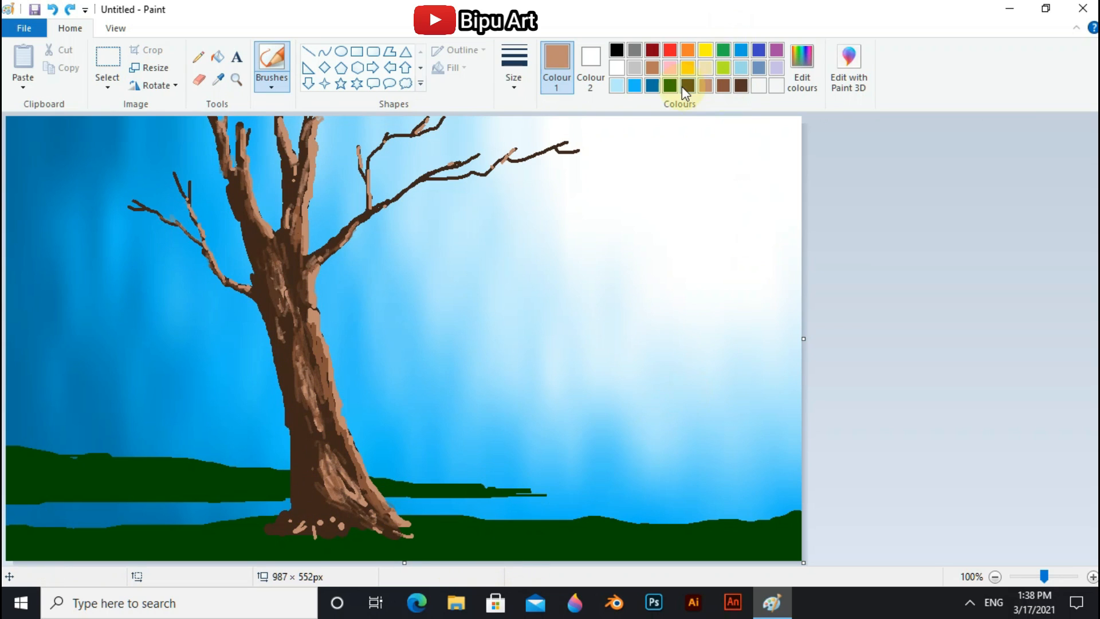
Step: Mix a vivid bright green by raising luminance in Edit colours
left_click(801, 67)
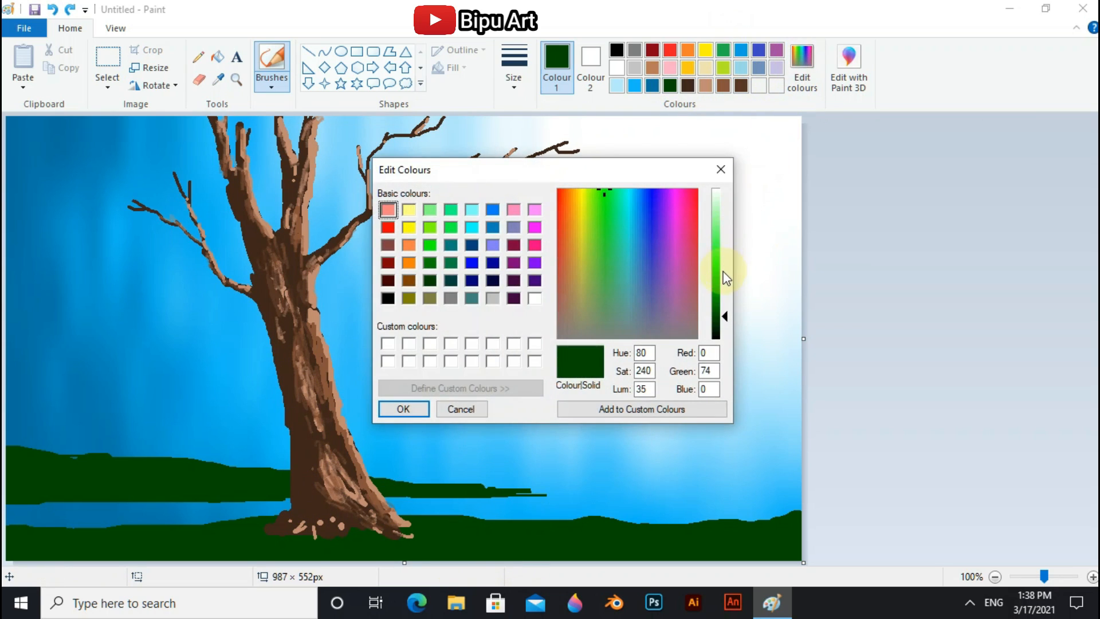
left_click(703, 289)
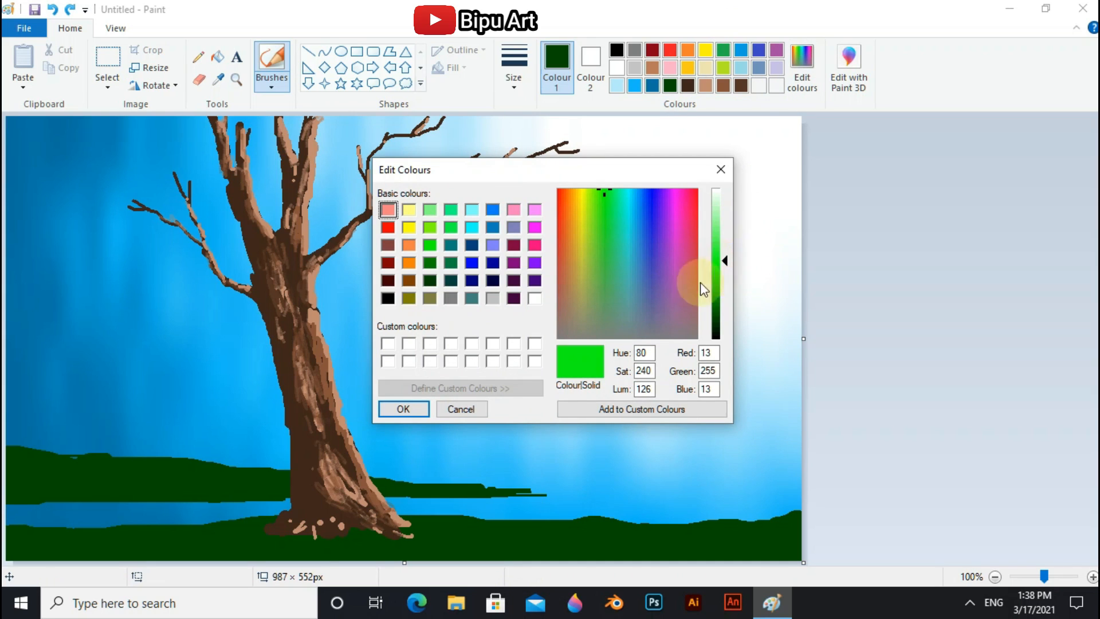
left_click(403, 409)
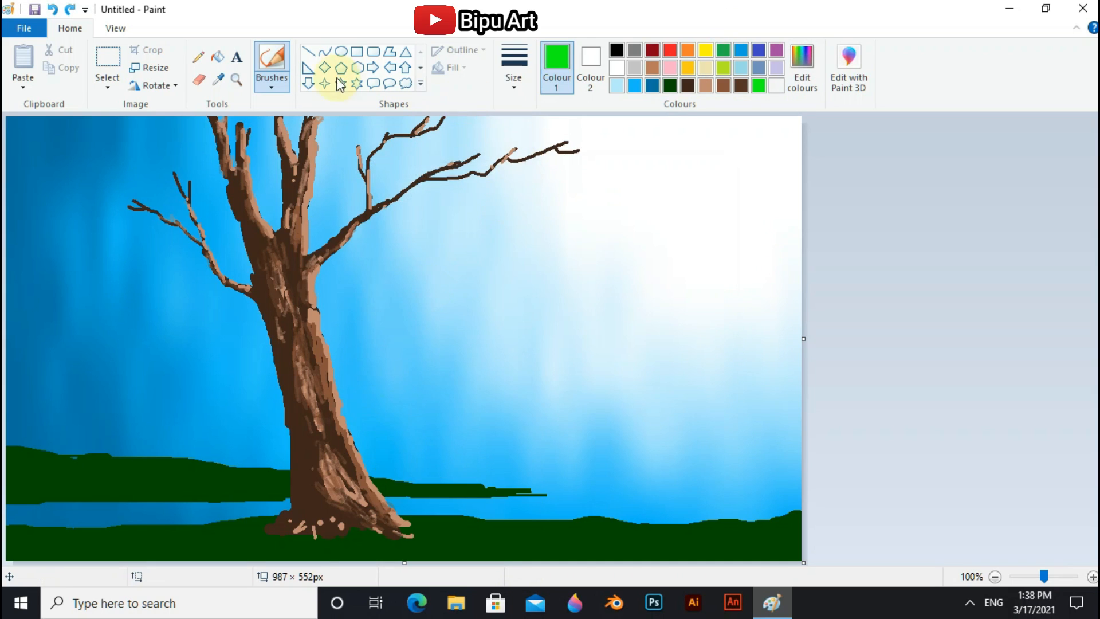
Step: Draw bright green grass strokes with the Pencil along both river banks
left_click(197, 57)
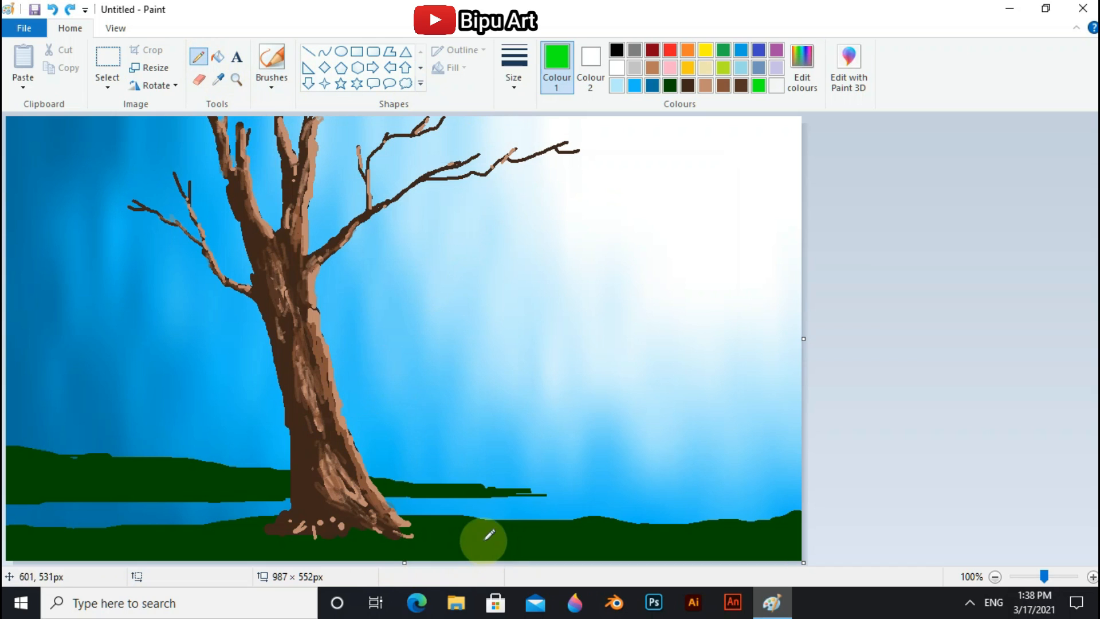
left_click_drag(484, 540, 695, 523)
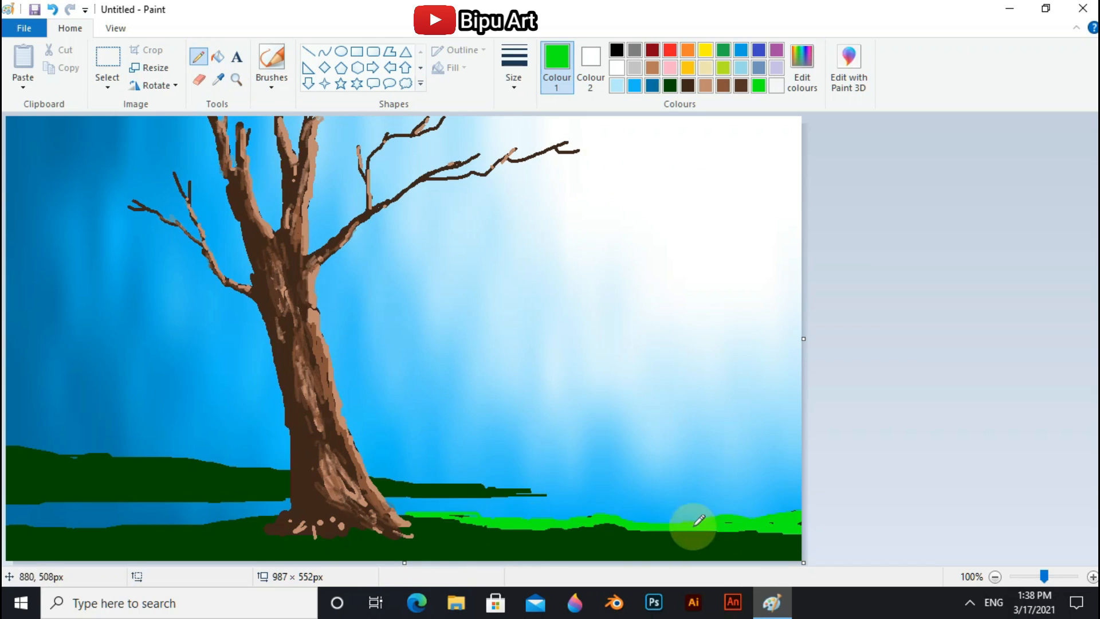
left_click_drag(694, 523, 172, 463)
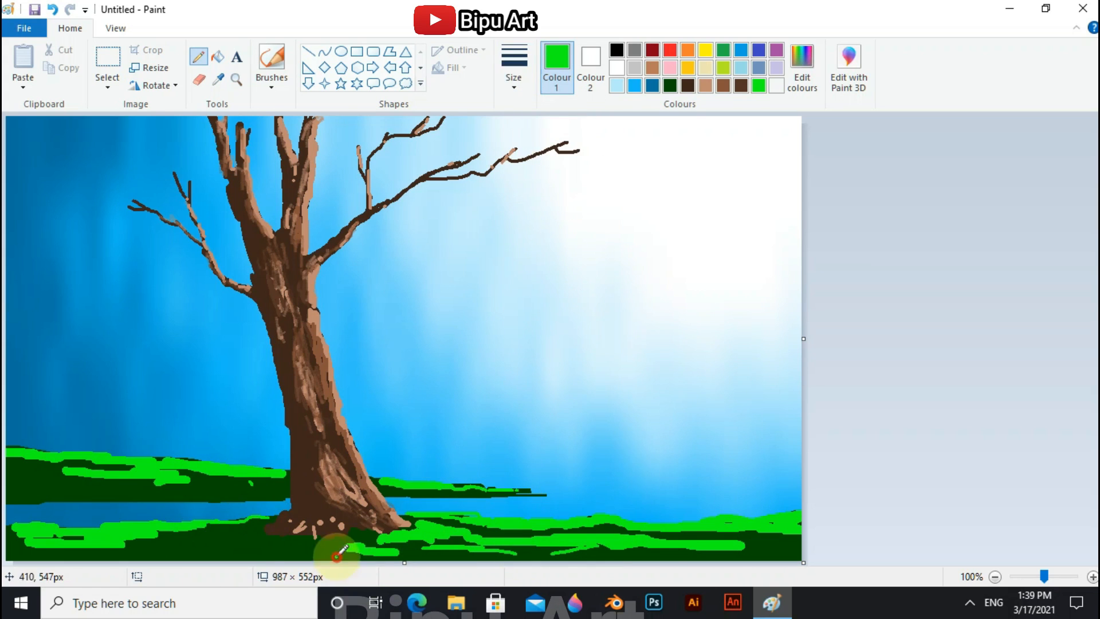
left_click(557, 158)
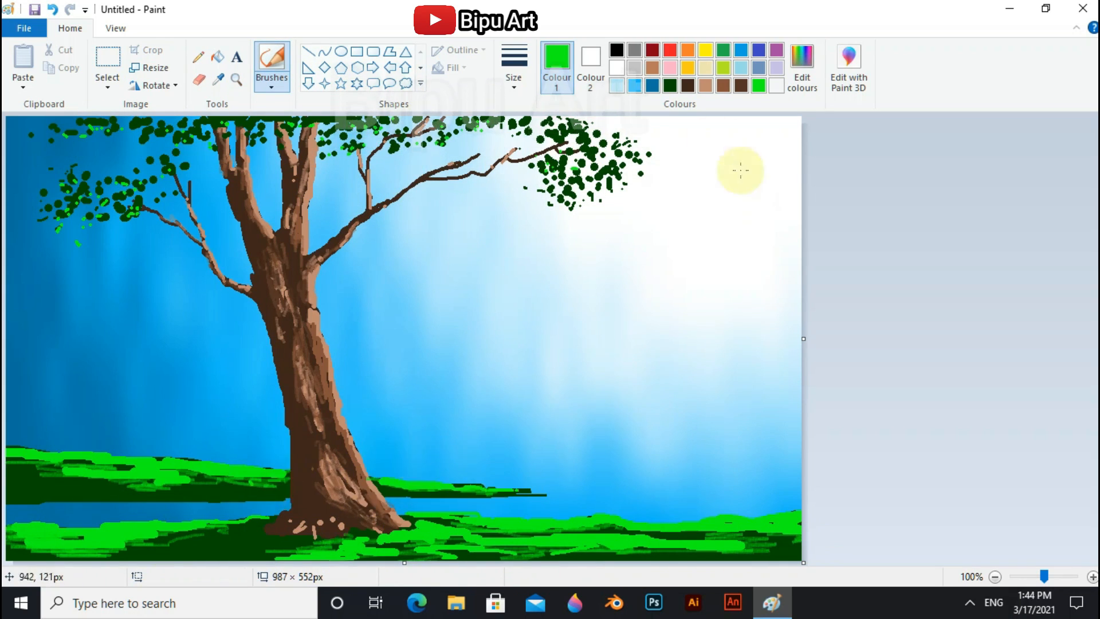
Step: Choose dark green for grass texture, then light blue for the river water
left_click(198, 57)
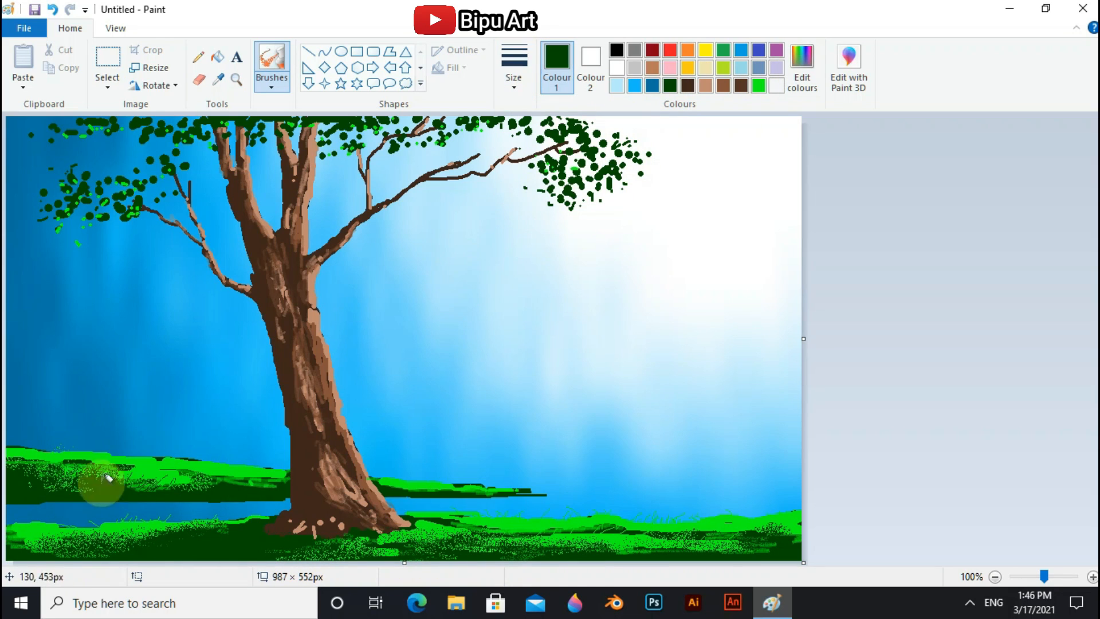
left_click(757, 68)
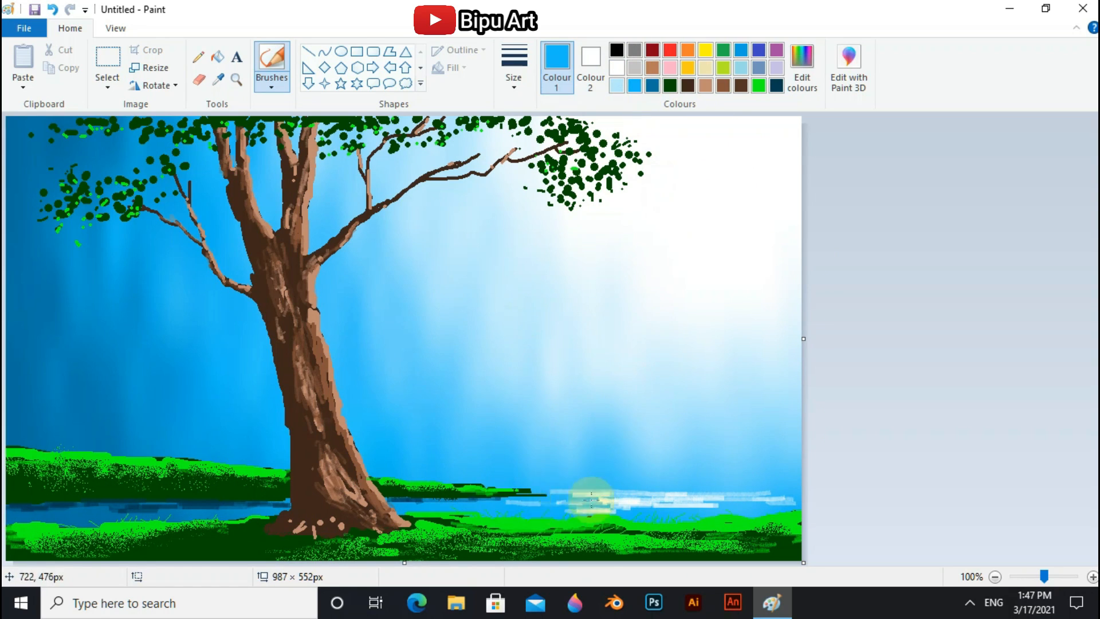
Step: Choose white for water highlights, then dark green for the pine trees
left_click(199, 57)
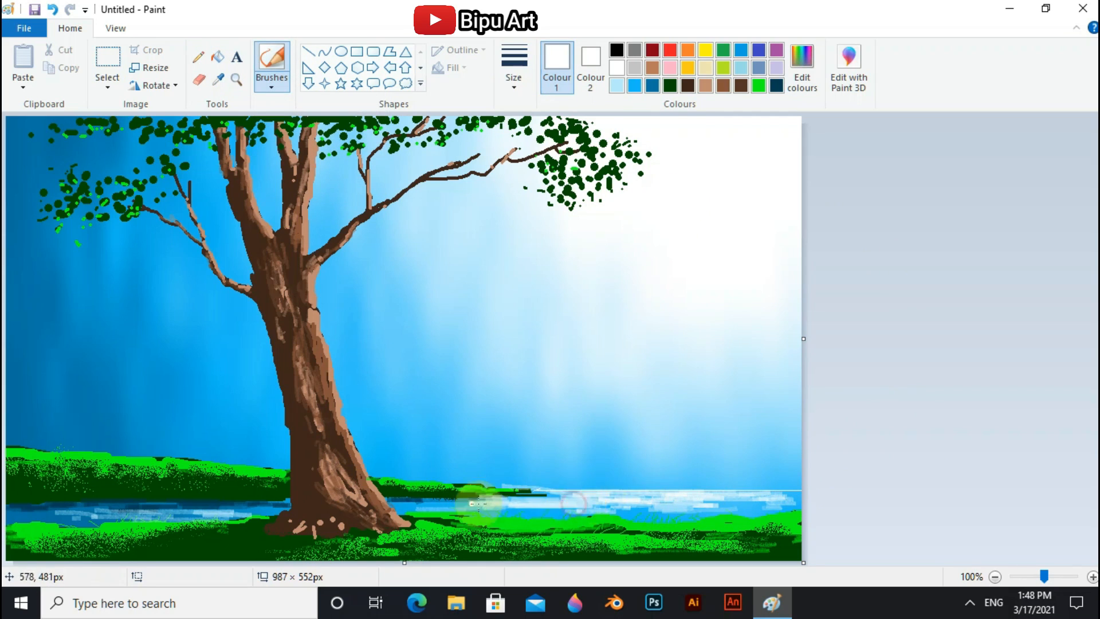
mouse_move(667, 85)
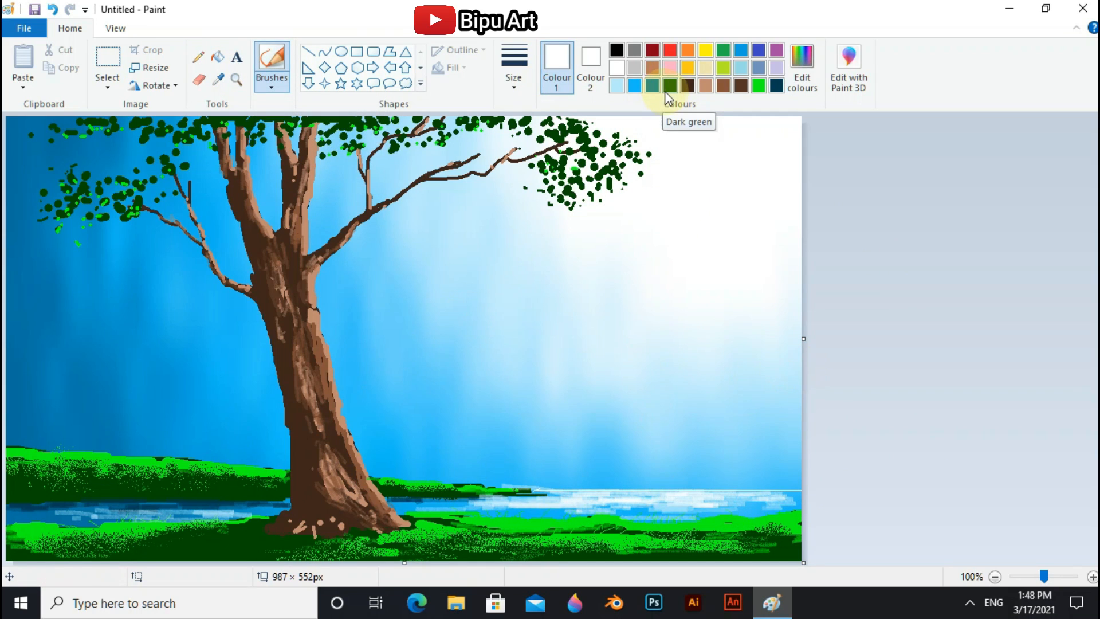
left_click(199, 57)
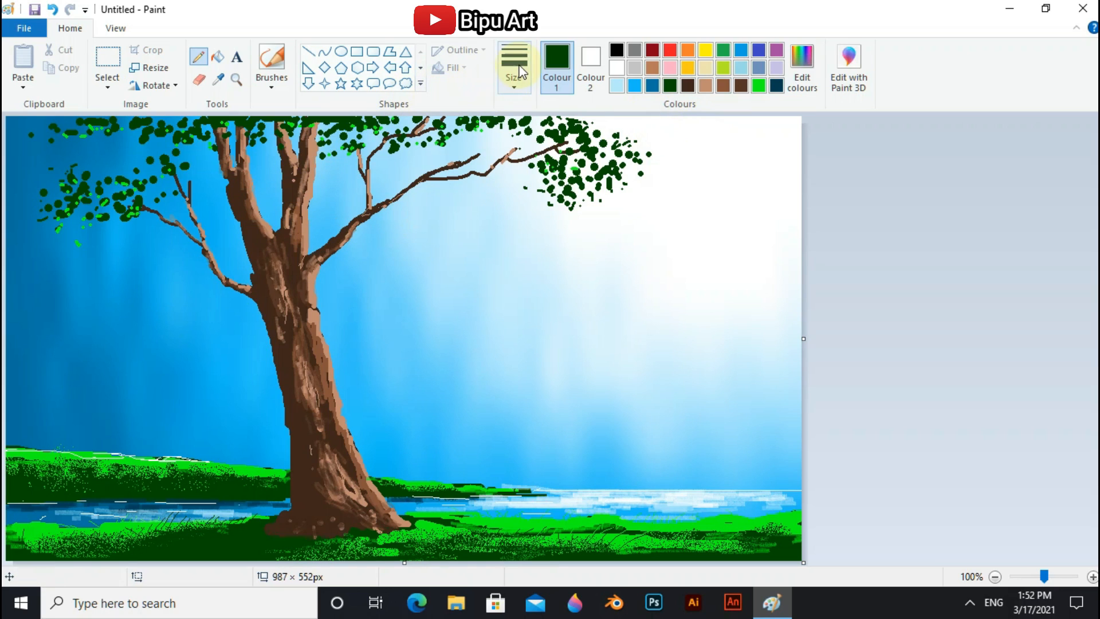
Step: Draw a dark green pine tree on the left bank with bright green highlights
left_click_drag(67, 450, 67, 344)
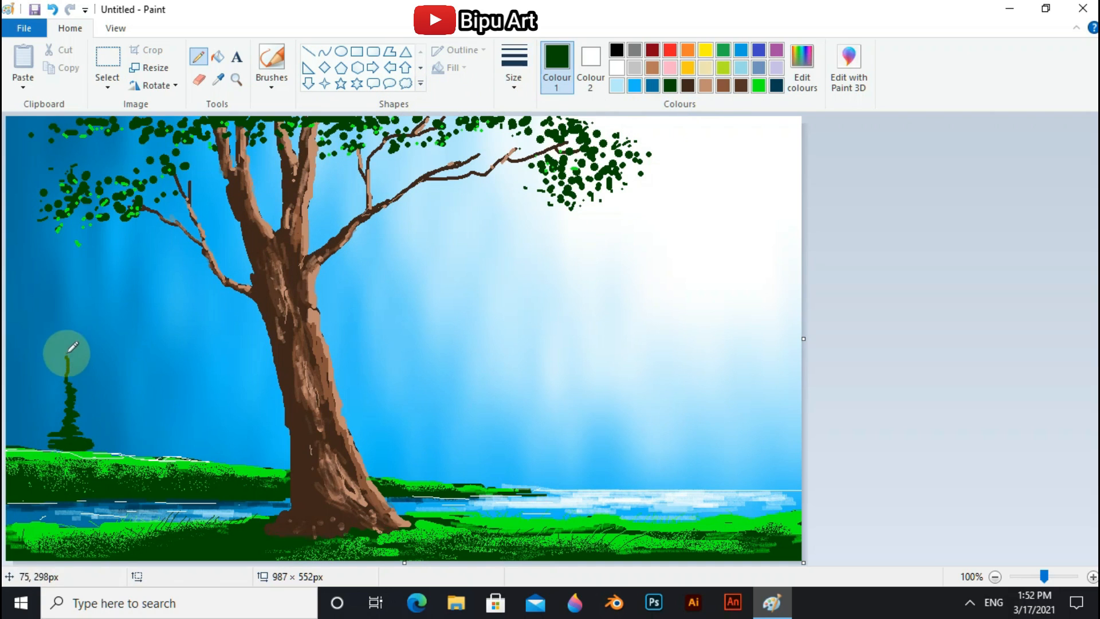
left_click_drag(66, 351, 63, 449)
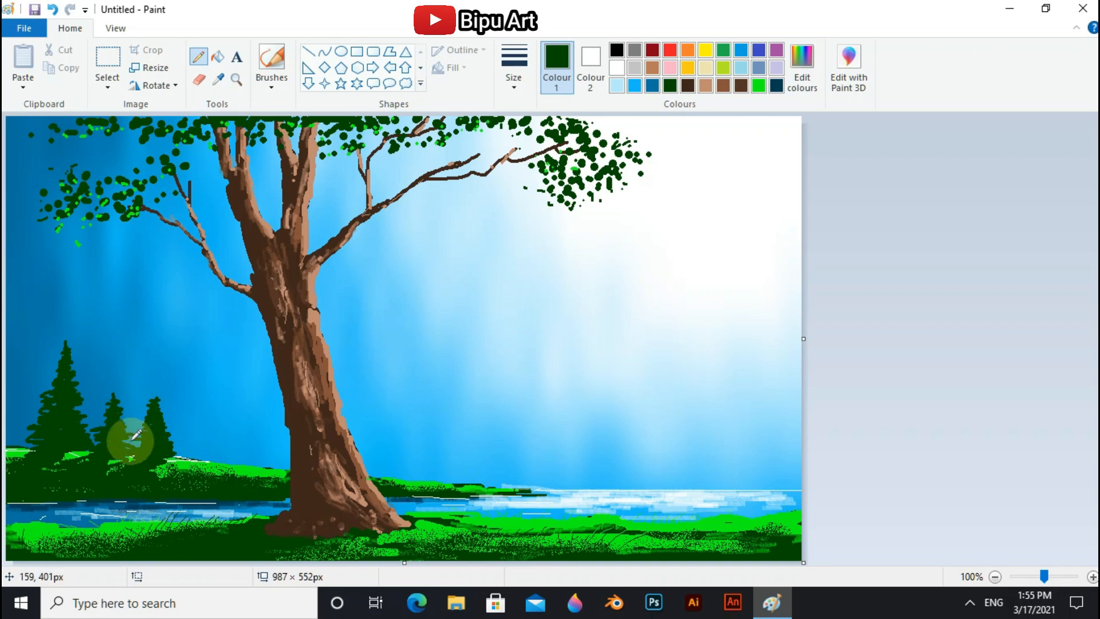
left_click(756, 50)
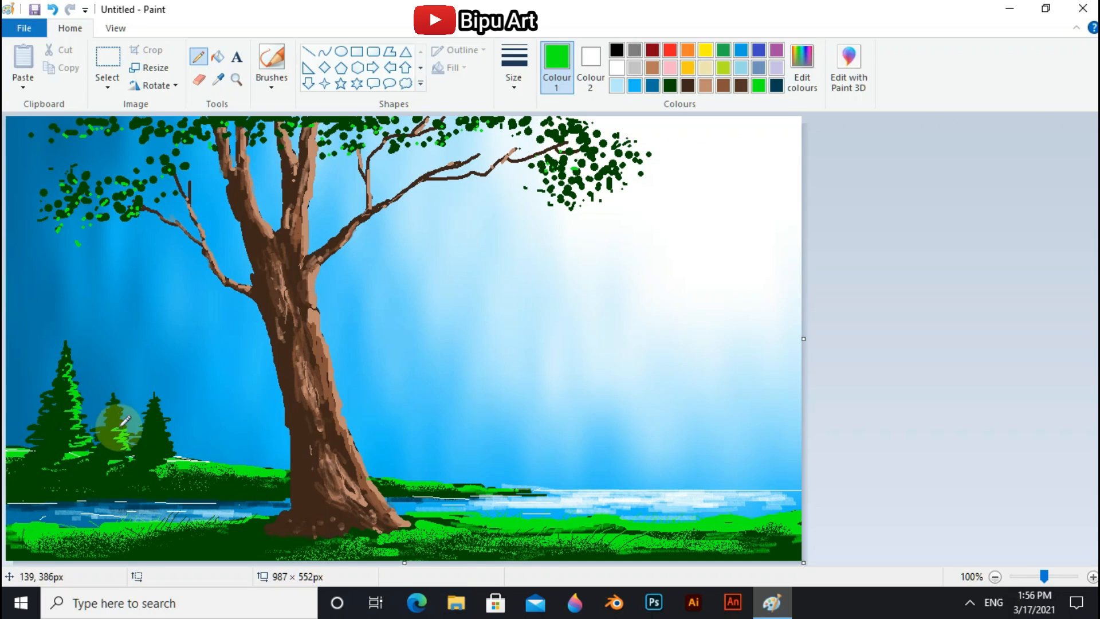
left_click_drag(123, 421, 149, 403)
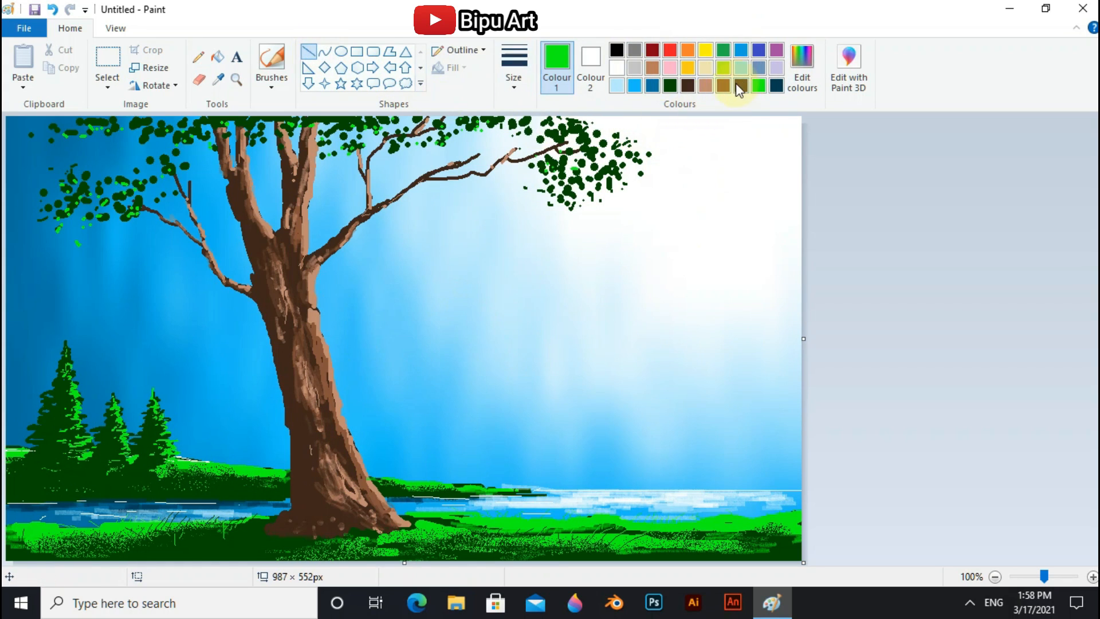
mouse_move(692, 86)
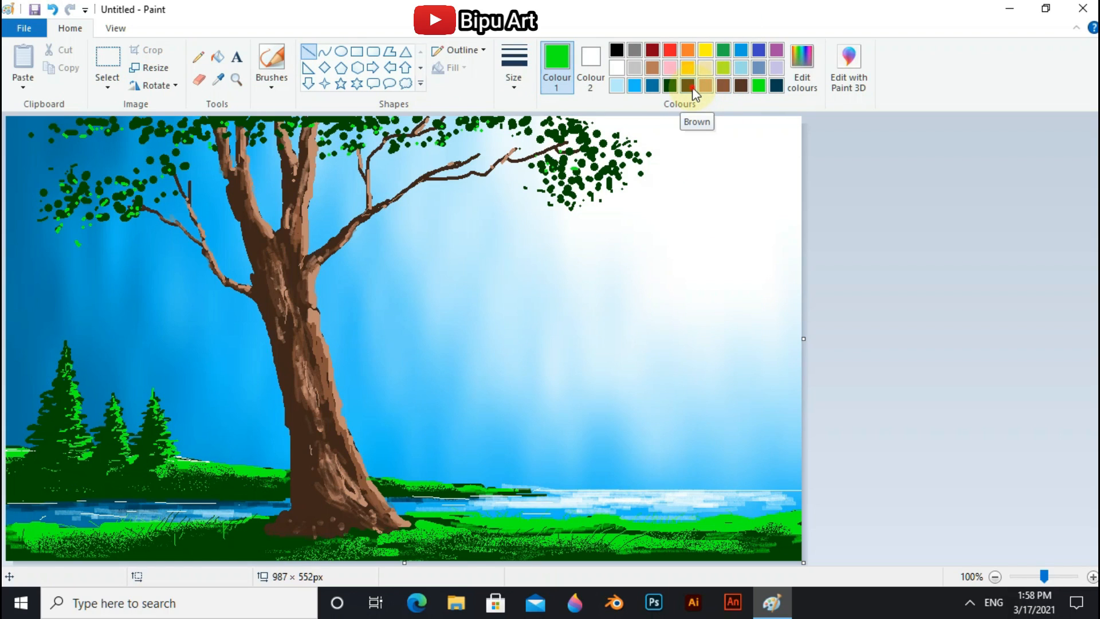
Step: Draw dark brown bench planks and a detail line on the right bank
left_click(688, 84)
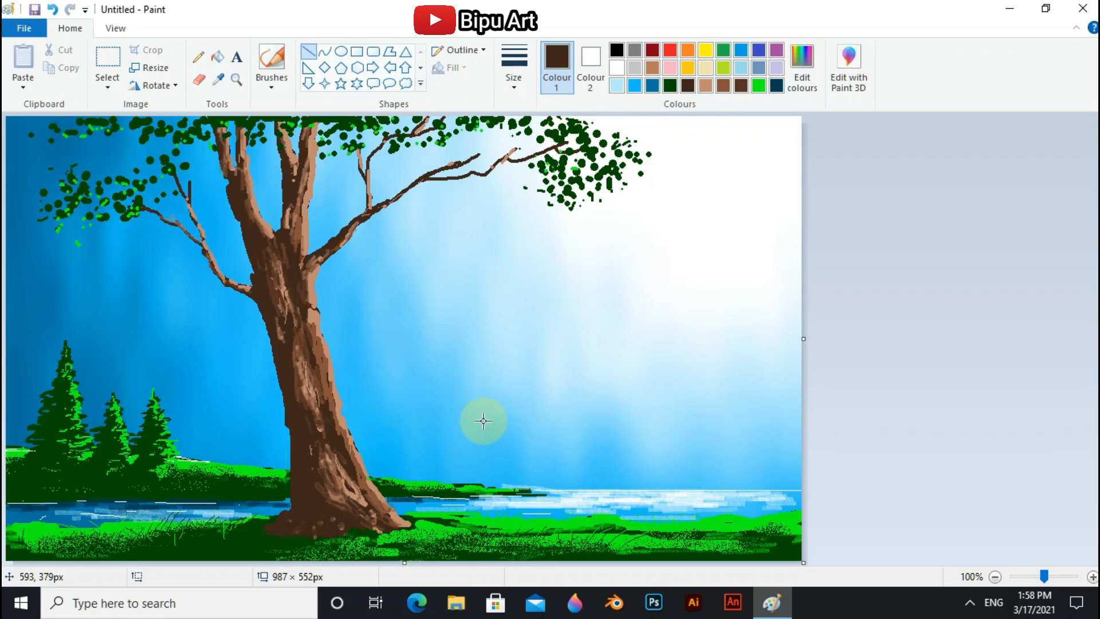
left_click_drag(482, 436, 726, 437)
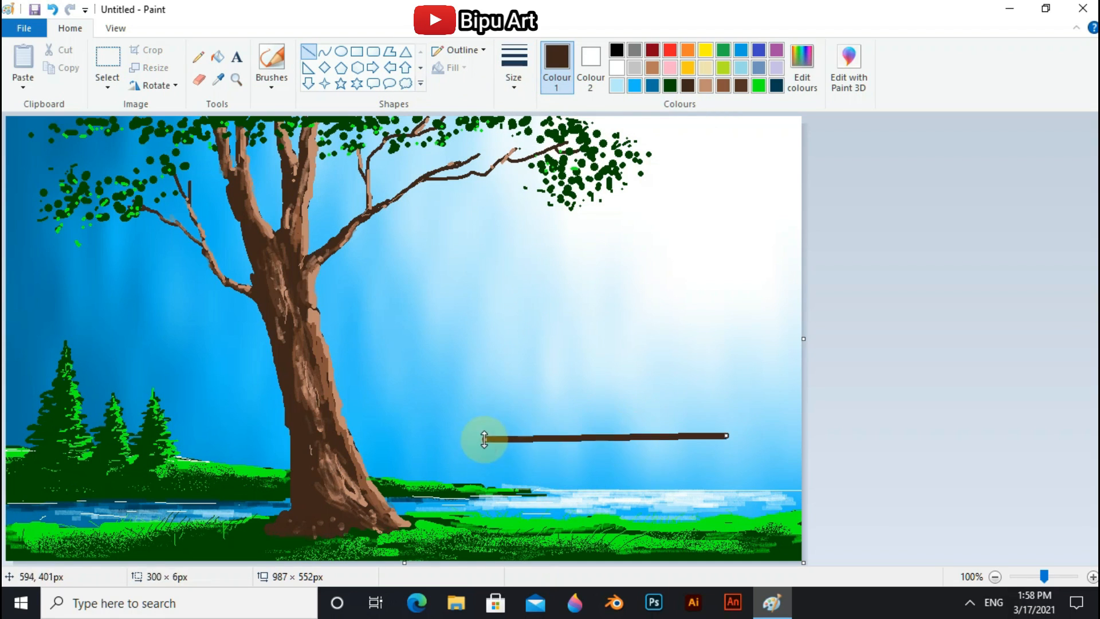
left_click_drag(485, 437, 663, 461)
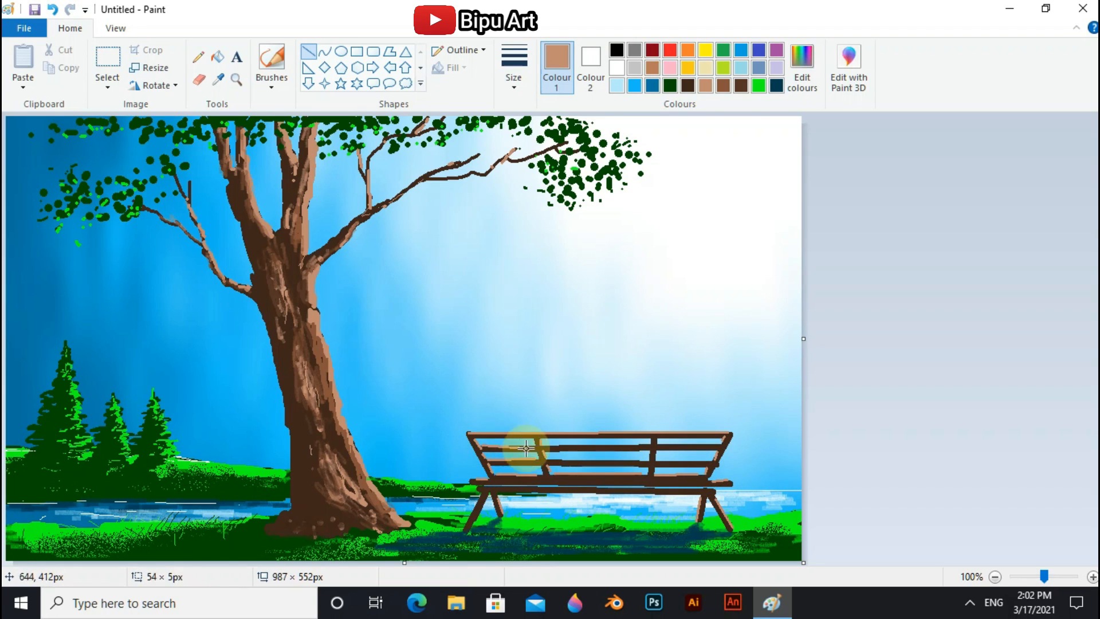
left_click_drag(527, 450, 709, 456)
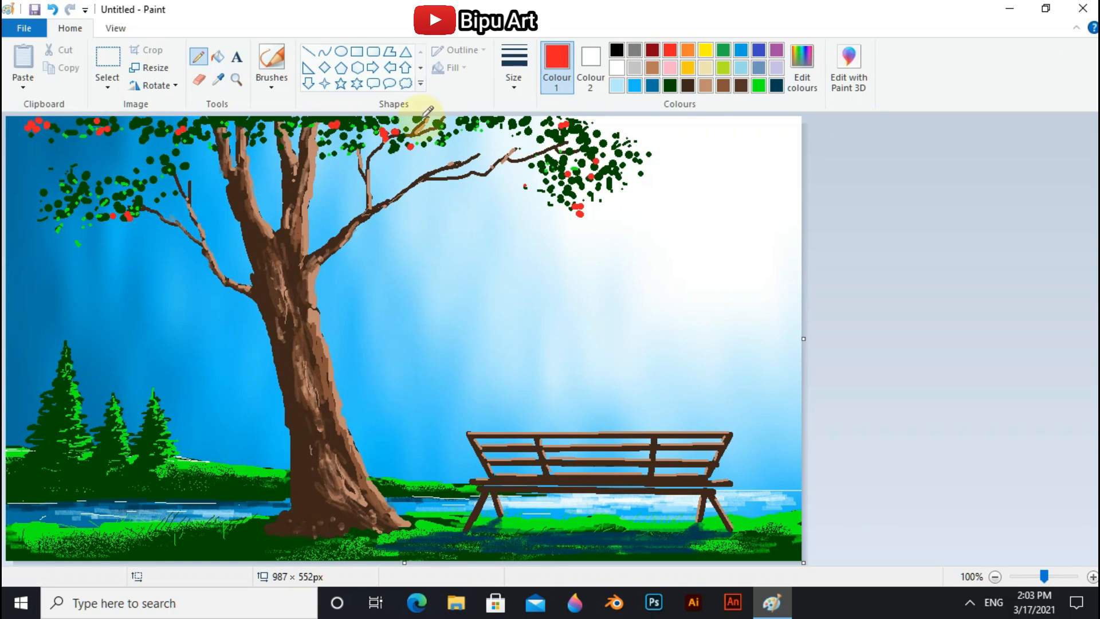
Step: Dab red blossoms among the leaves, then open the shape Fill options
left_click_drag(428, 113, 431, 529)
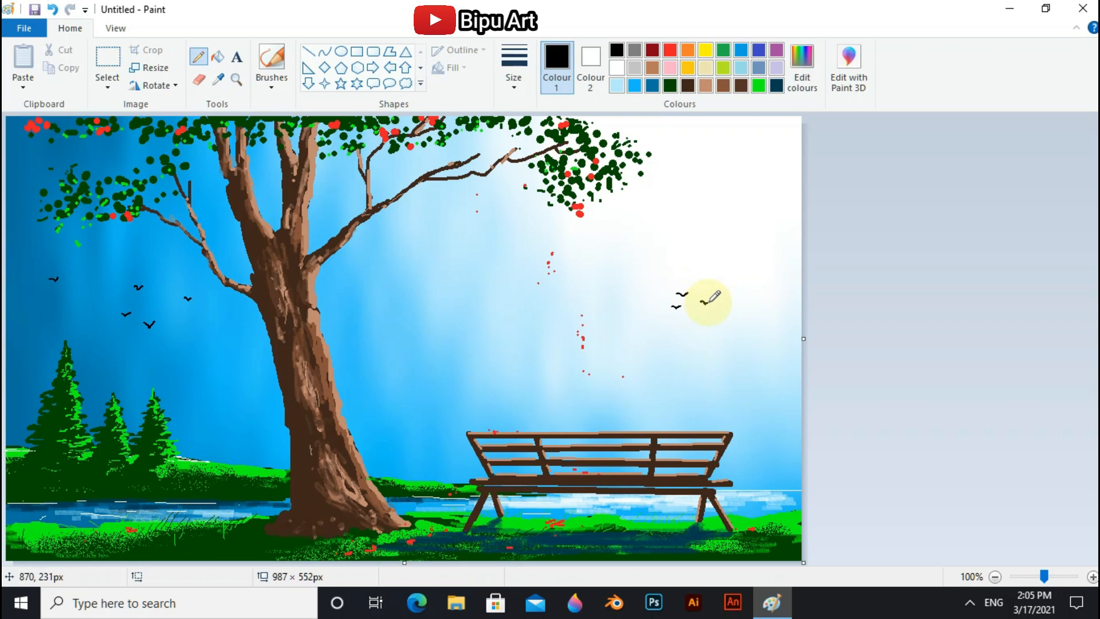
left_click(449, 68)
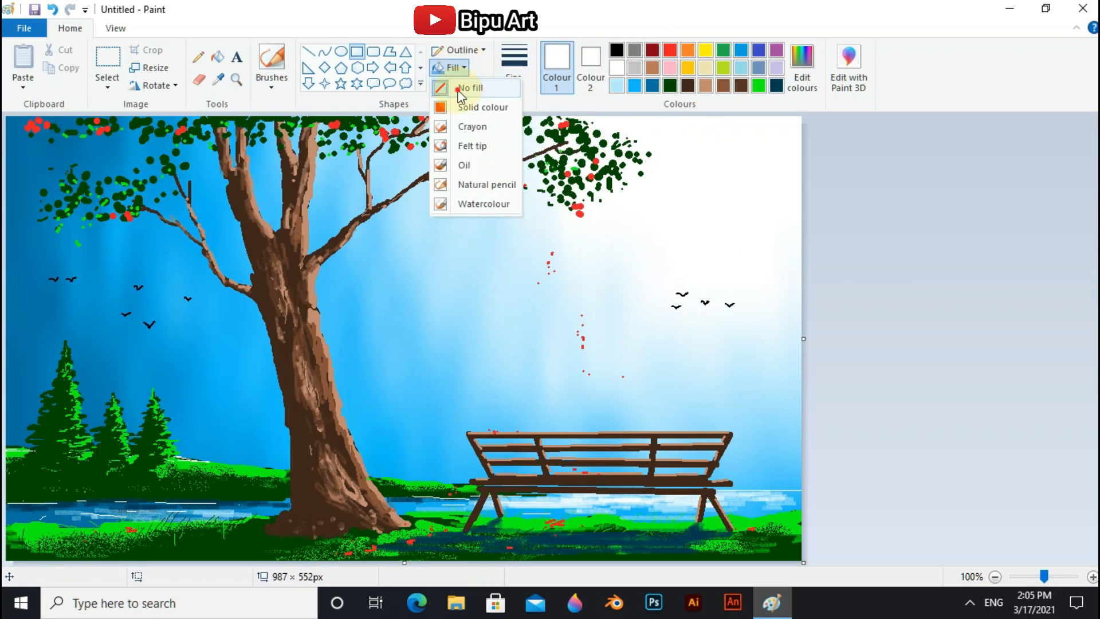